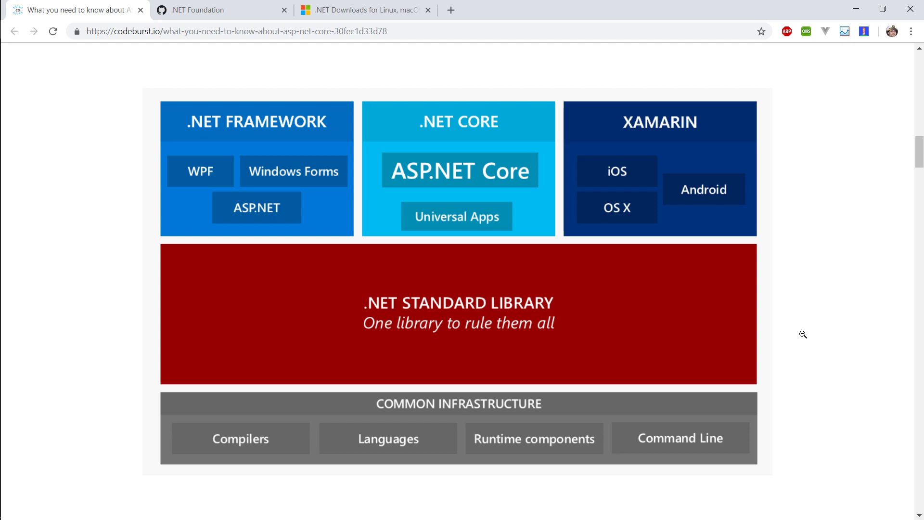
{"action": "mouse_move", "coordinate": [207, 175]}
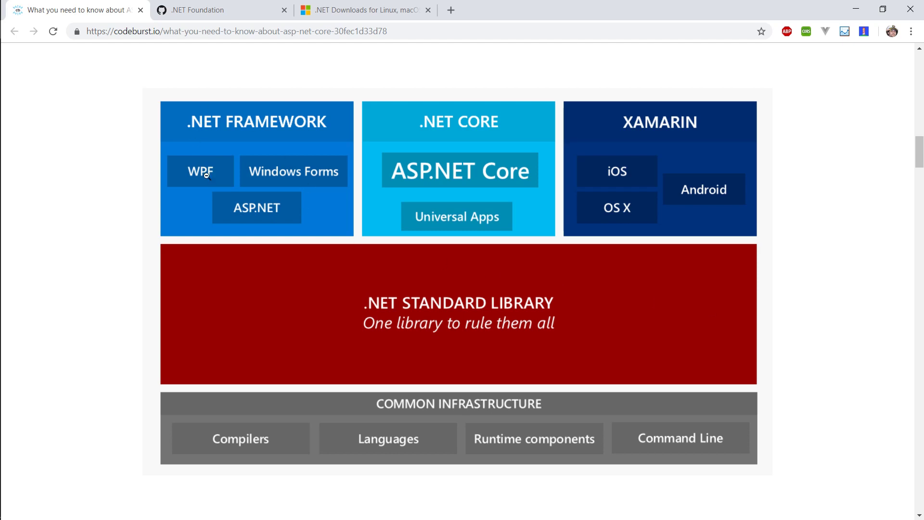
{"action": "mouse_move", "coordinate": [300, 165]}
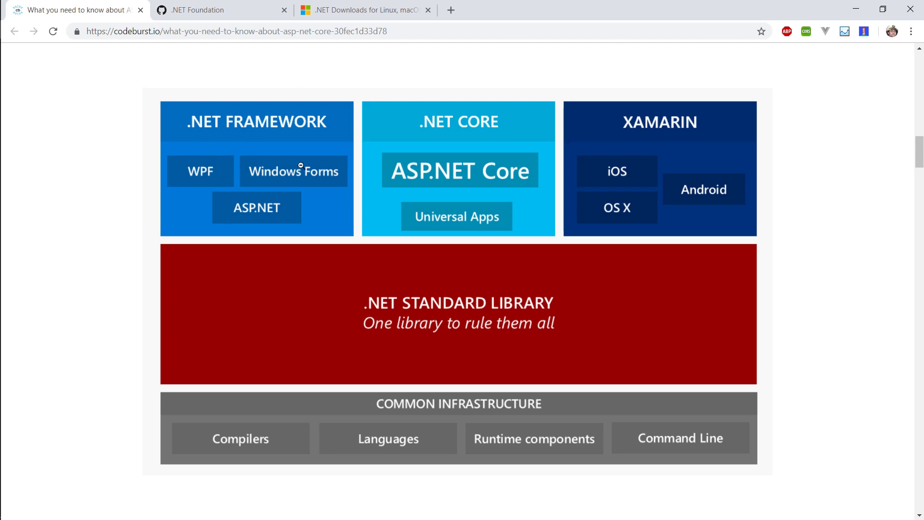
{"action": "mouse_move", "coordinate": [488, 169]}
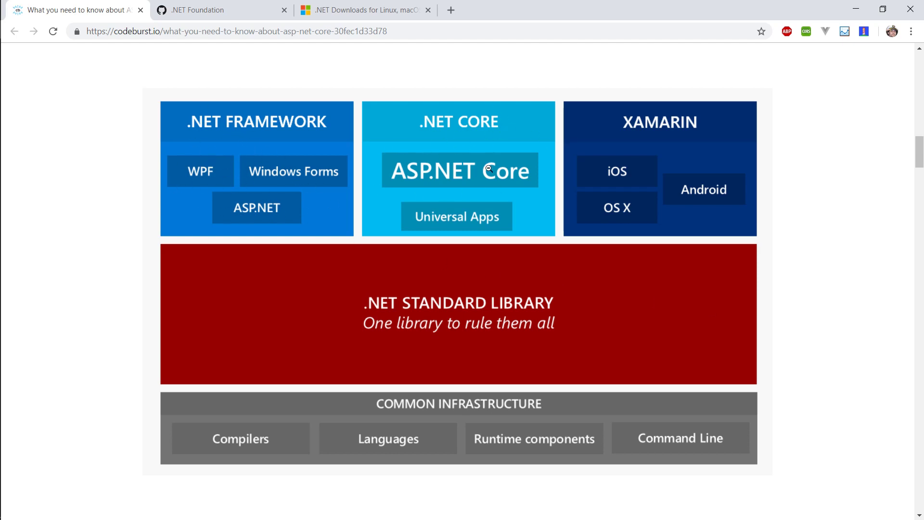
{"action": "mouse_move", "coordinate": [588, 154]}
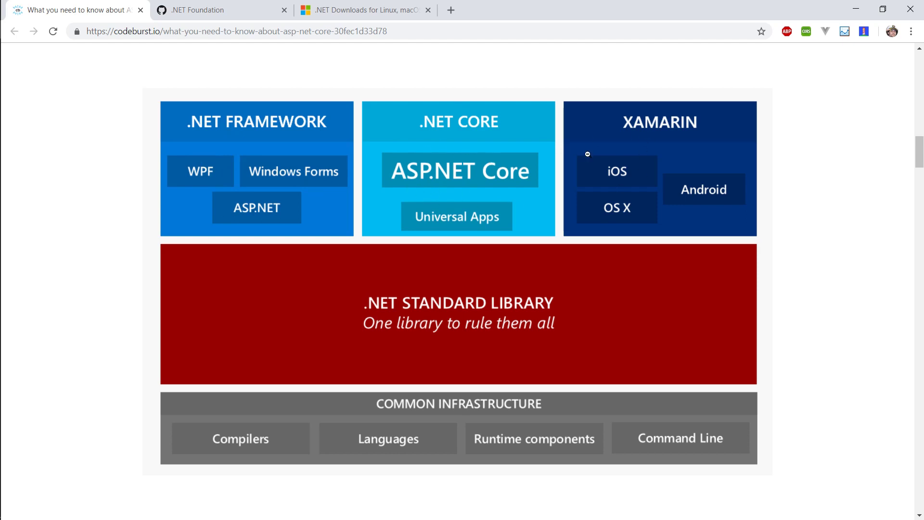
{"action": "mouse_move", "coordinate": [756, 132]}
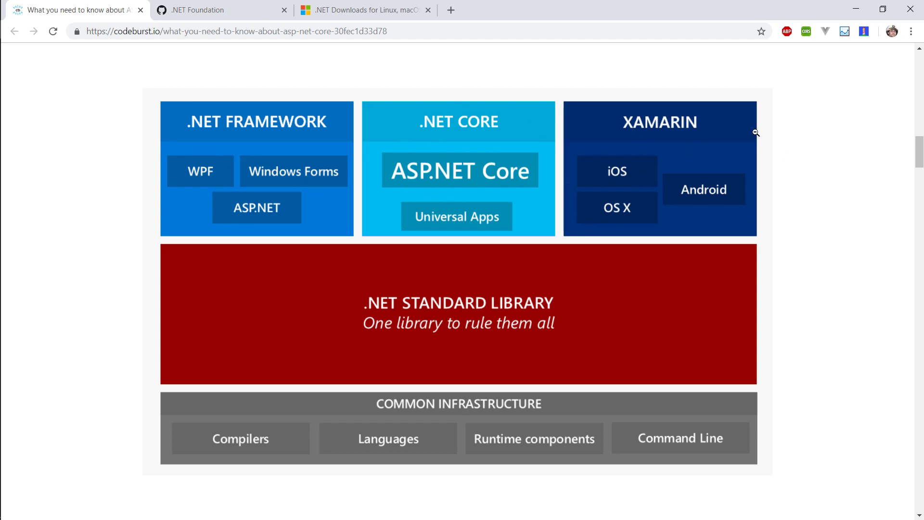
{"action": "mouse_move", "coordinate": [417, 344]}
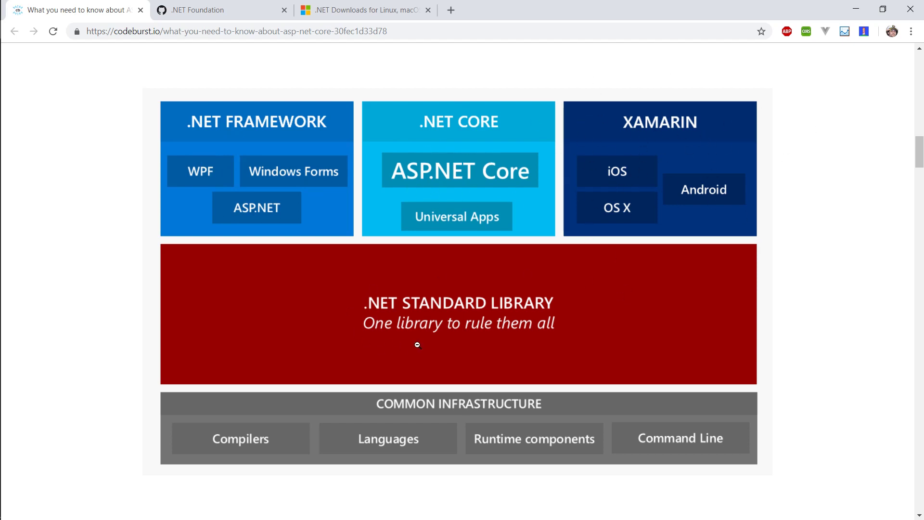
{"action": "mouse_move", "coordinate": [397, 390]}
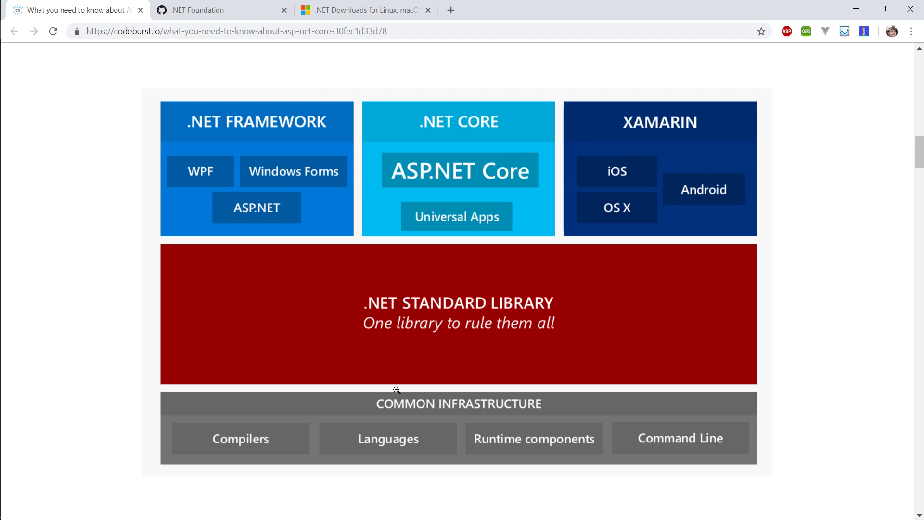
{"action": "mouse_move", "coordinate": [772, 260]}
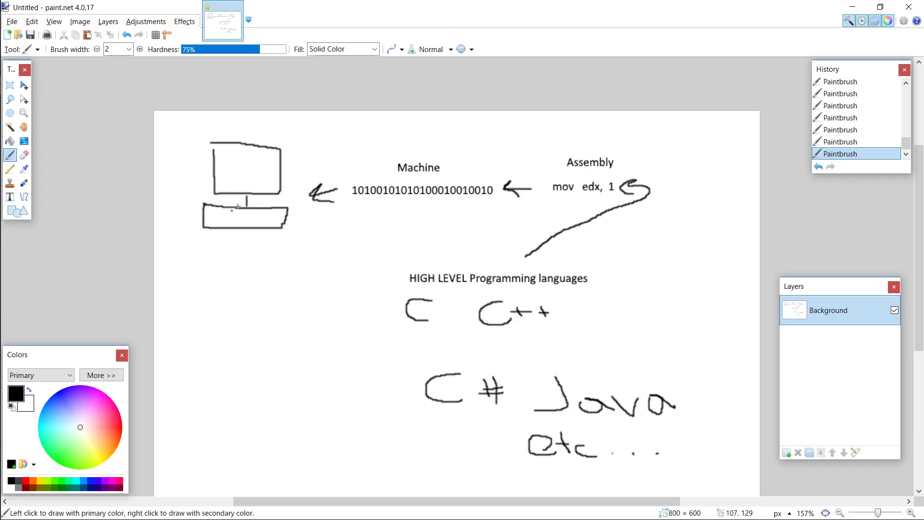
{"action": "mouse_move", "coordinate": [208, 186]}
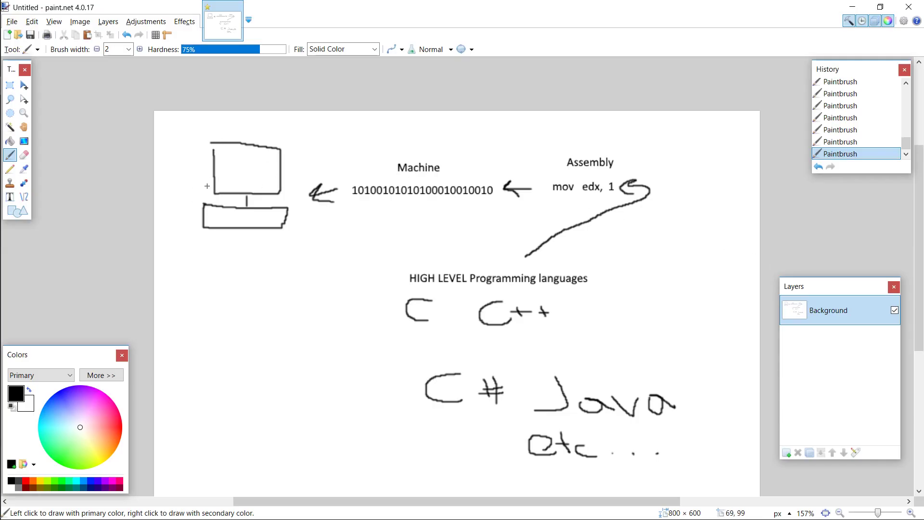
{"action": "mouse_move", "coordinate": [129, 156]}
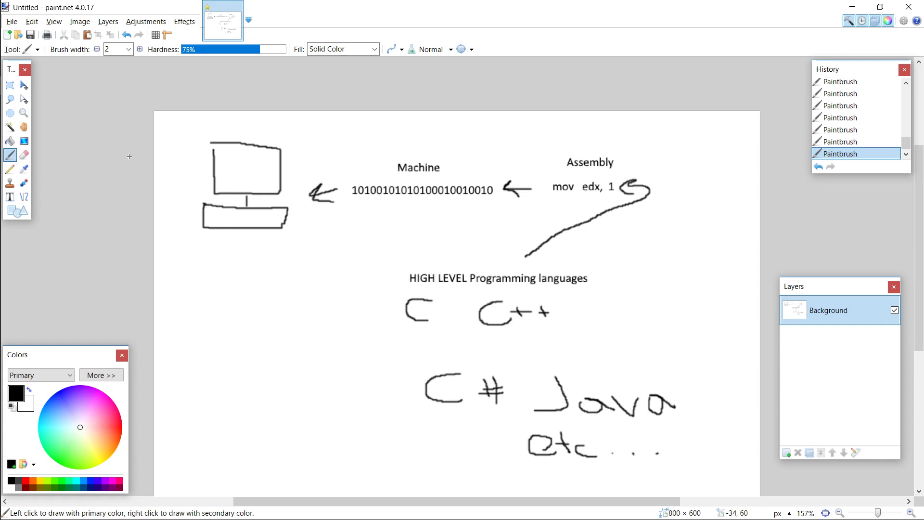
{"action": "mouse_move", "coordinate": [413, 213]}
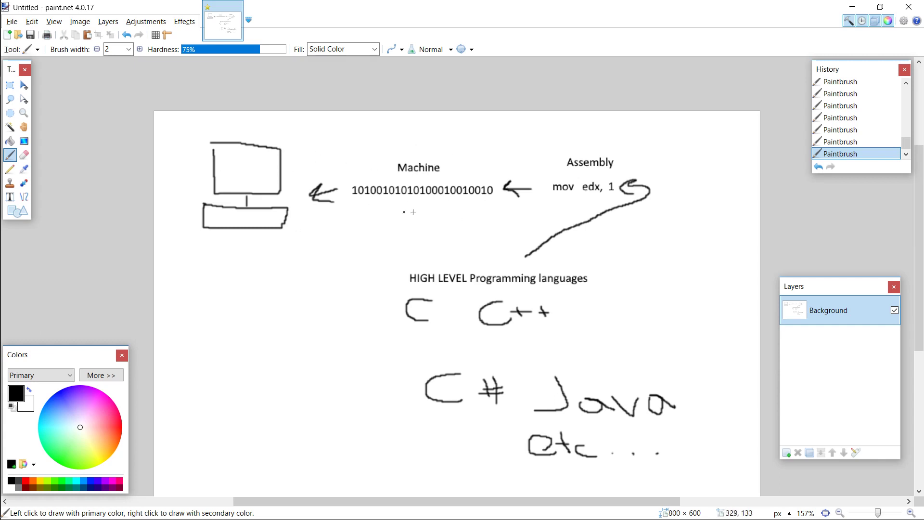
{"action": "mouse_move", "coordinate": [399, 150]}
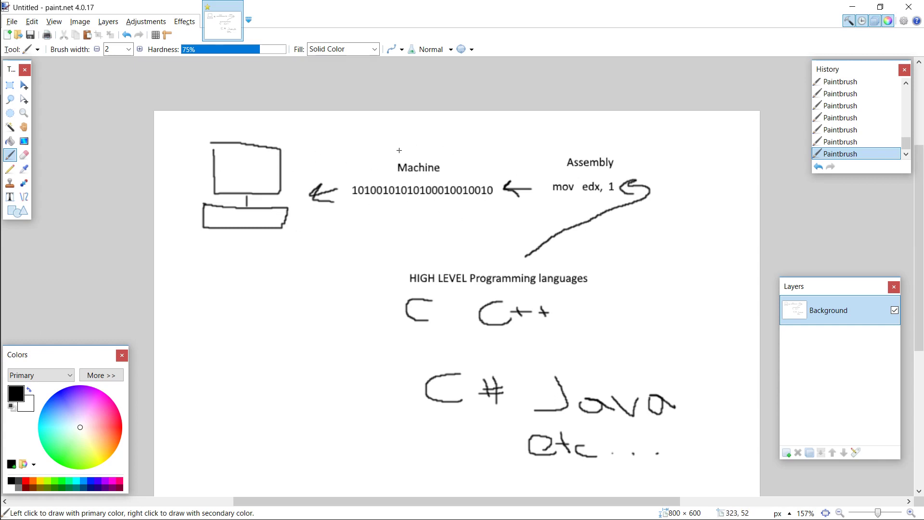
{"action": "mouse_move", "coordinate": [402, 169]}
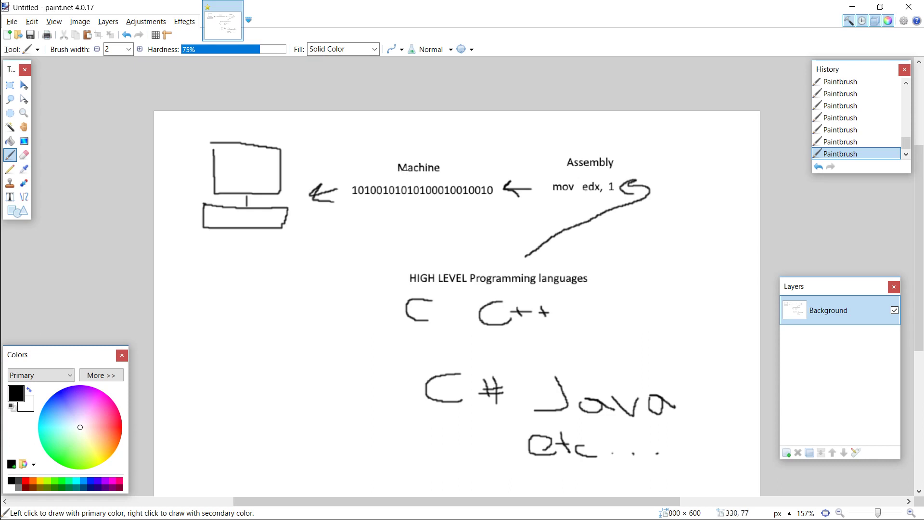
{"action": "mouse_move", "coordinate": [488, 201]}
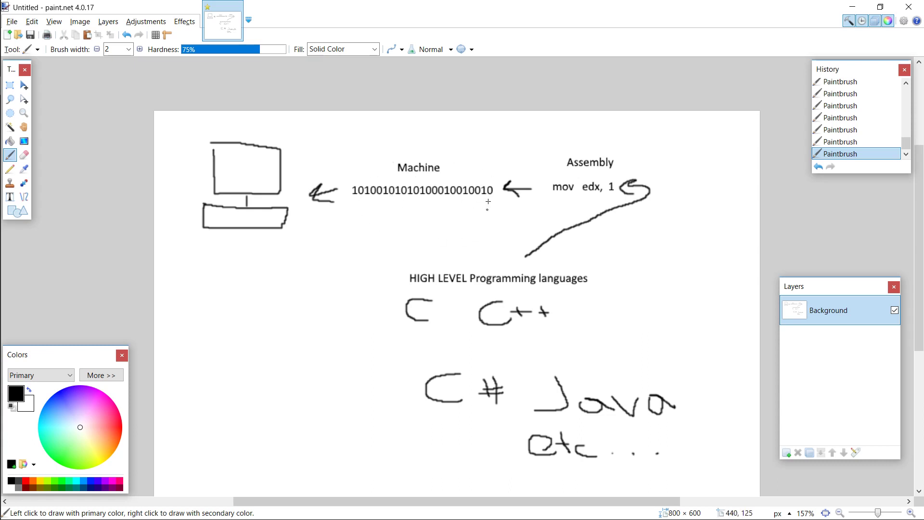
{"action": "mouse_move", "coordinate": [395, 211]}
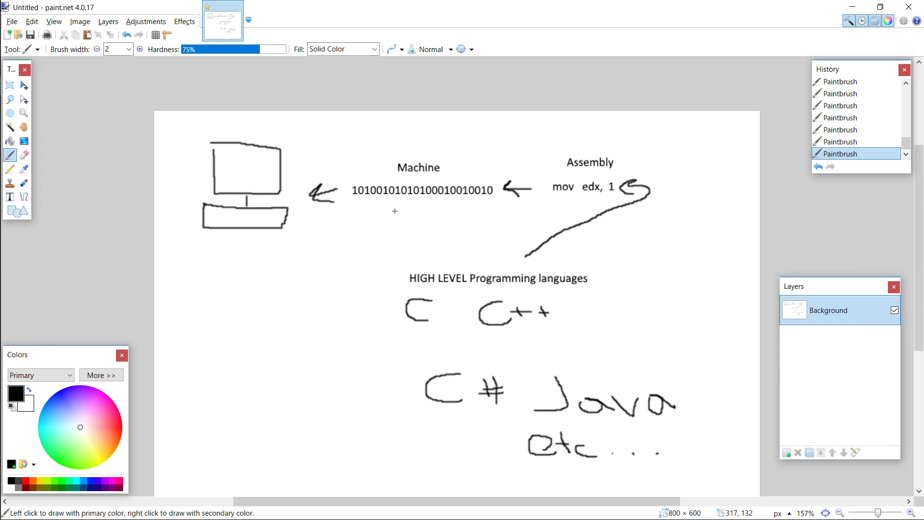
{"action": "mouse_move", "coordinate": [433, 187]}
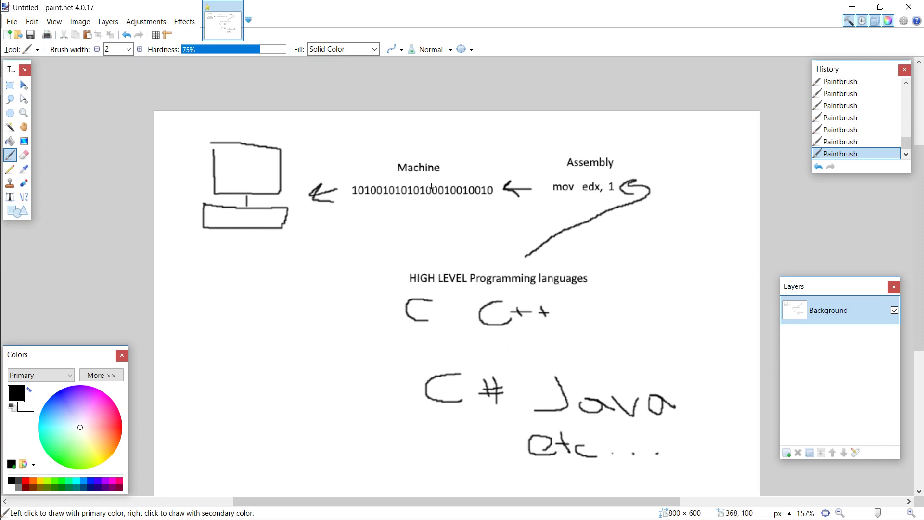
{"action": "mouse_move", "coordinate": [382, 167]}
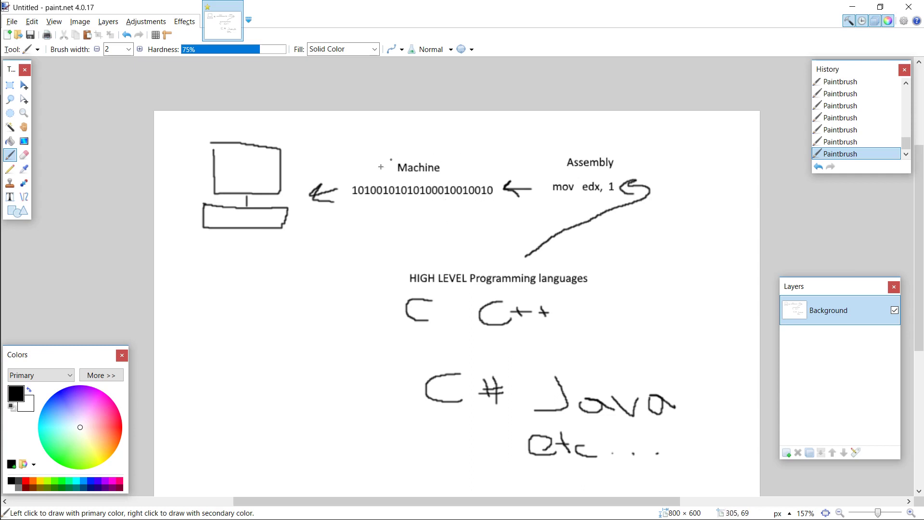
{"action": "mouse_move", "coordinate": [528, 160]}
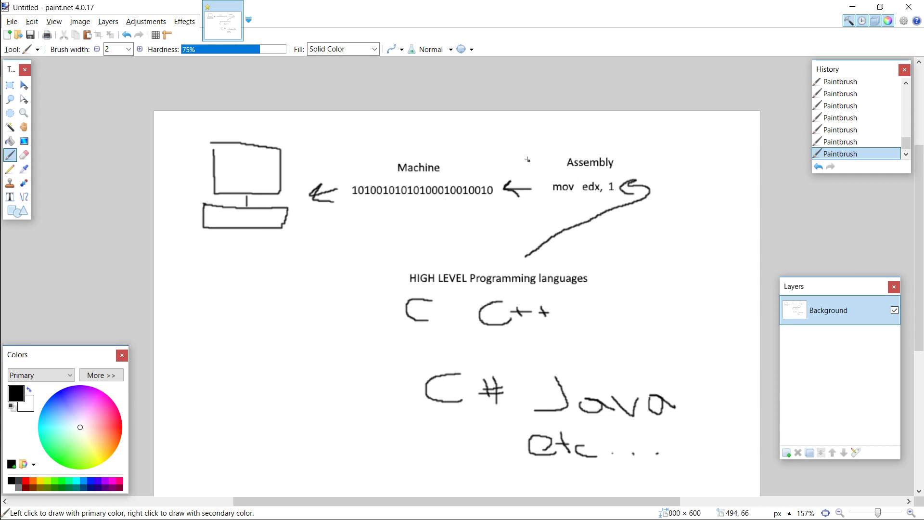
{"action": "mouse_move", "coordinate": [504, 165]}
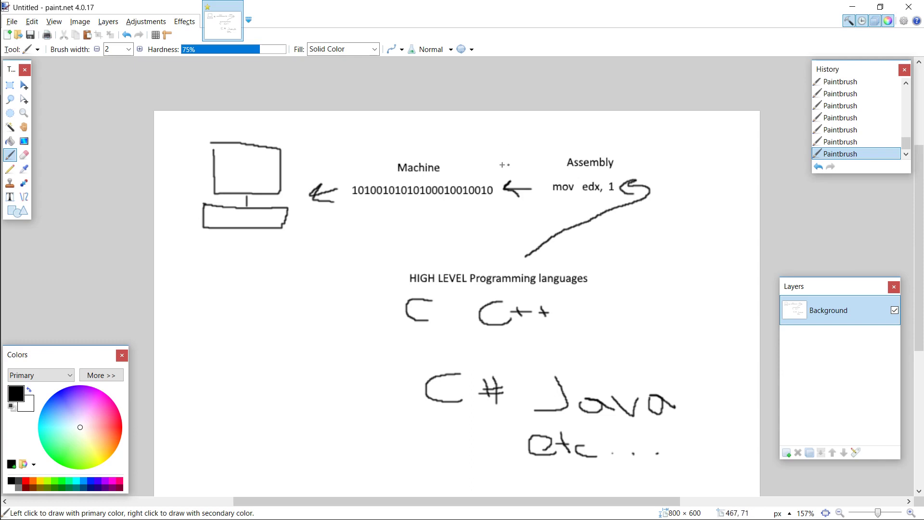
{"action": "mouse_move", "coordinate": [584, 172]}
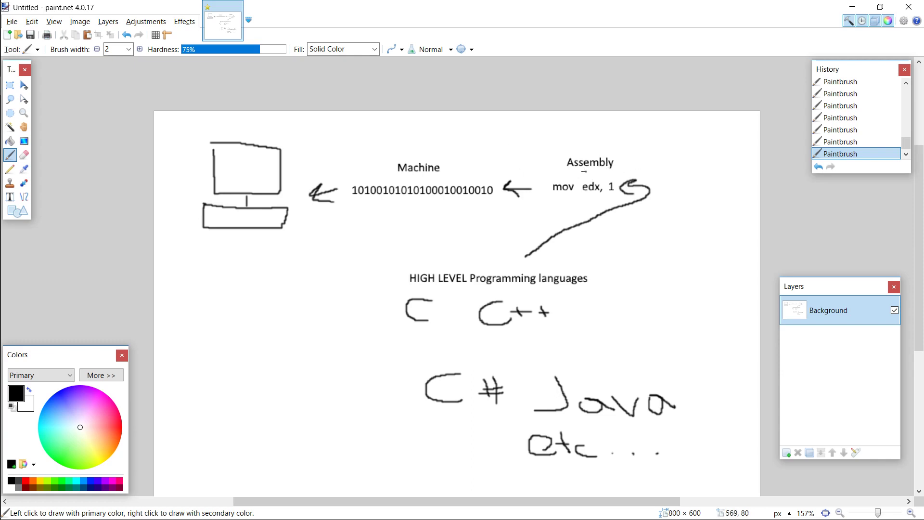
{"action": "mouse_move", "coordinate": [602, 176]}
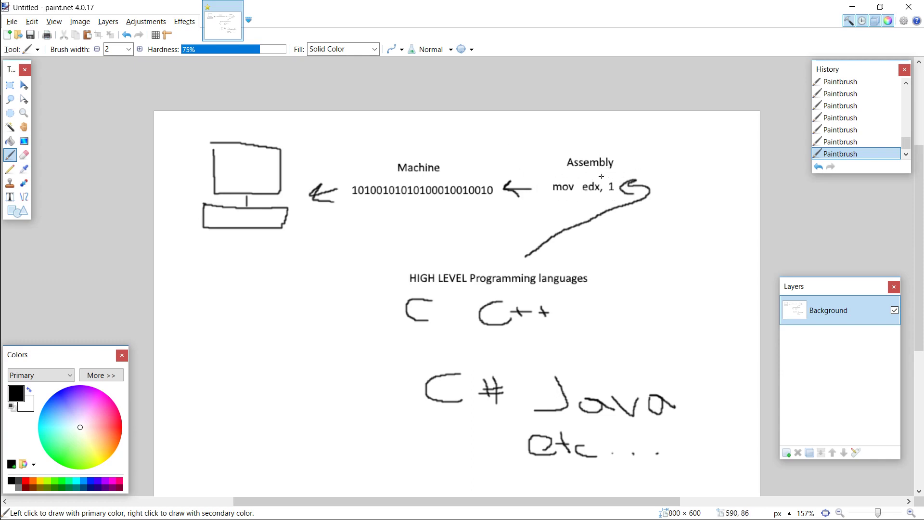
{"action": "mouse_move", "coordinate": [584, 168]}
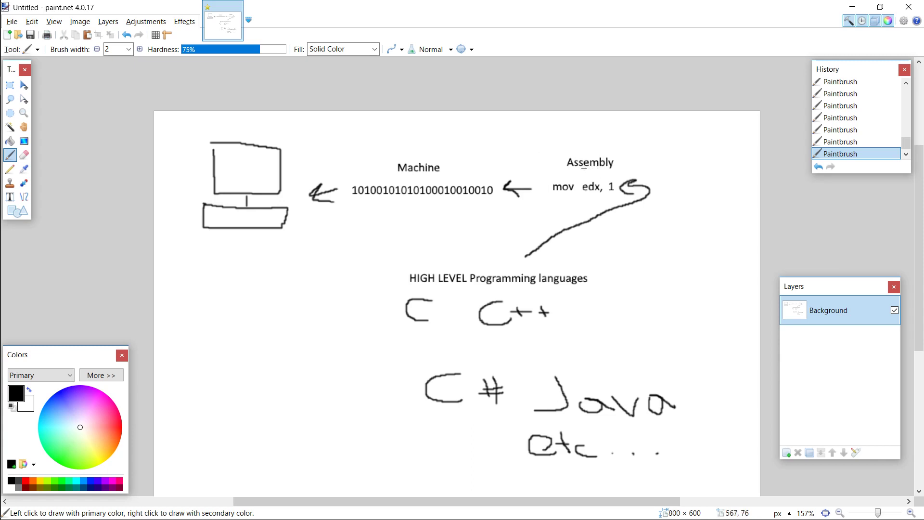
{"action": "mouse_move", "coordinate": [563, 171]}
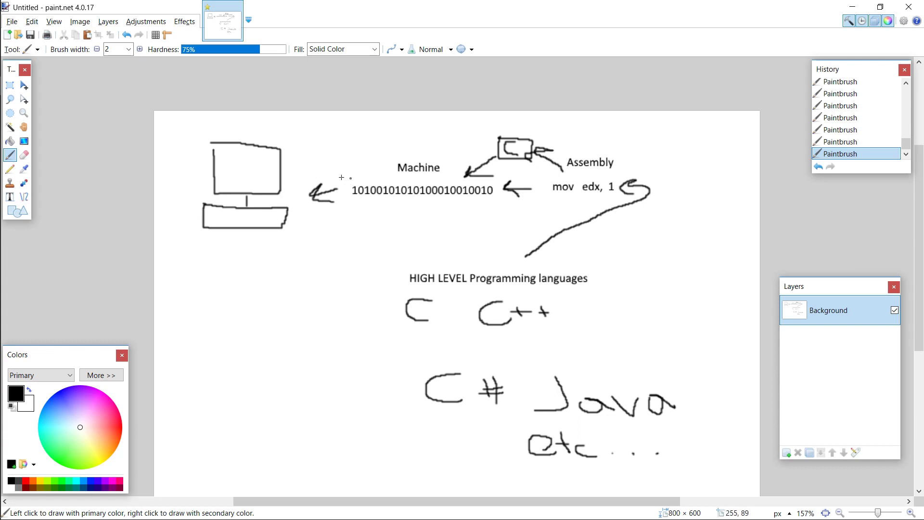
{"action": "mouse_move", "coordinate": [232, 220]}
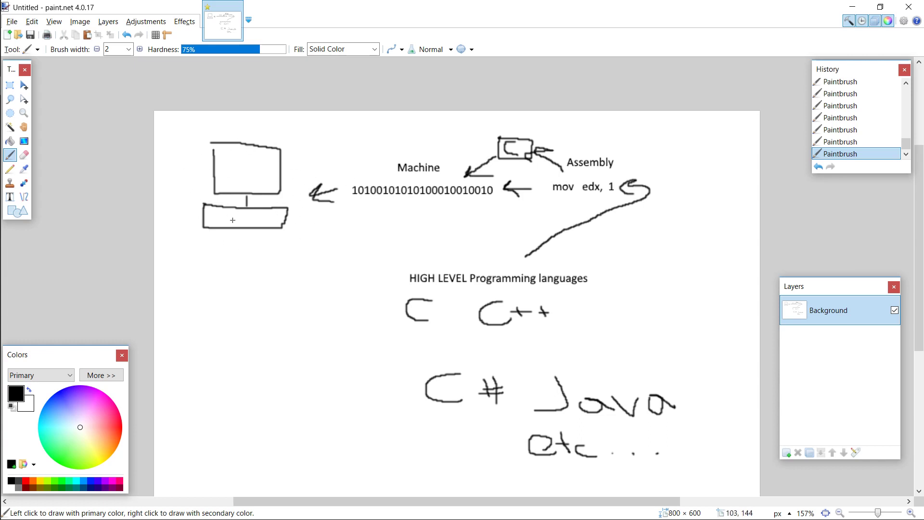
{"action": "mouse_move", "coordinate": [247, 239]}
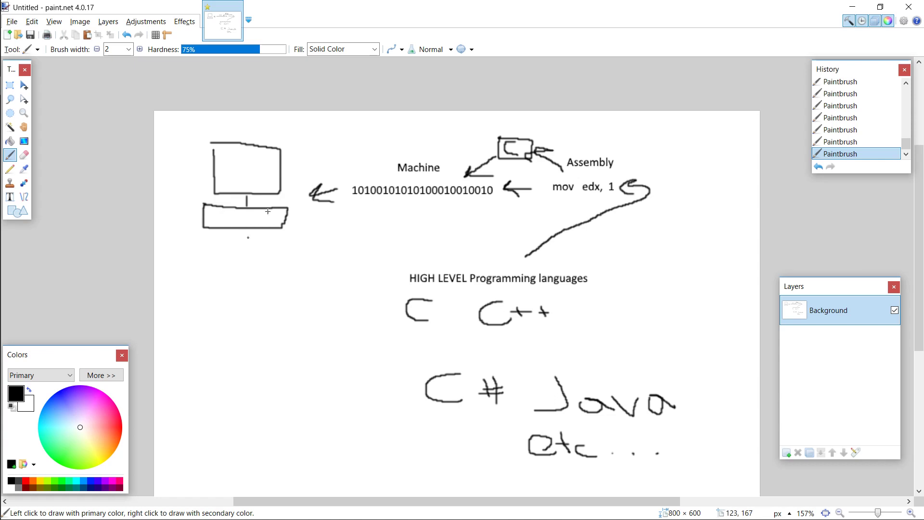
{"action": "mouse_move", "coordinate": [584, 202]}
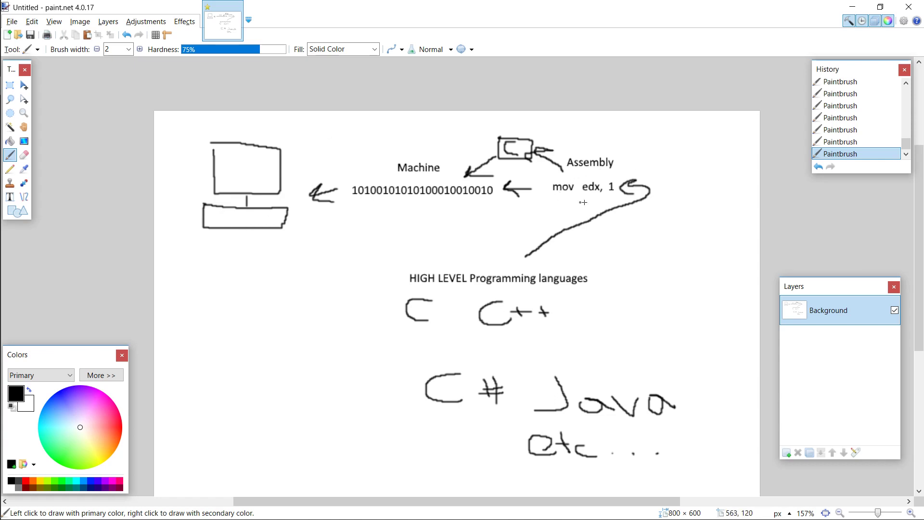
{"action": "mouse_move", "coordinate": [552, 197]}
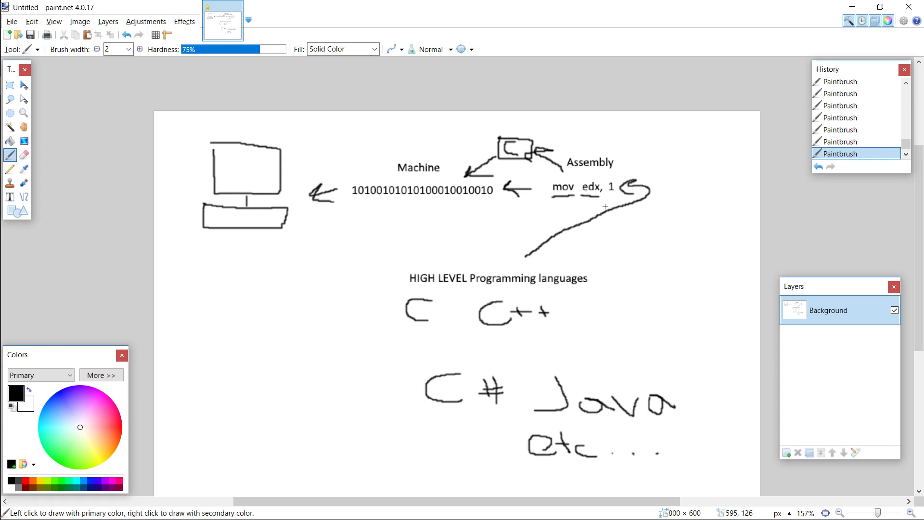
{"action": "mouse_move", "coordinate": [601, 199]}
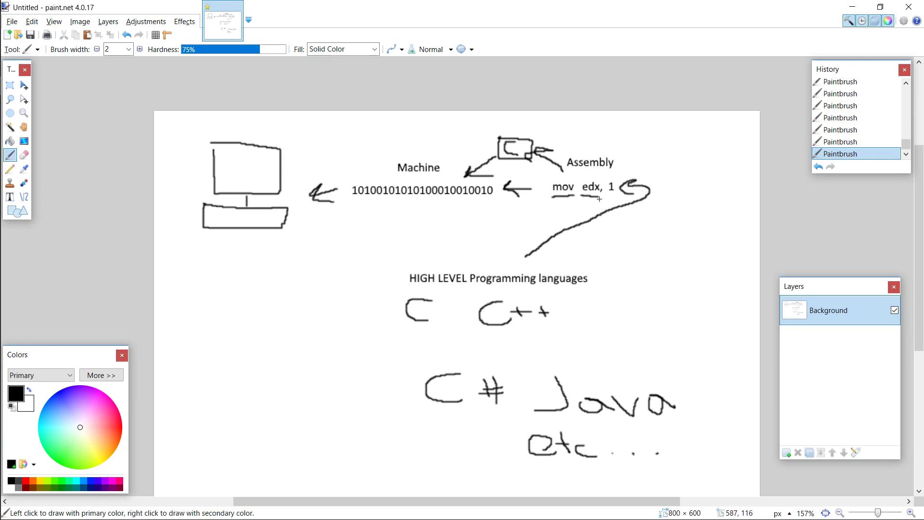
{"action": "mouse_move", "coordinate": [613, 186]}
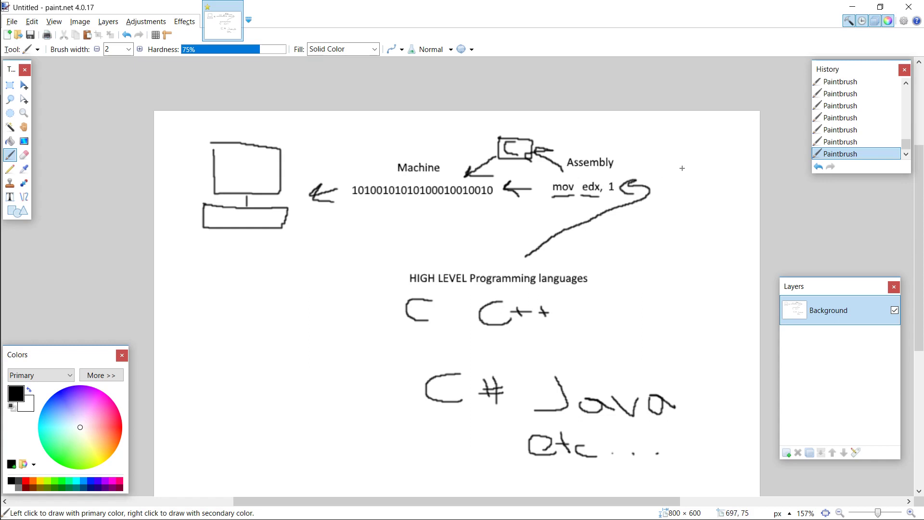
{"action": "mouse_move", "coordinate": [681, 154]}
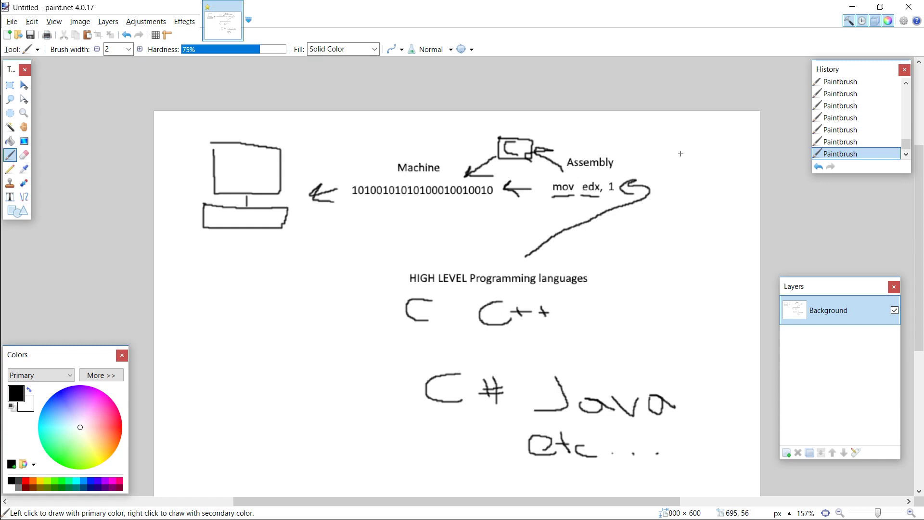
{"action": "mouse_move", "coordinate": [667, 142]}
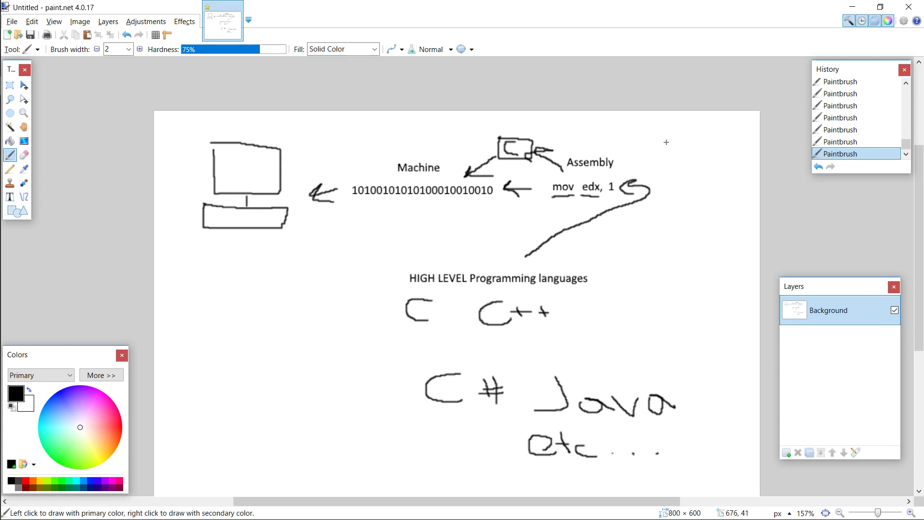
{"action": "mouse_move", "coordinate": [666, 142]}
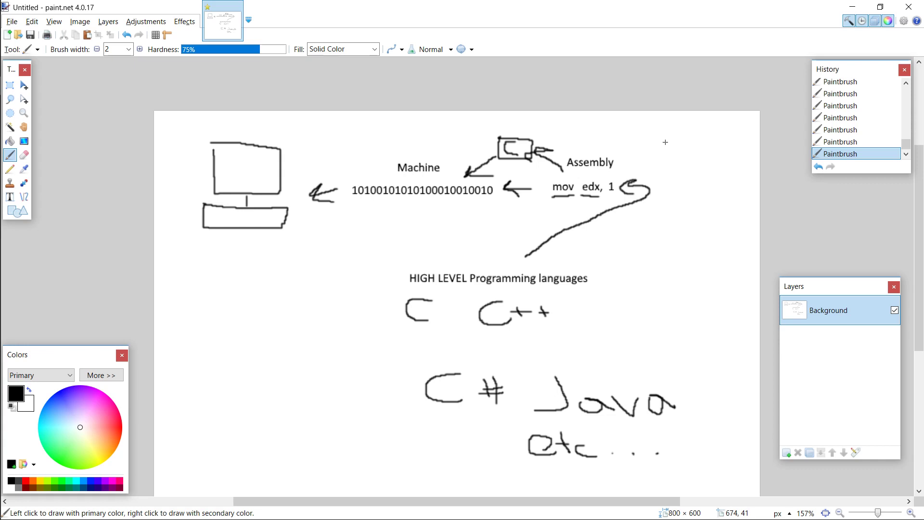
{"action": "mouse_move", "coordinate": [644, 102]}
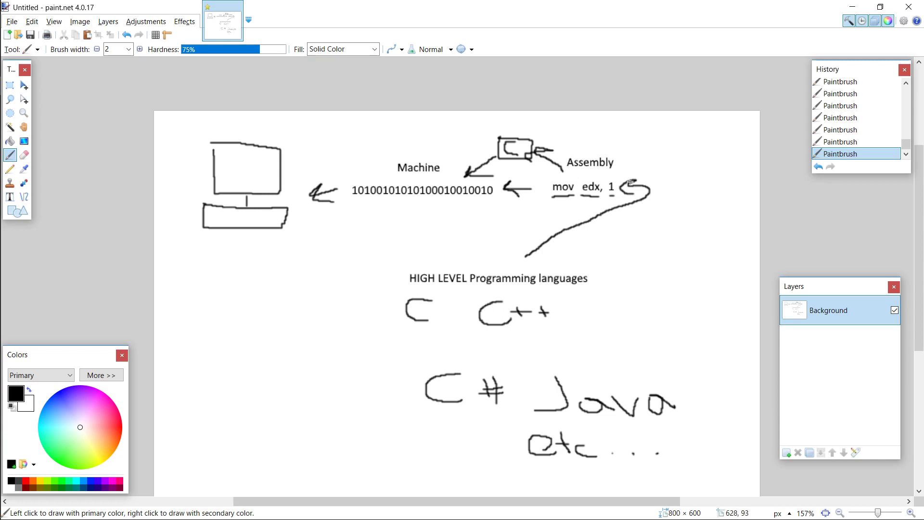
{"action": "mouse_move", "coordinate": [591, 219]}
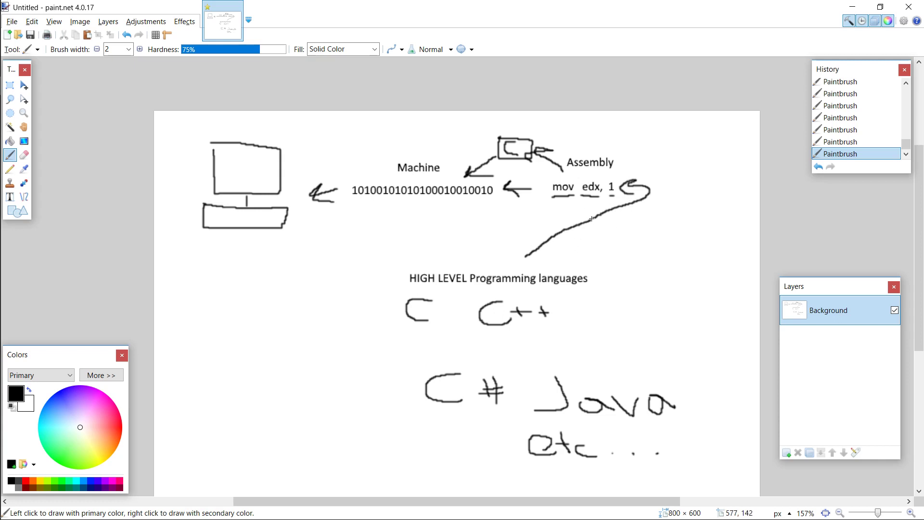
{"action": "mouse_move", "coordinate": [600, 254]}
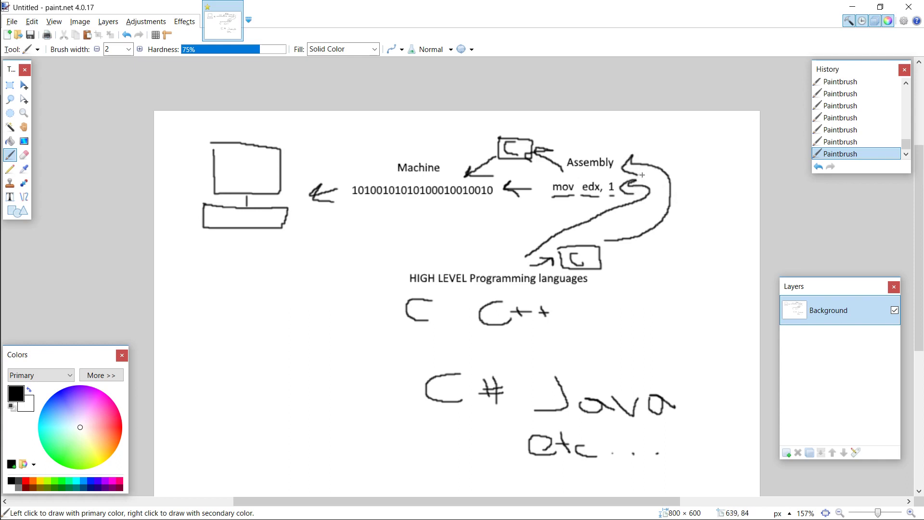
{"action": "mouse_move", "coordinate": [466, 320]}
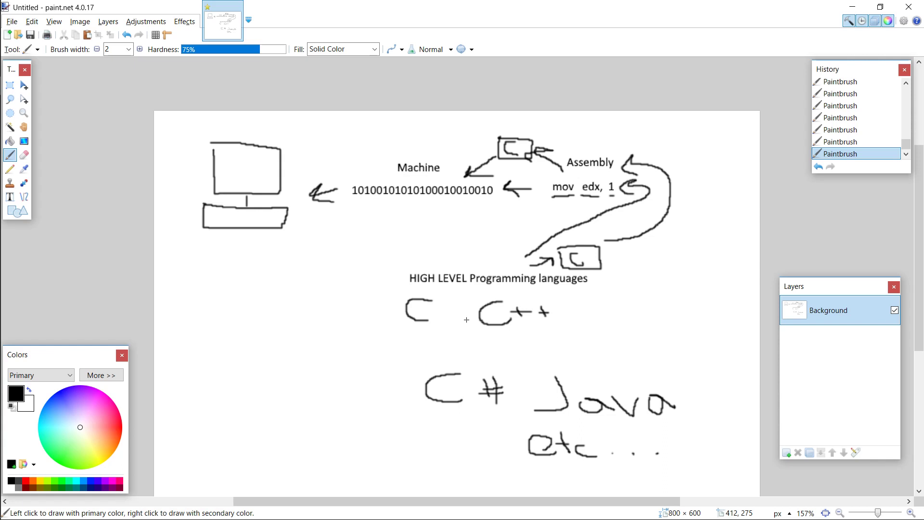
{"action": "mouse_move", "coordinate": [427, 270]}
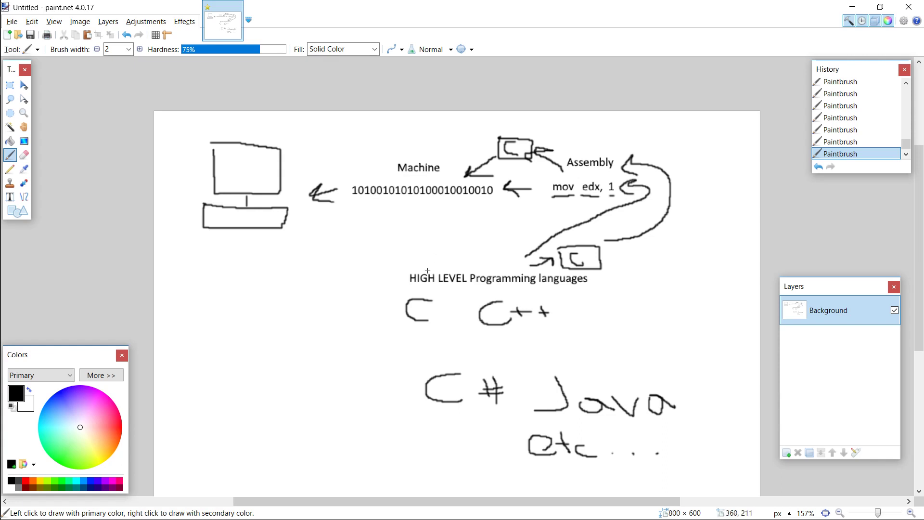
{"action": "mouse_move", "coordinate": [496, 319]}
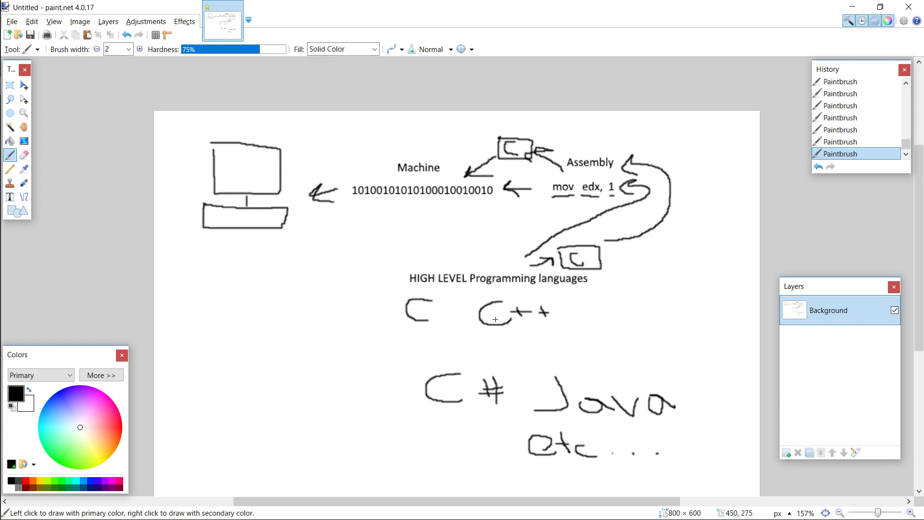
{"action": "mouse_move", "coordinate": [447, 377]}
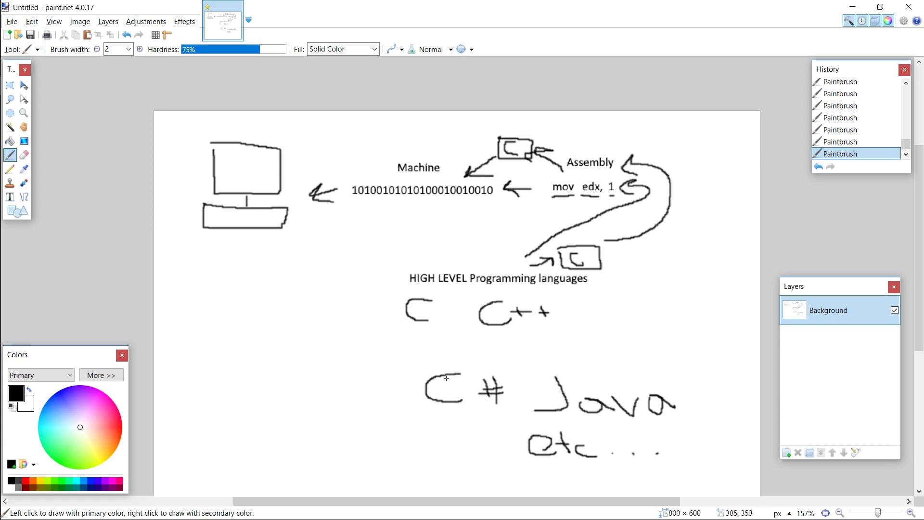
{"action": "mouse_move", "coordinate": [441, 353]}
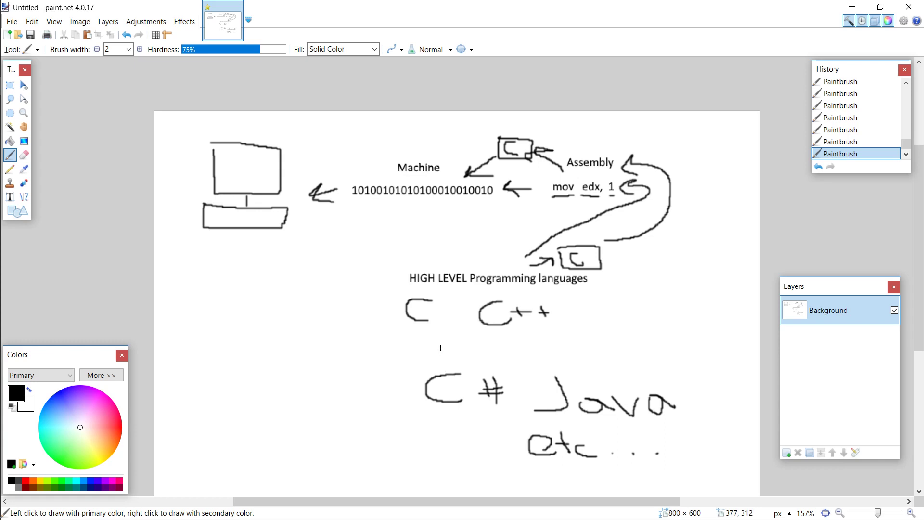
{"action": "mouse_move", "coordinate": [441, 344]}
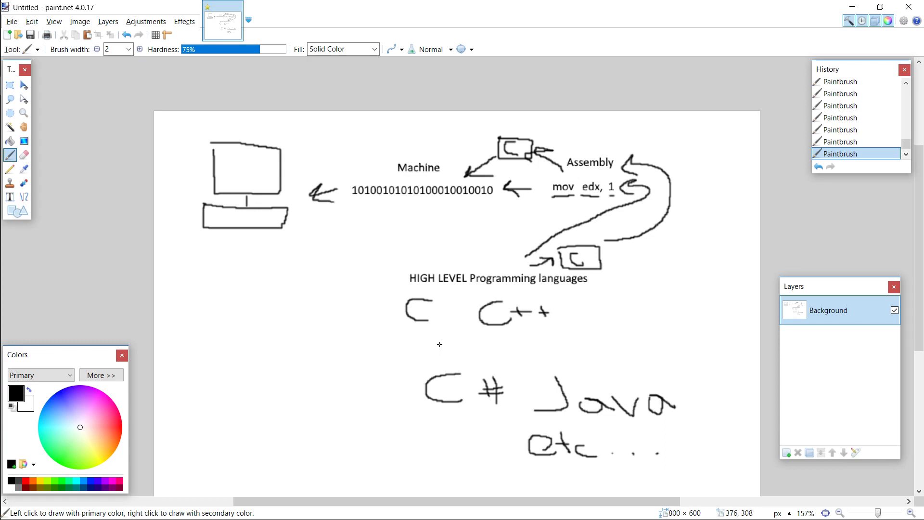
{"action": "mouse_move", "coordinate": [439, 339]}
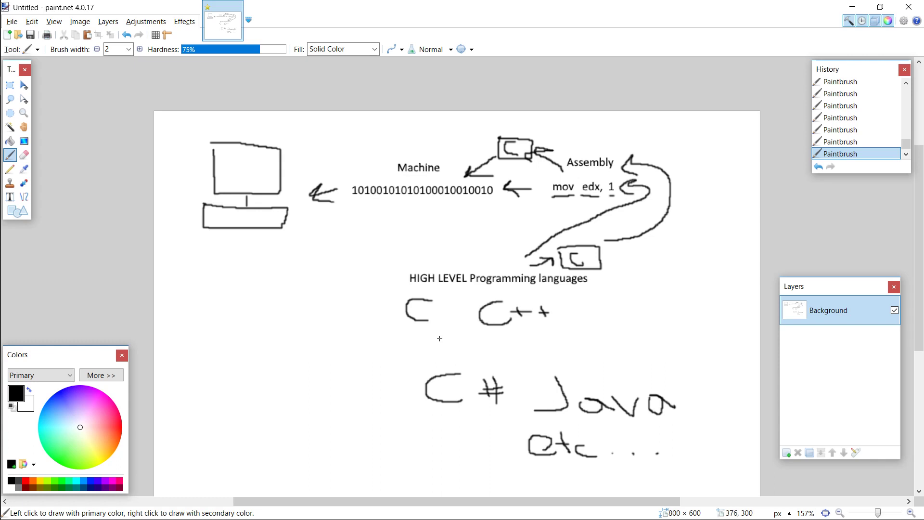
{"action": "mouse_move", "coordinate": [592, 398]}
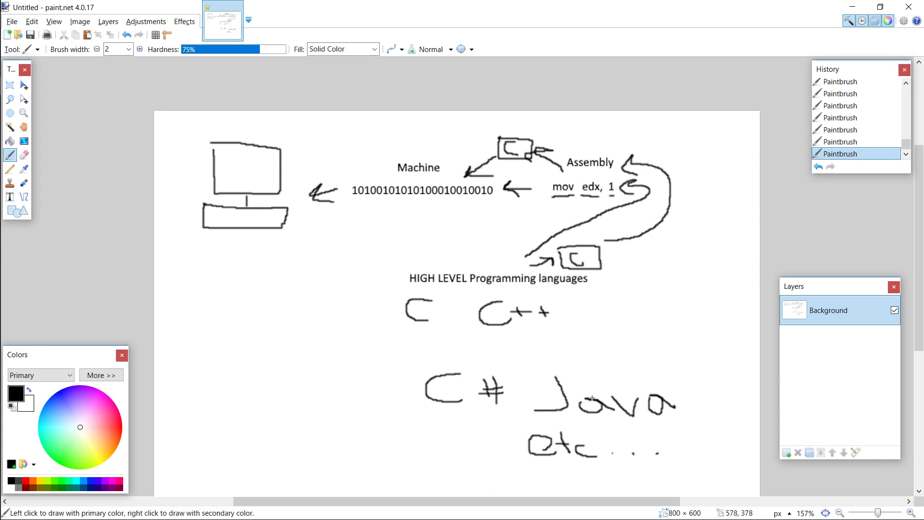
{"action": "mouse_move", "coordinate": [607, 296]}
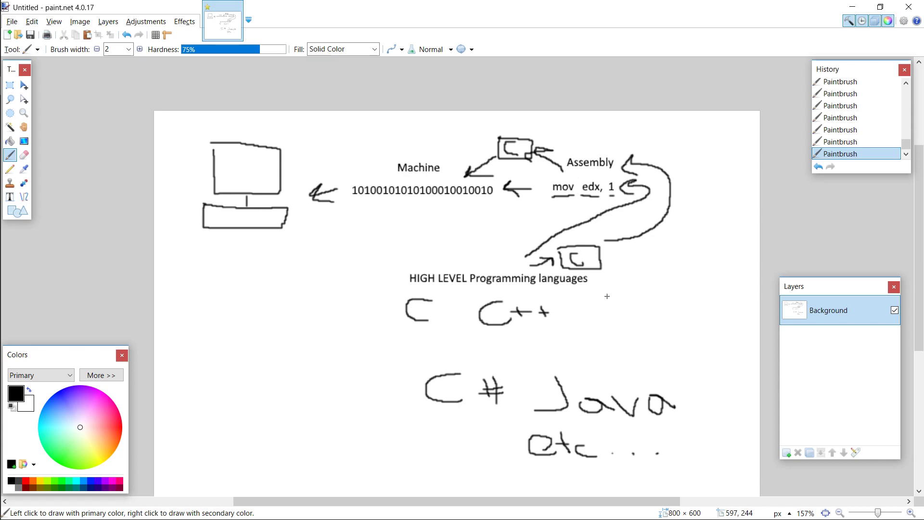
{"action": "mouse_move", "coordinate": [649, 179]}
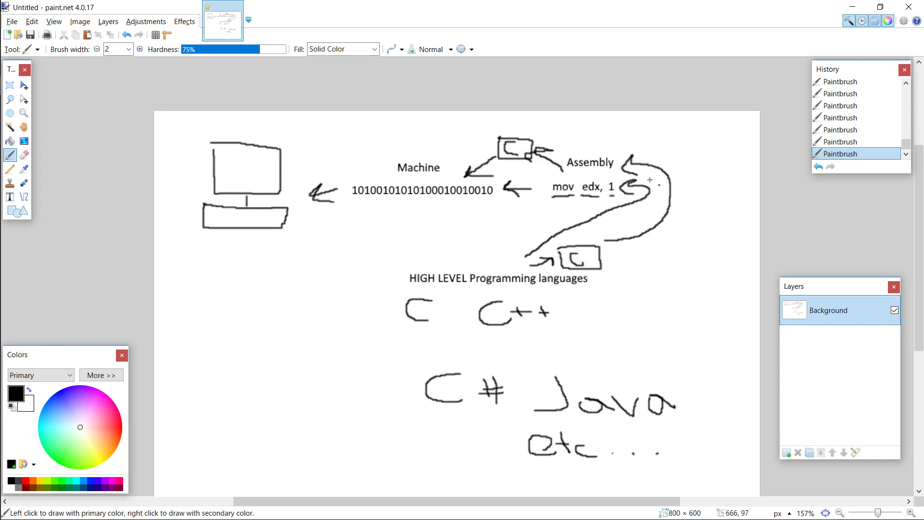
{"action": "mouse_move", "coordinate": [492, 302]}
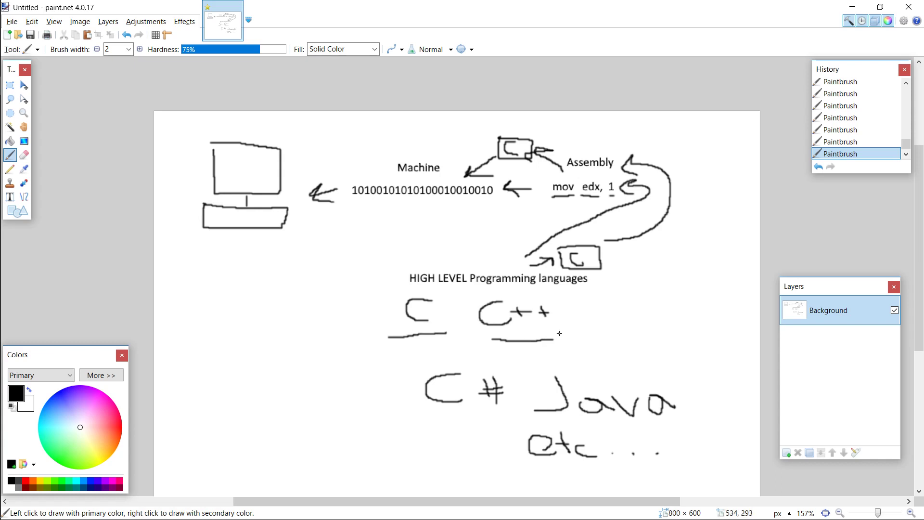
{"action": "mouse_move", "coordinate": [622, 300]}
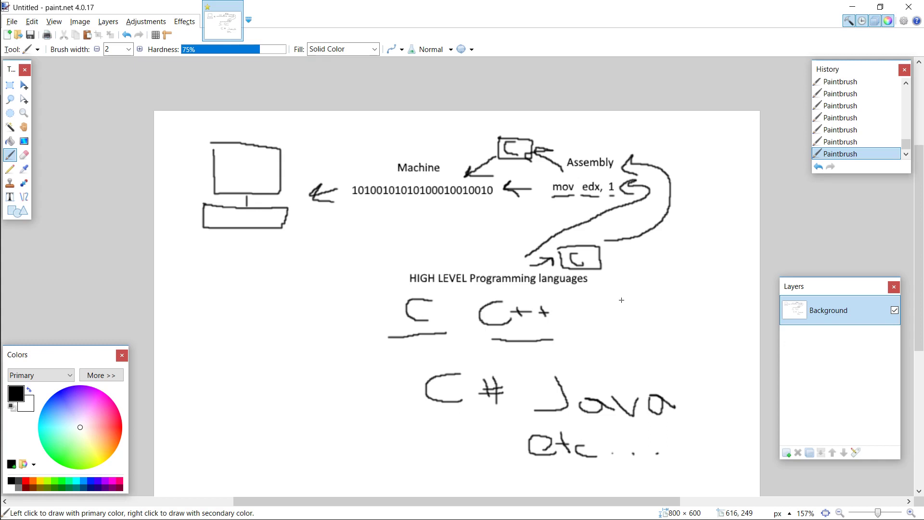
{"action": "mouse_move", "coordinate": [432, 425]}
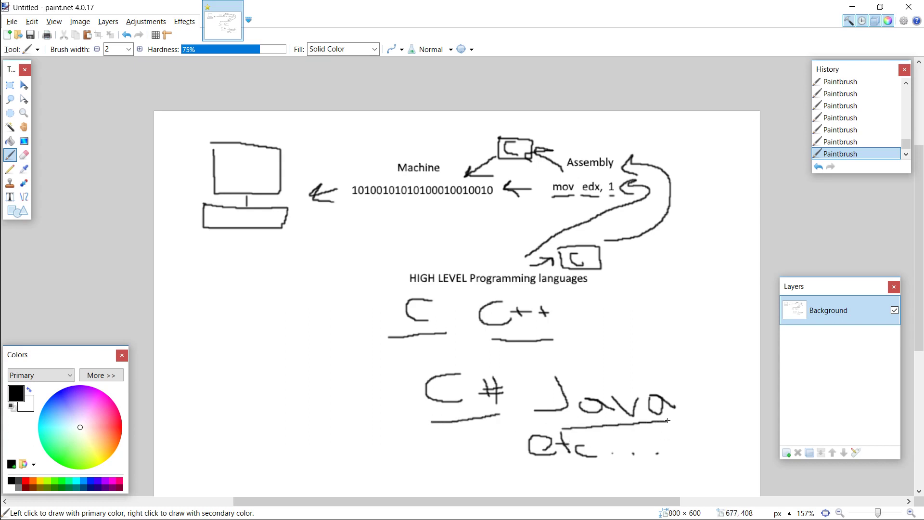
{"action": "mouse_move", "coordinate": [641, 357]}
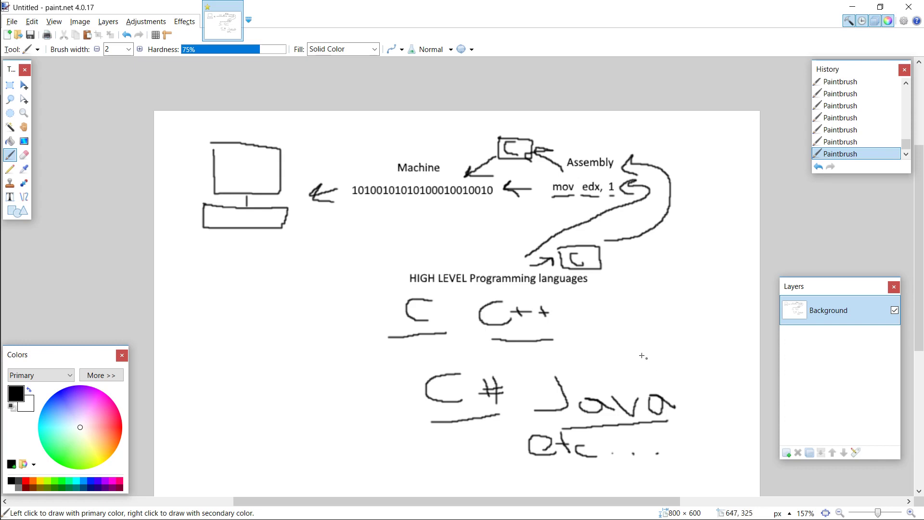
{"action": "mouse_move", "coordinate": [364, 314]}
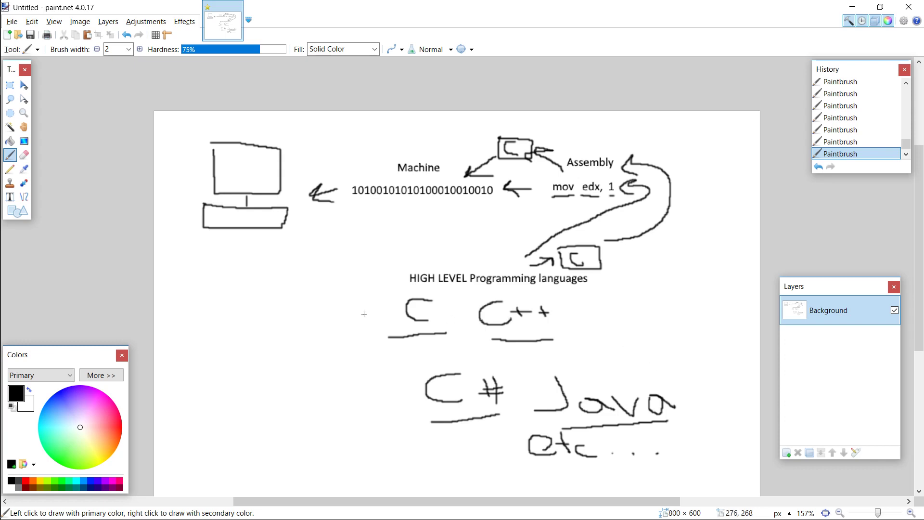
{"action": "mouse_move", "coordinate": [592, 326]}
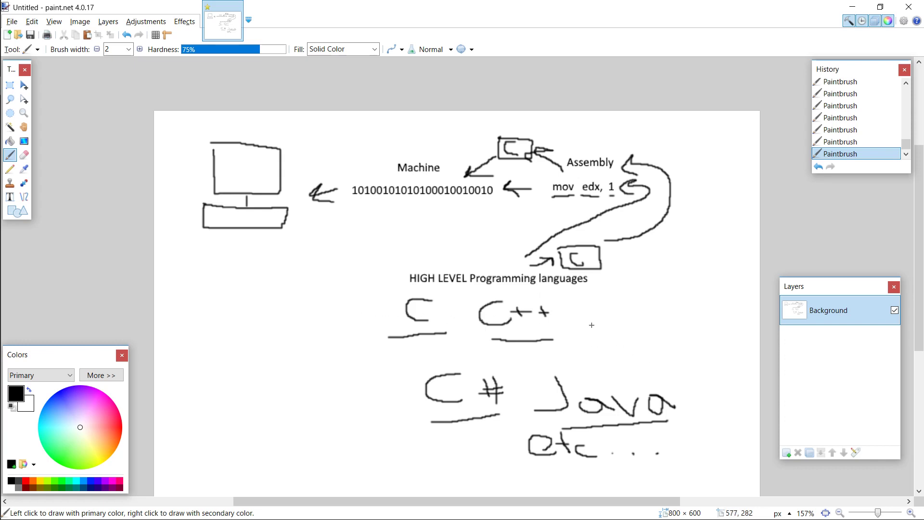
{"action": "mouse_move", "coordinate": [347, 362]}
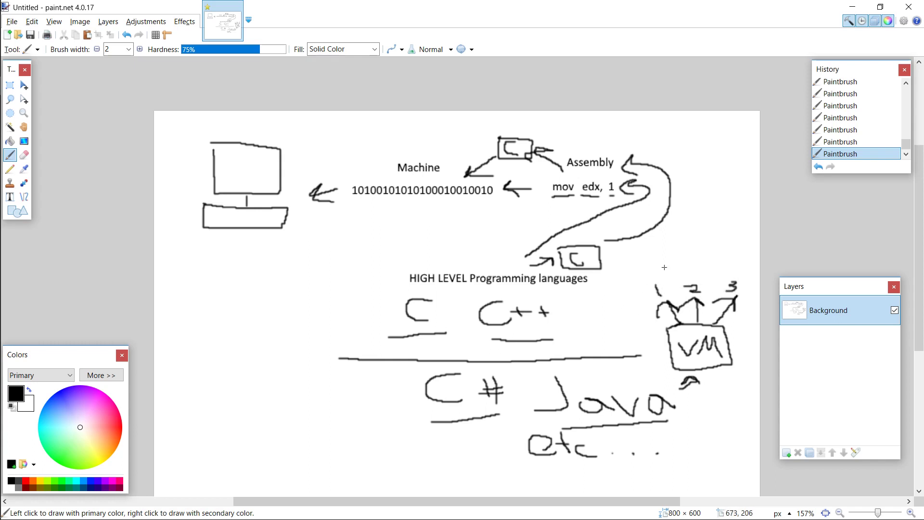
{"action": "mouse_move", "coordinate": [388, 160]}
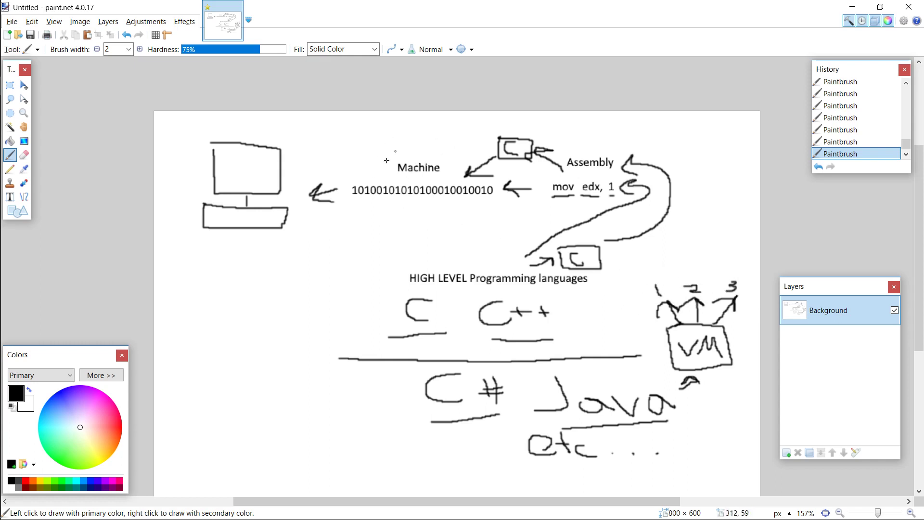
{"action": "mouse_move", "coordinate": [673, 364]}
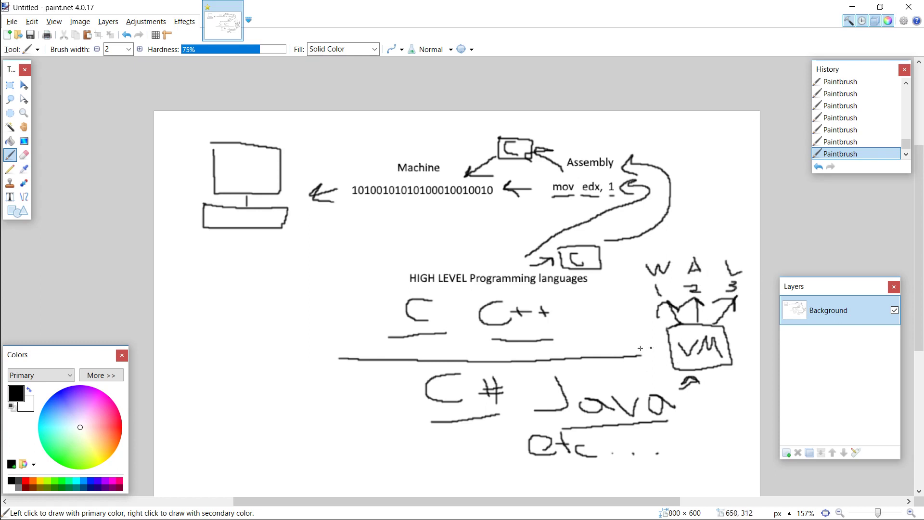
{"action": "mouse_move", "coordinate": [645, 332]}
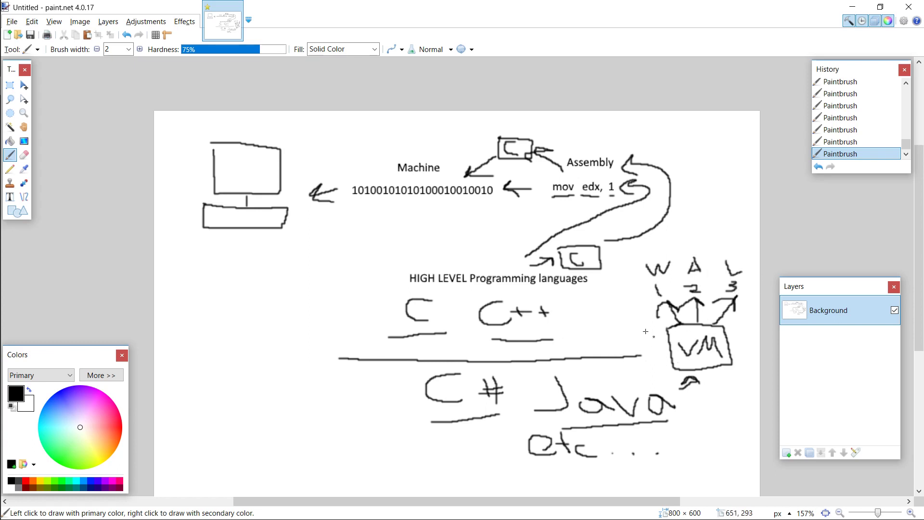
{"action": "mouse_move", "coordinate": [602, 330]}
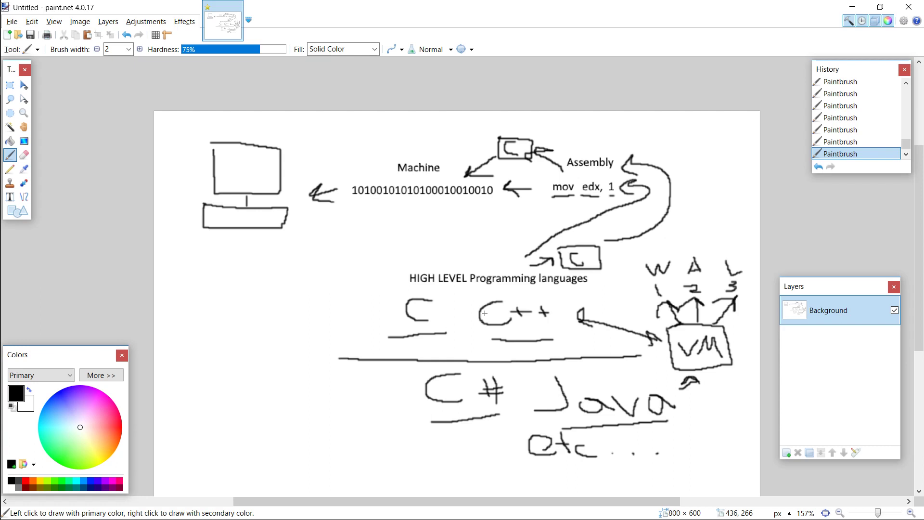
{"action": "mouse_move", "coordinate": [685, 335]}
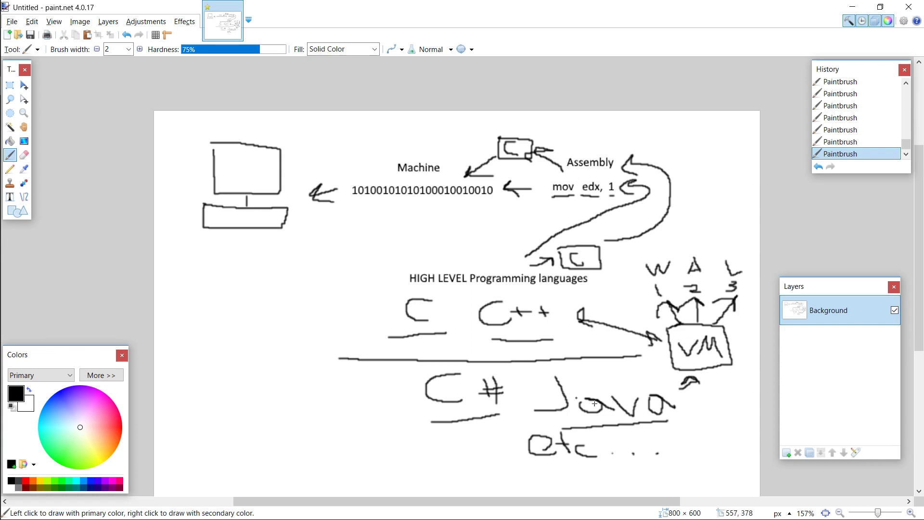
{"action": "mouse_move", "coordinate": [615, 370]}
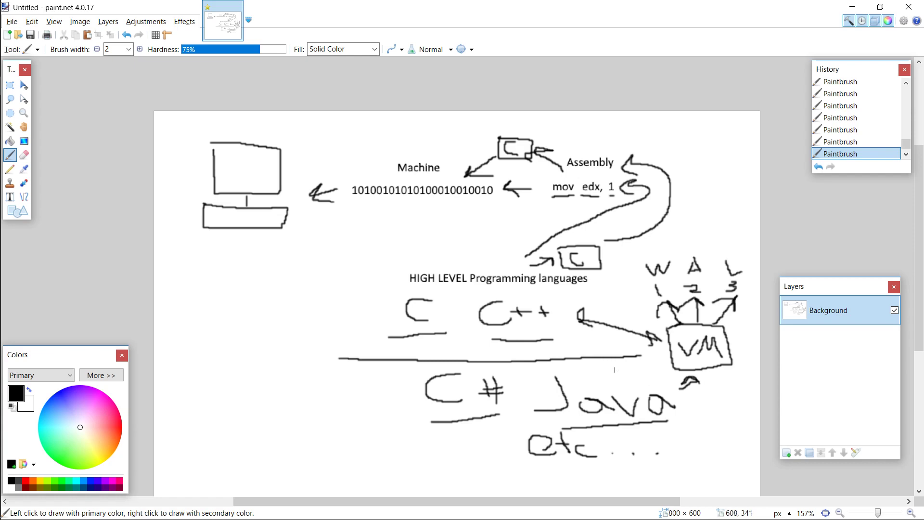
{"action": "mouse_move", "coordinate": [611, 368]}
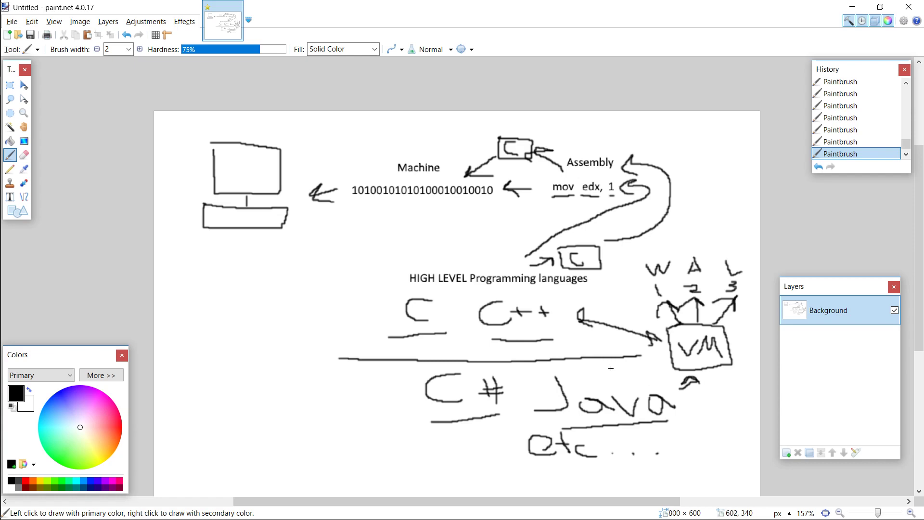
{"action": "mouse_move", "coordinate": [468, 380]}
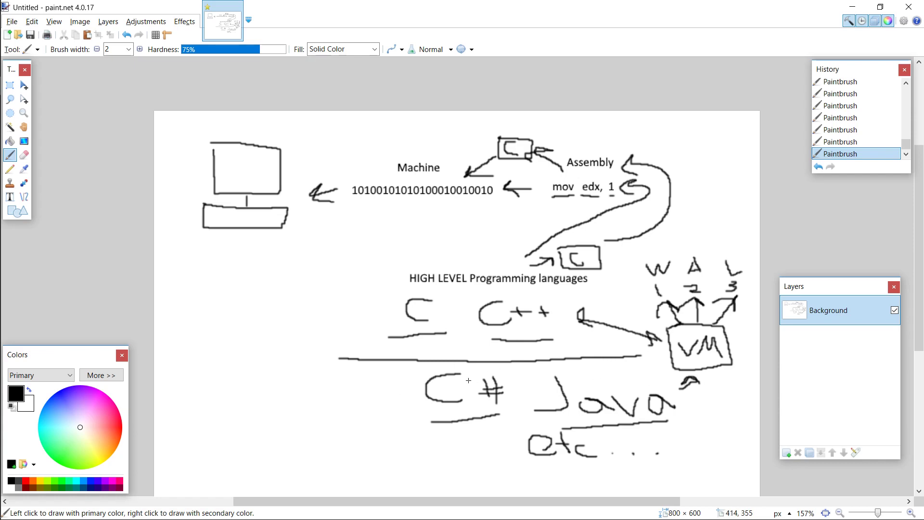
{"action": "mouse_move", "coordinate": [476, 368]}
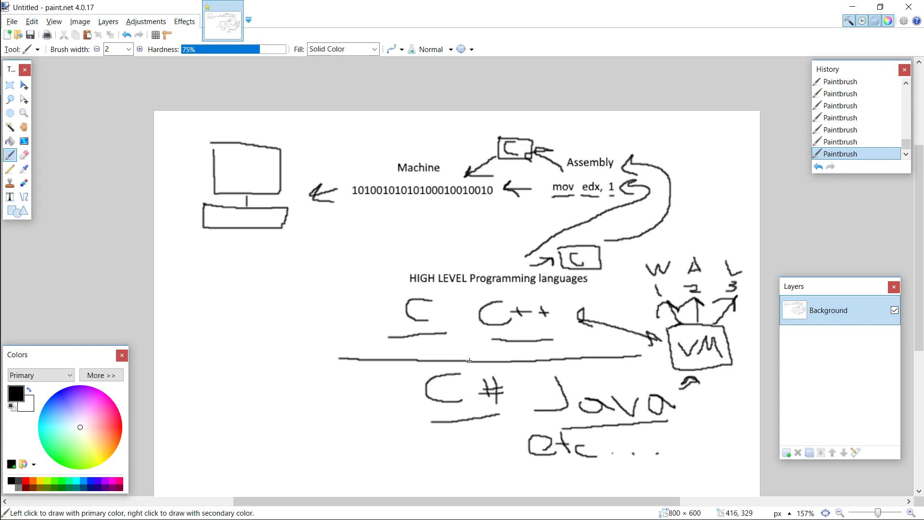
{"action": "mouse_move", "coordinate": [700, 335]}
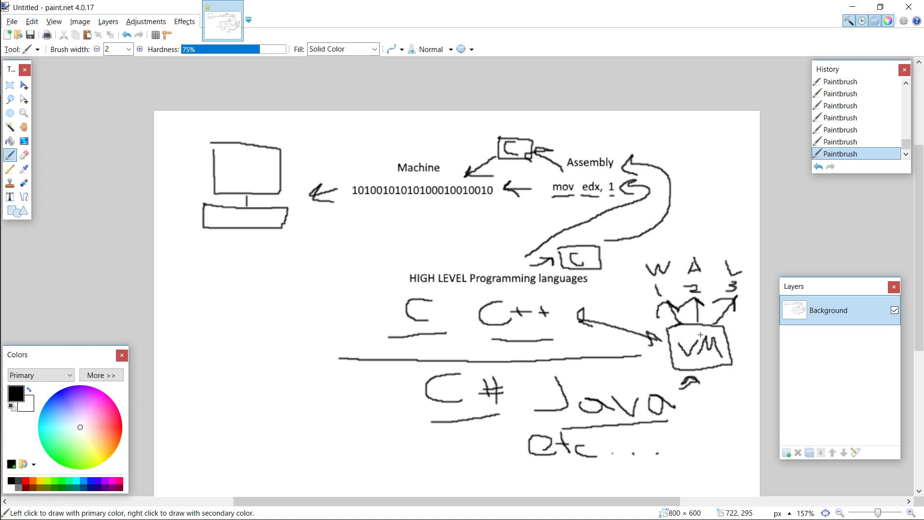
{"action": "mouse_move", "coordinate": [583, 317]}
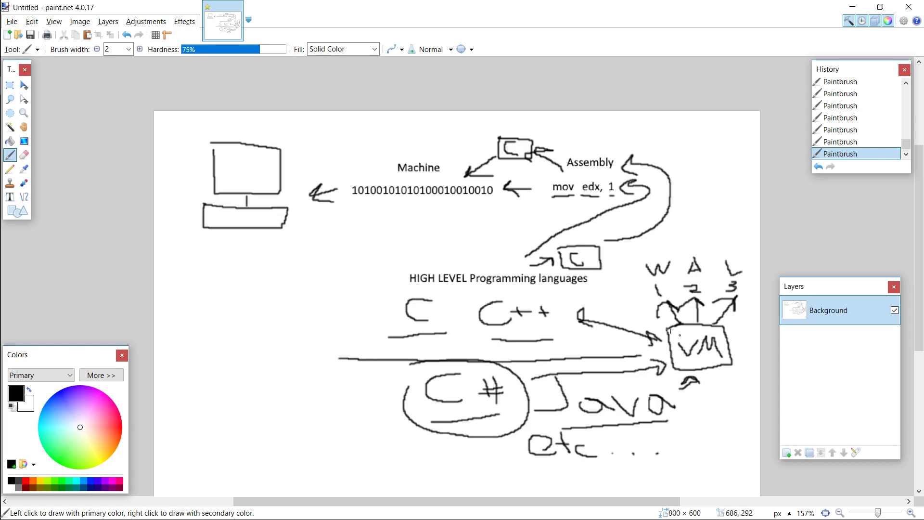
{"action": "mouse_move", "coordinate": [587, 349]}
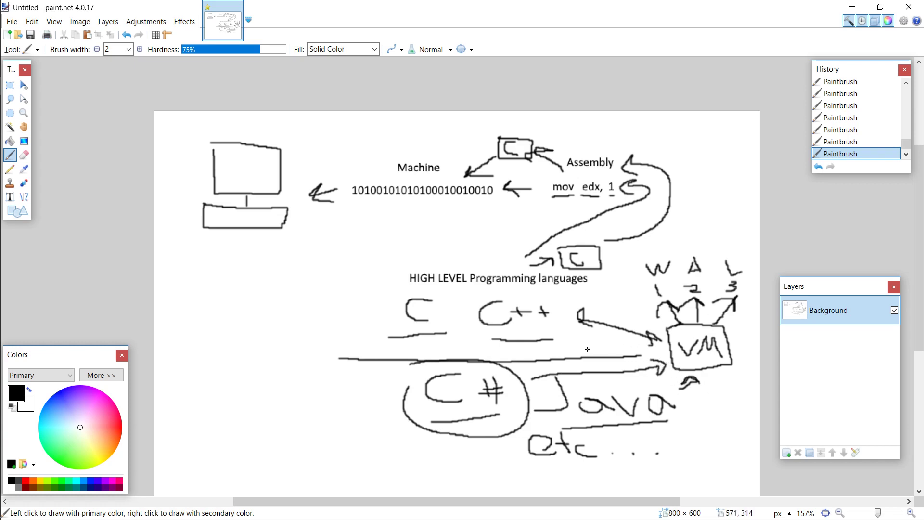
{"action": "mouse_move", "coordinate": [685, 331]}
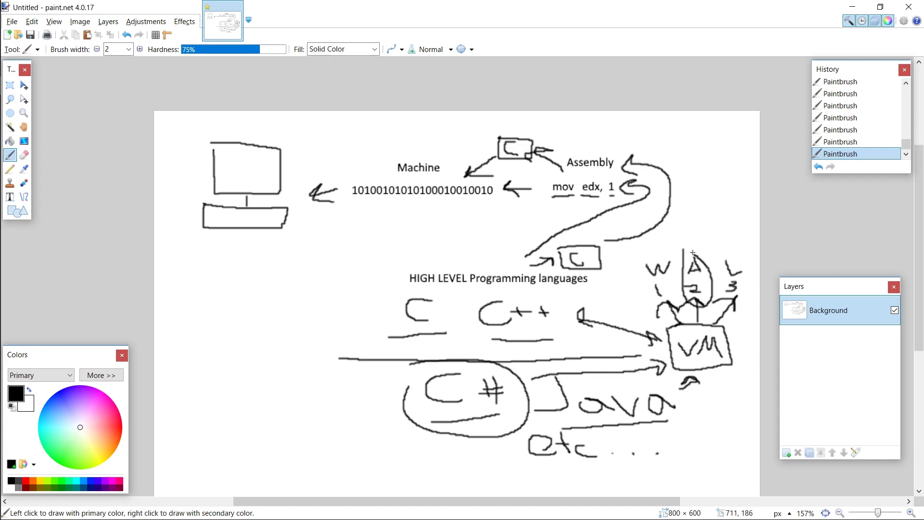
{"action": "mouse_move", "coordinate": [489, 165]}
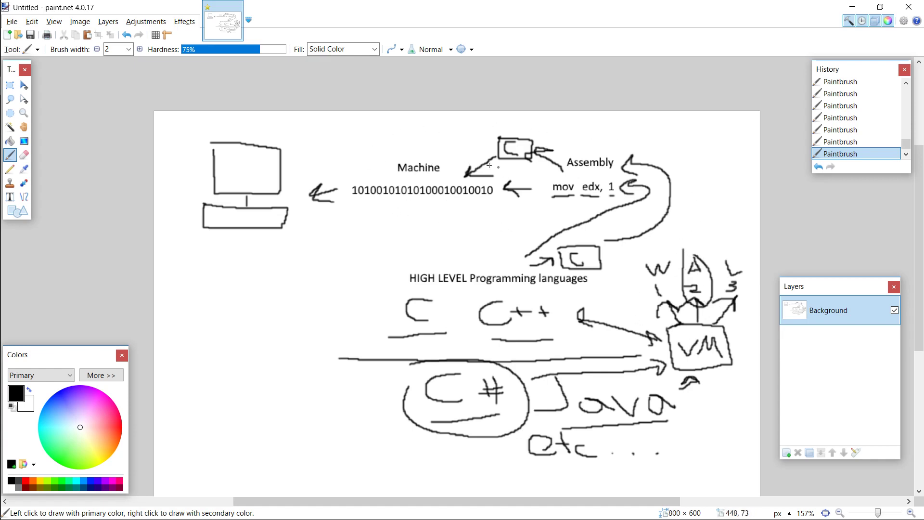
{"action": "mouse_move", "coordinate": [289, 147]}
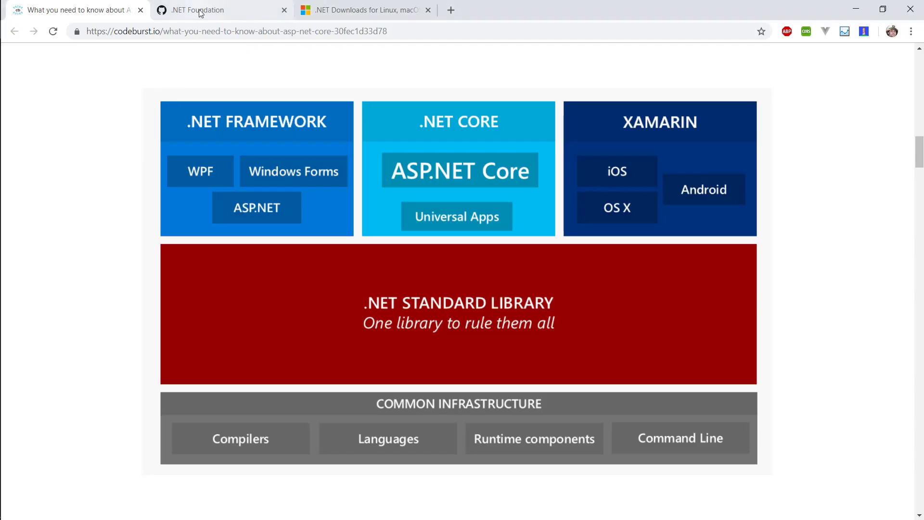
- Open the corefx pinned repository from the .NET Foundation page and skim its README
{"action": "left_click", "coordinate": [198, 11]}
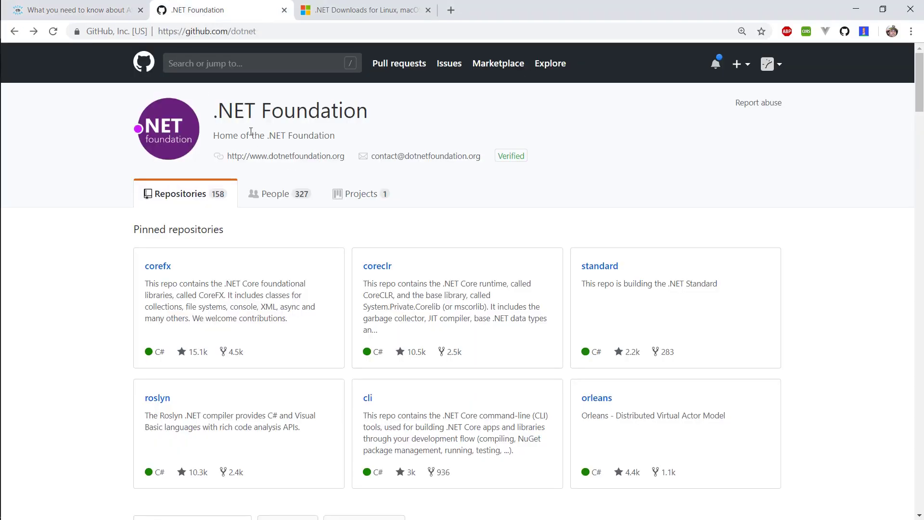
{"action": "mouse_move", "coordinate": [326, 228]}
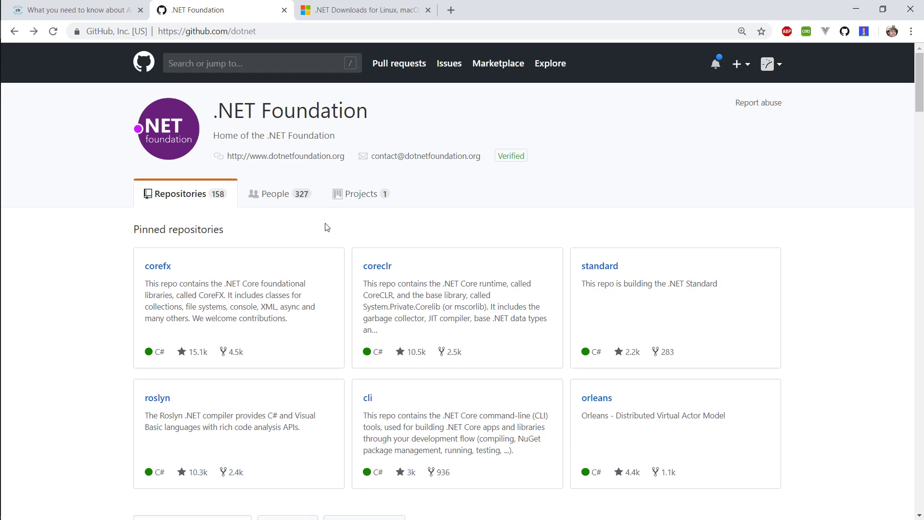
{"action": "left_click", "coordinate": [157, 265]}
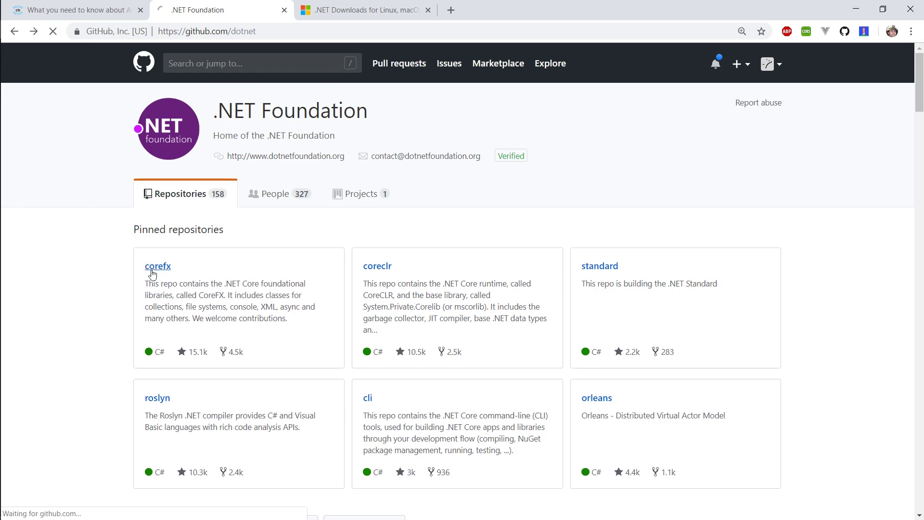
{"action": "left_click", "coordinate": [158, 266]}
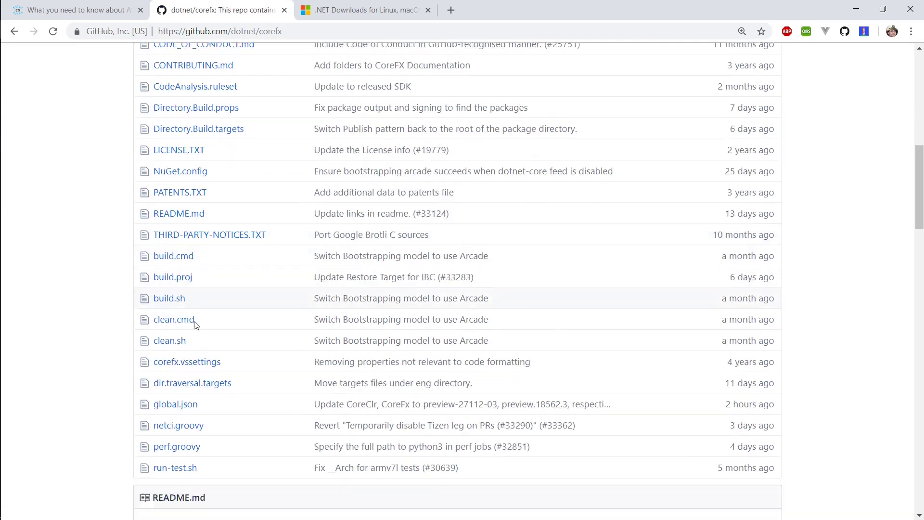
{"action": "scroll", "scroll_direction": "down", "scroll_amount": 3}
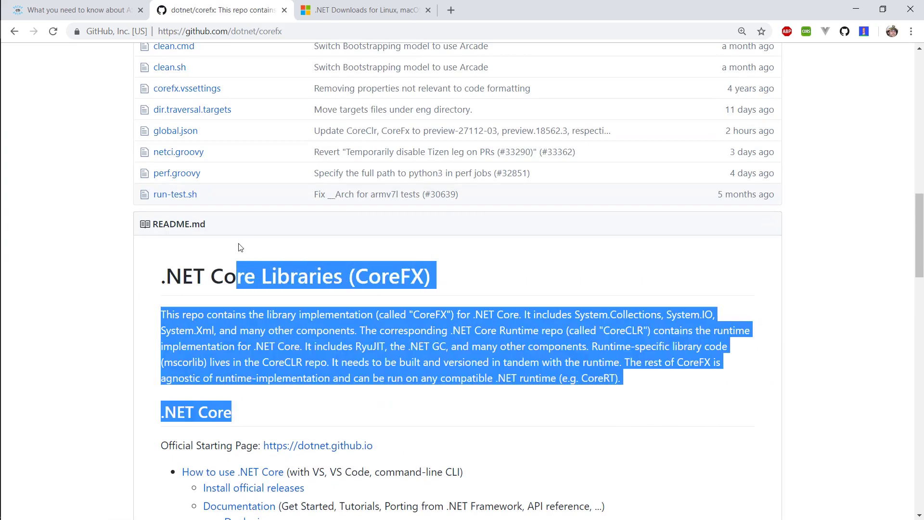
{"action": "scroll", "scroll_direction": "up", "scroll_amount": 3}
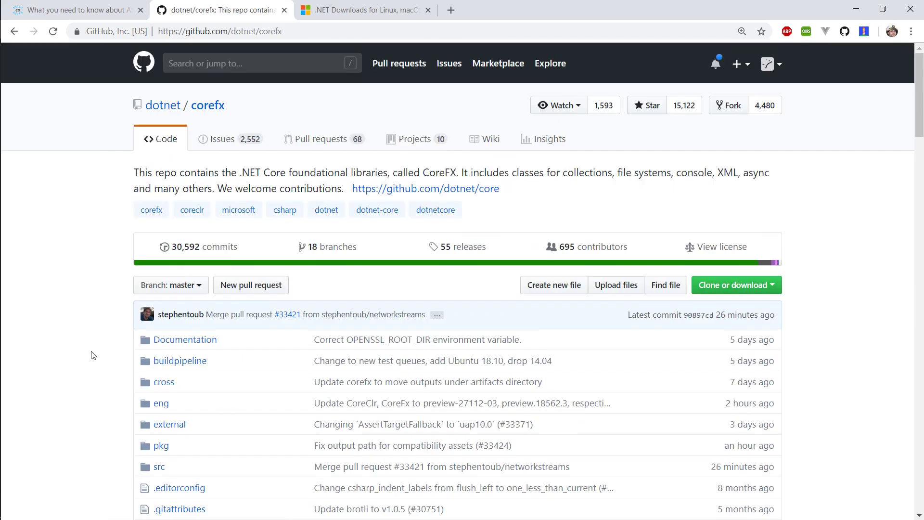
{"action": "left_click", "coordinate": [159, 467]}
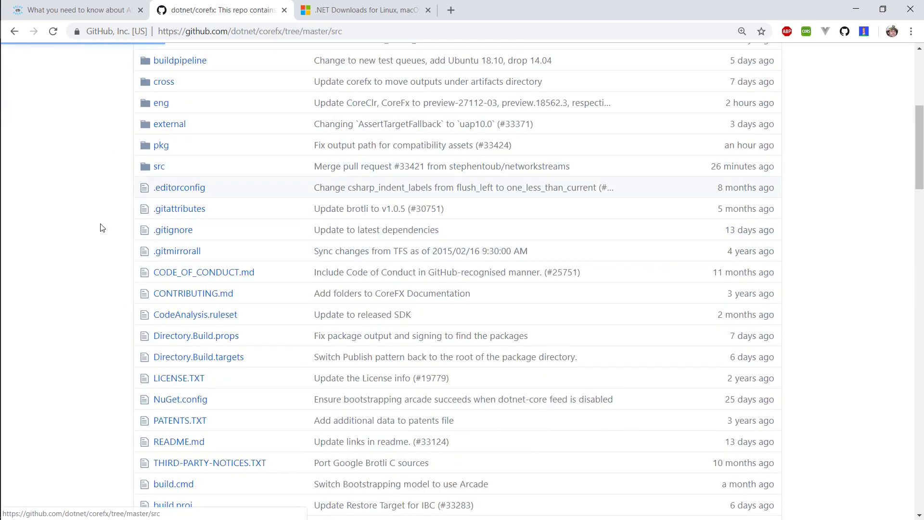
{"action": "left_click", "coordinate": [159, 166]}
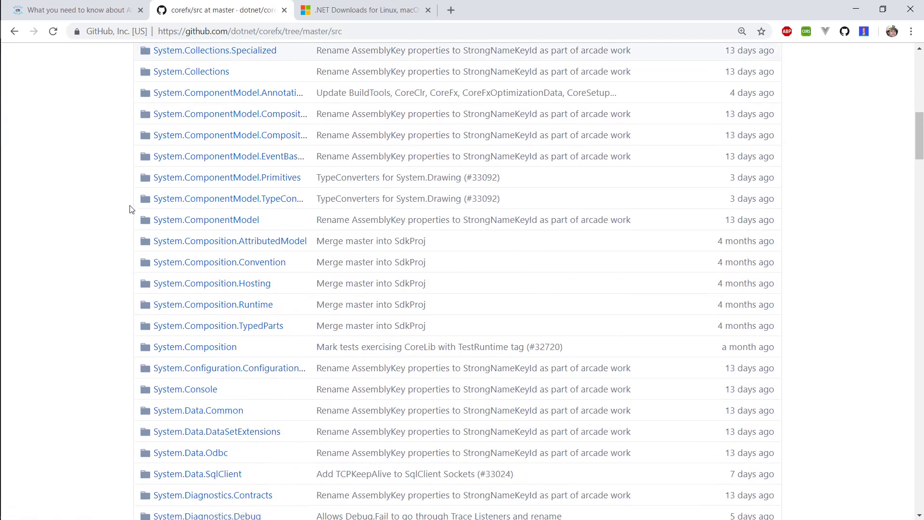
{"action": "scroll", "scroll_direction": "down", "scroll_amount": 3}
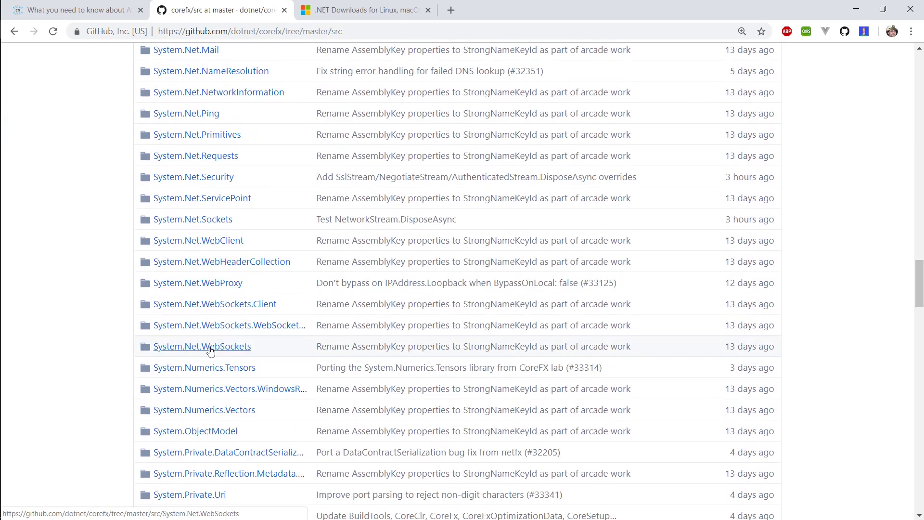
{"action": "scroll", "scroll_direction": "up", "scroll_amount": 3}
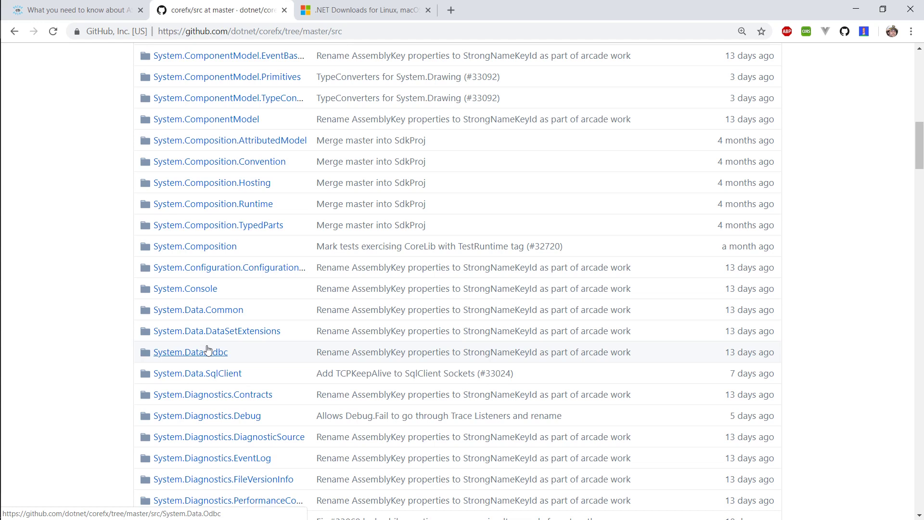
{"action": "left_click", "coordinate": [218, 225]}
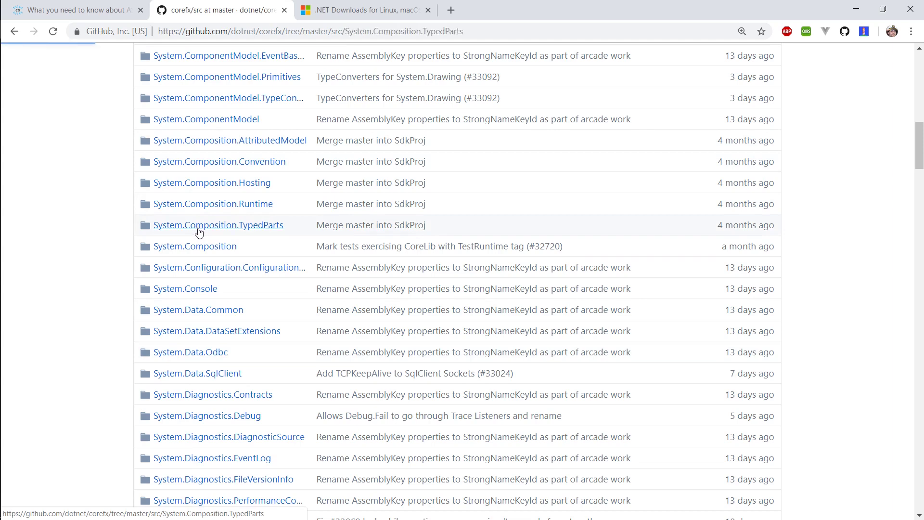
{"action": "left_click", "coordinate": [217, 225]}
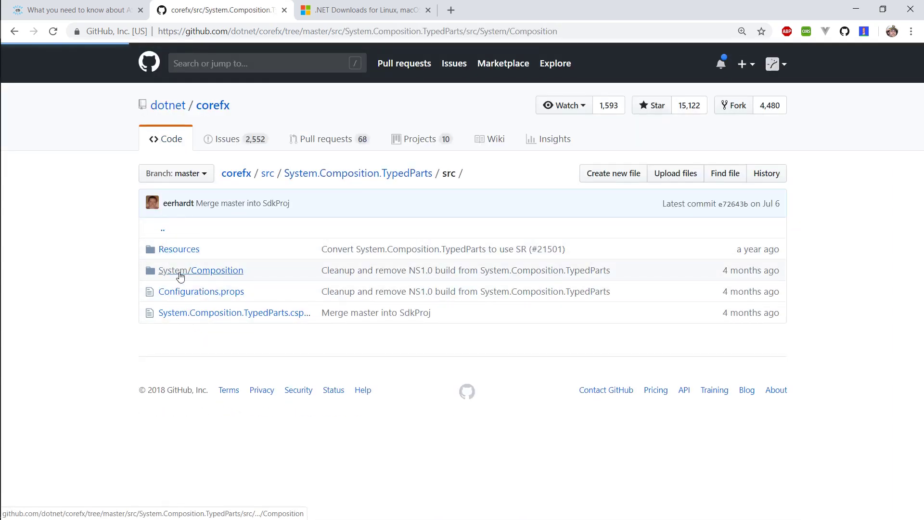
{"action": "left_click", "coordinate": [201, 270]}
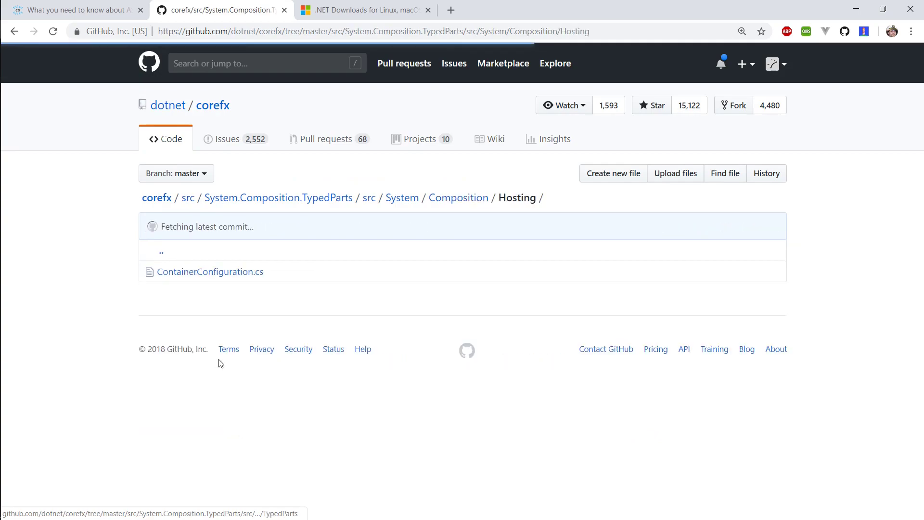
{"action": "left_click", "coordinate": [210, 271]}
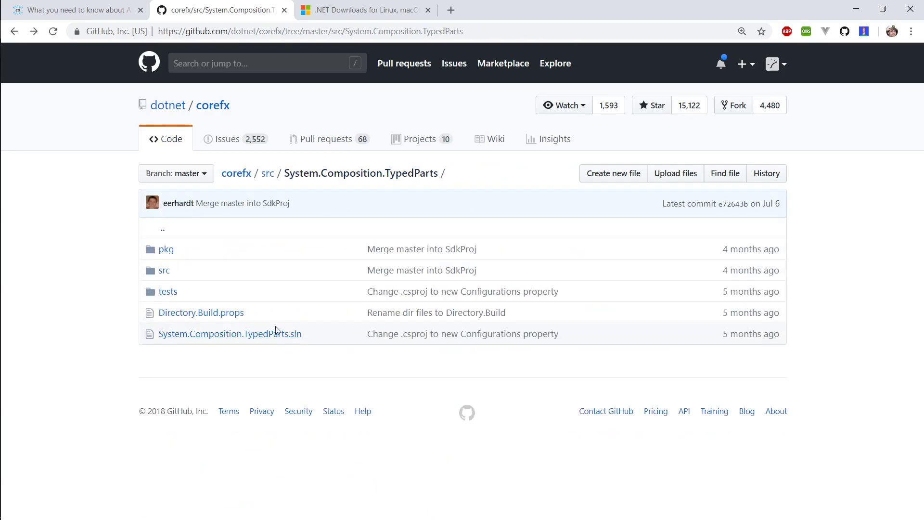
{"action": "left_click", "coordinate": [268, 173]}
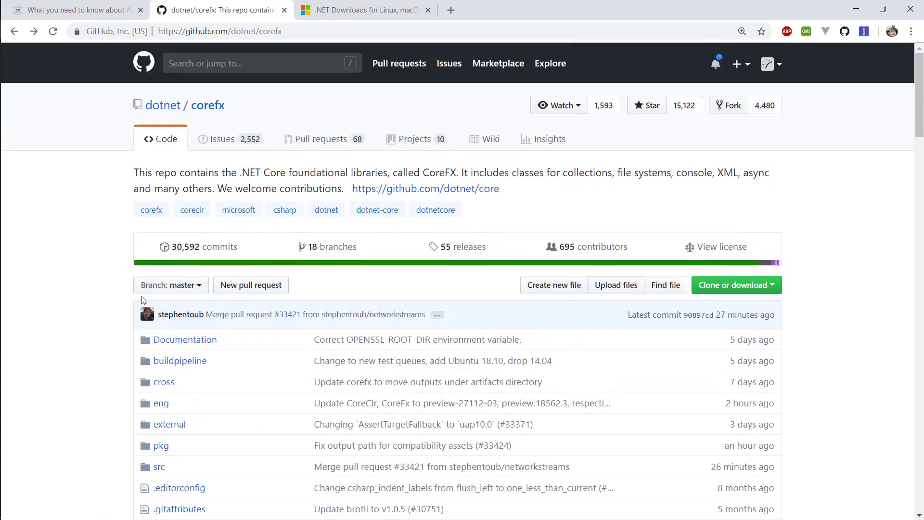
{"action": "mouse_move", "coordinate": [104, 302]}
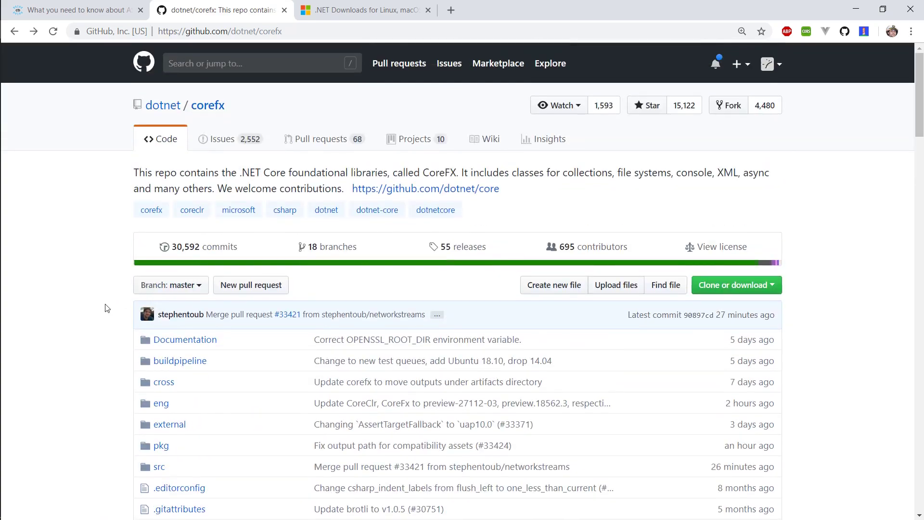
{"action": "mouse_move", "coordinate": [239, 314]}
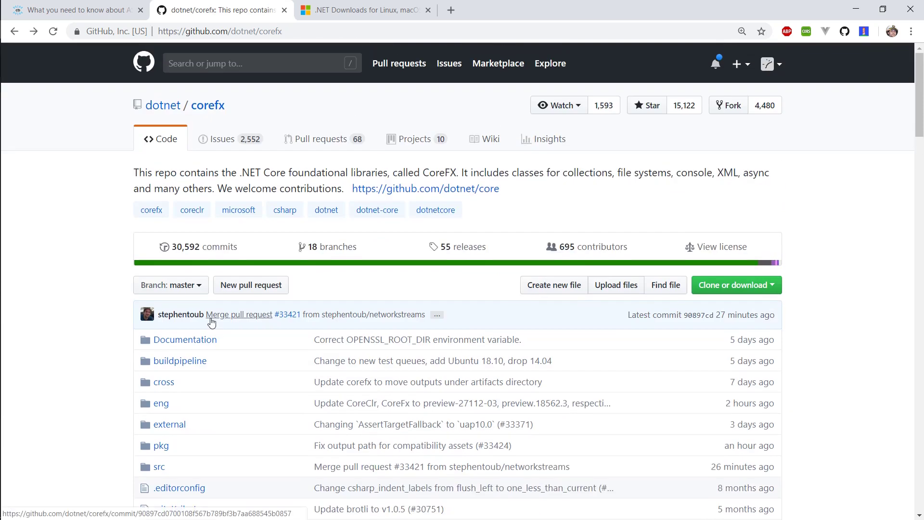
{"action": "mouse_move", "coordinate": [147, 316]}
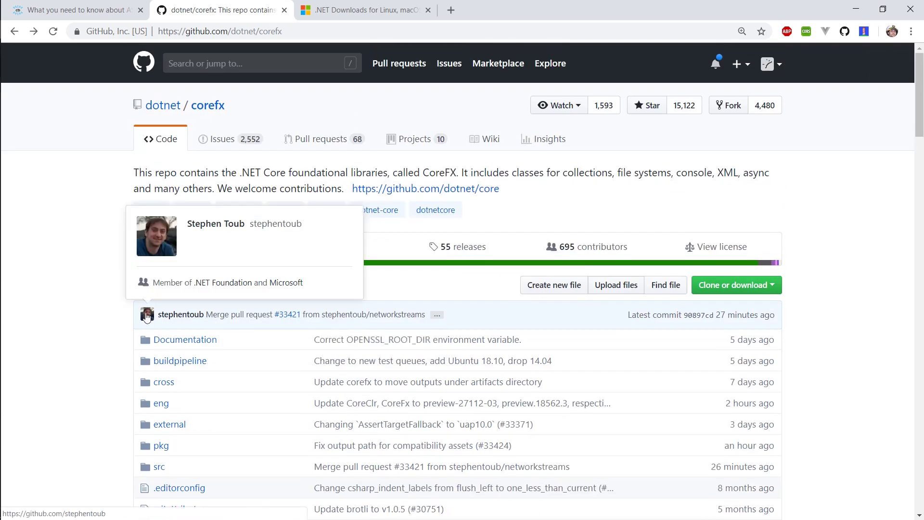
{"action": "scroll", "scroll_direction": "down", "scroll_amount": 3}
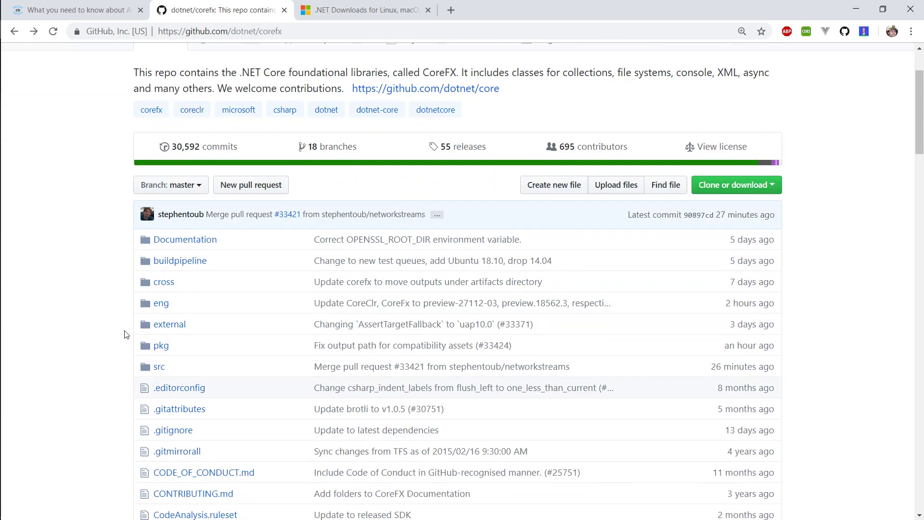
{"action": "mouse_move", "coordinate": [148, 288]}
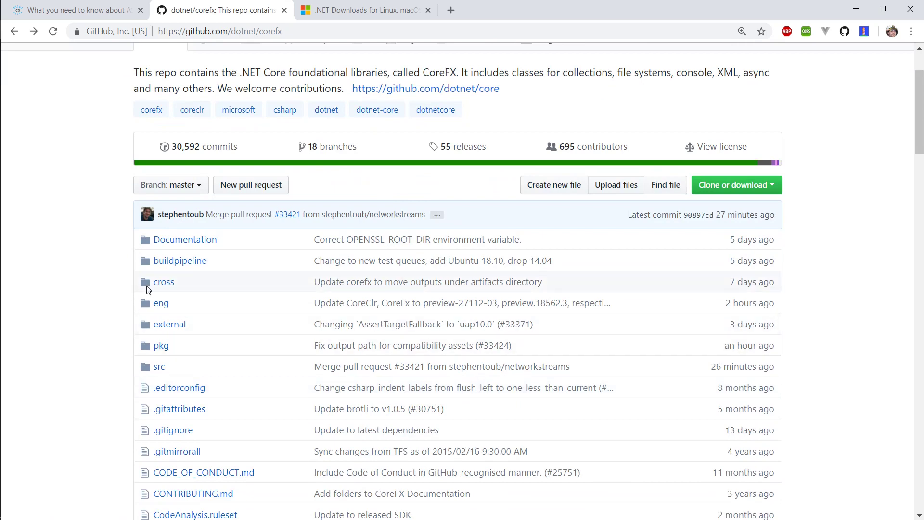
{"action": "scroll", "scroll_direction": "up", "scroll_amount": 3}
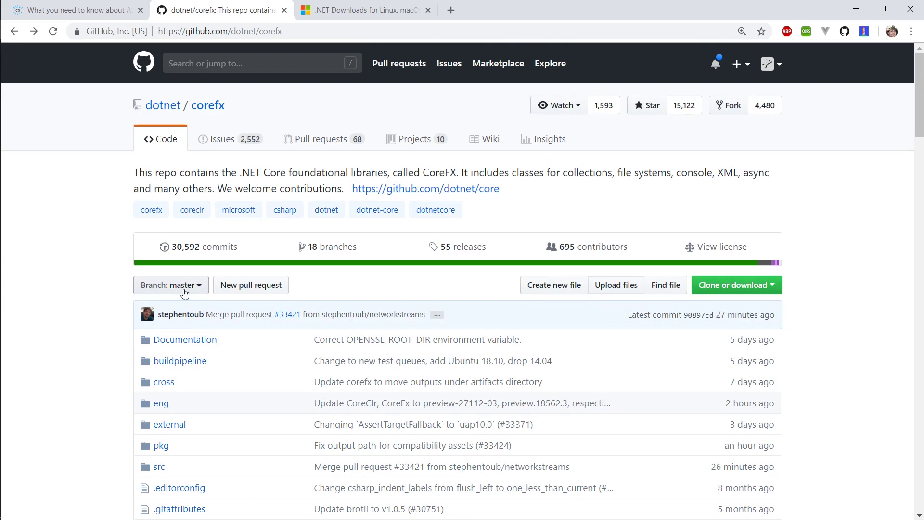
{"action": "scroll", "scroll_direction": "down", "scroll_amount": 3}
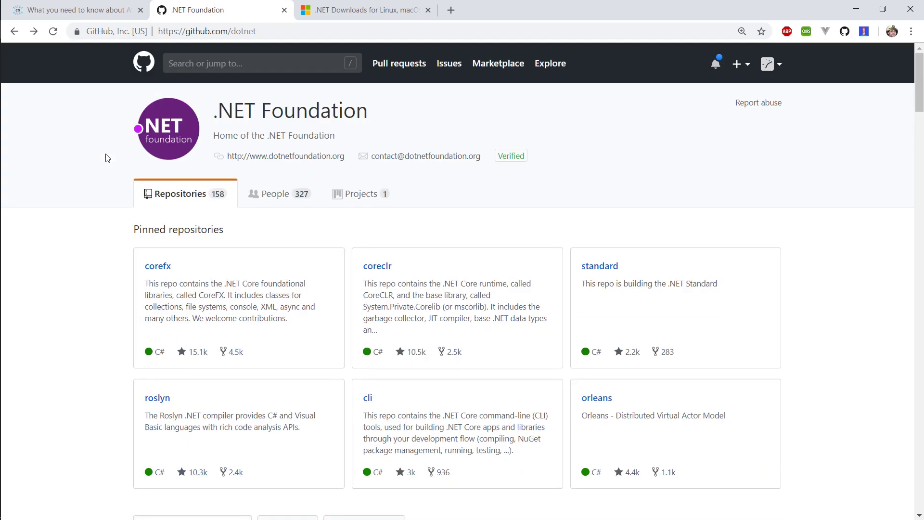
{"action": "mouse_move", "coordinate": [433, 318]}
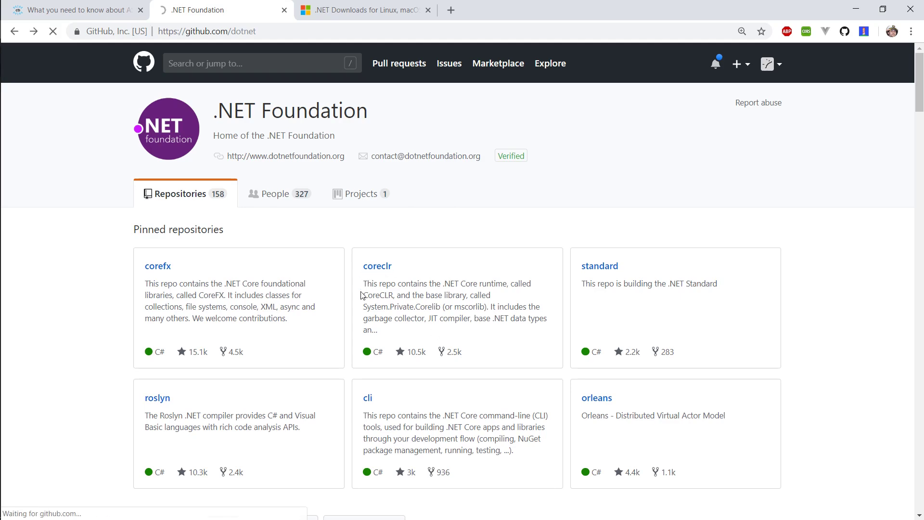
- Open coreclr, highlight 'JIT compiler', and browse src/coreclr/hosts/coreshim to CoreShim.h
{"action": "left_click", "coordinate": [376, 265]}
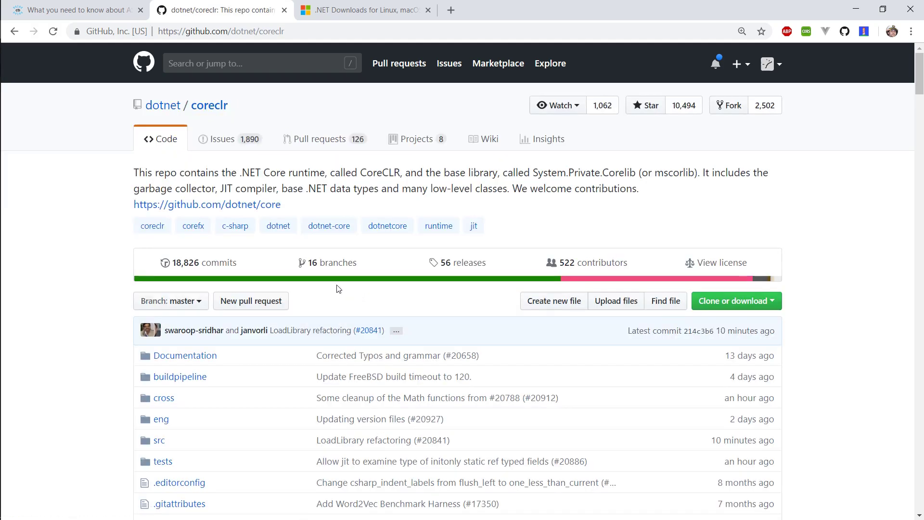
{"action": "left_click_drag", "start_coordinate": [138, 188], "coordinate": [247, 189]}
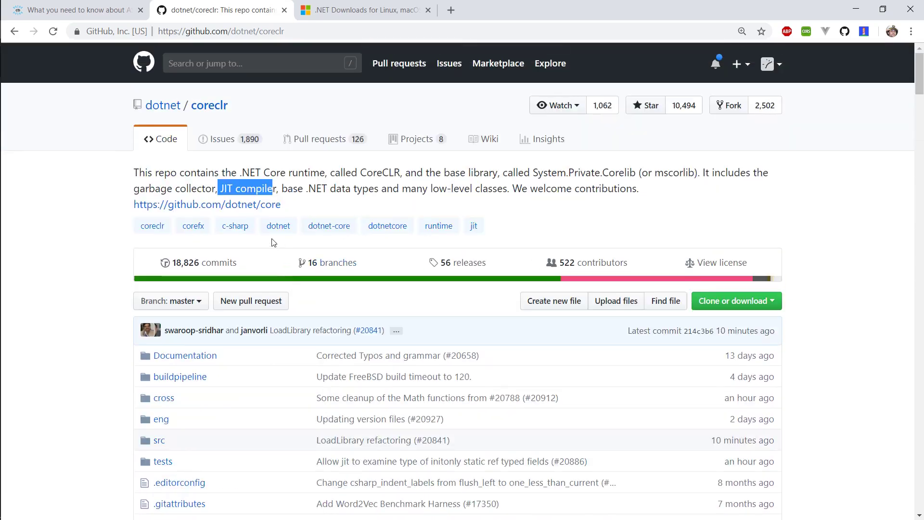
{"action": "scroll", "scroll_direction": "down", "scroll_amount": 3}
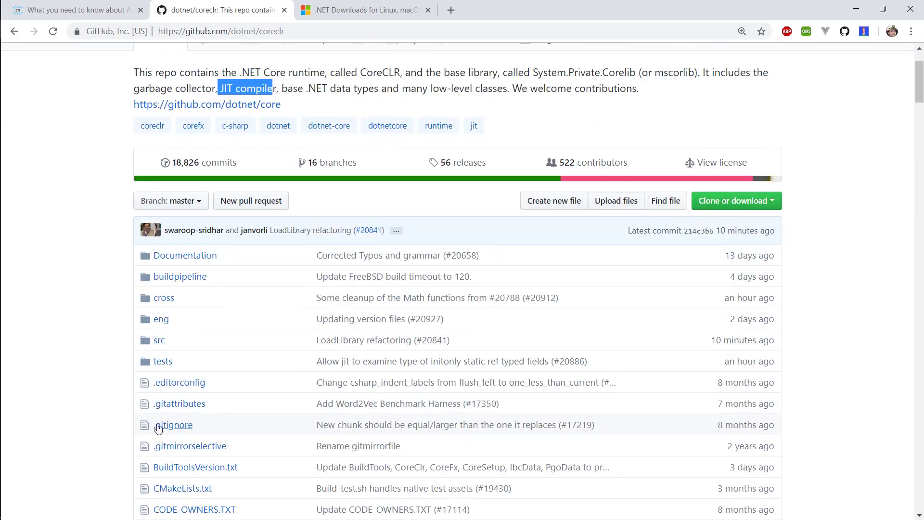
{"action": "left_click", "coordinate": [159, 340]}
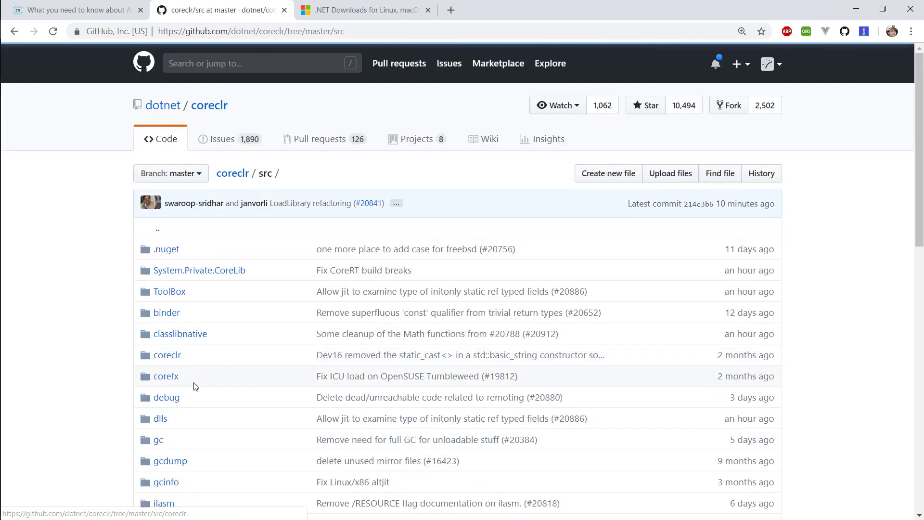
{"action": "left_click", "coordinate": [167, 354]}
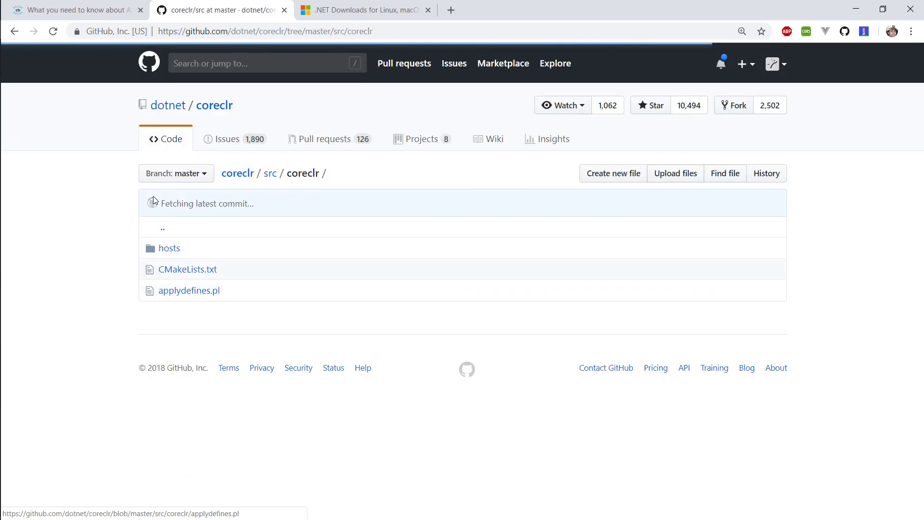
{"action": "left_click", "coordinate": [170, 248]}
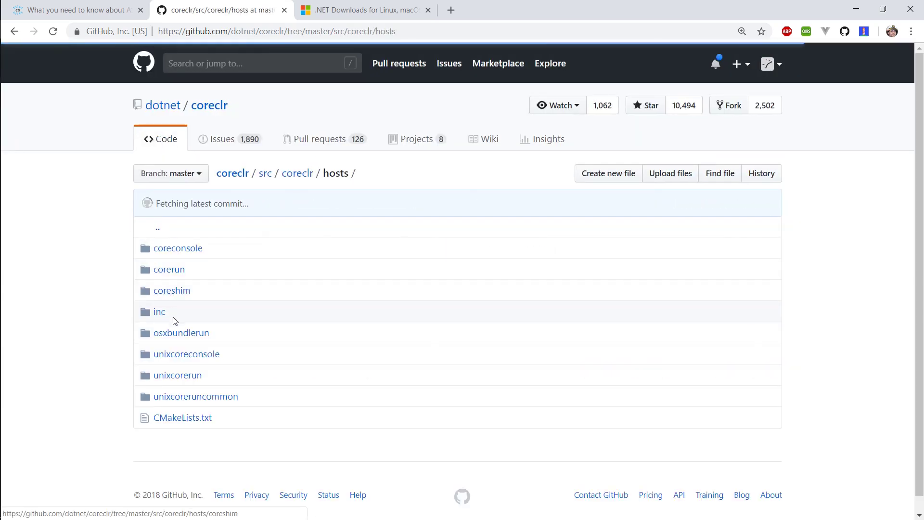
{"action": "left_click", "coordinate": [171, 290]}
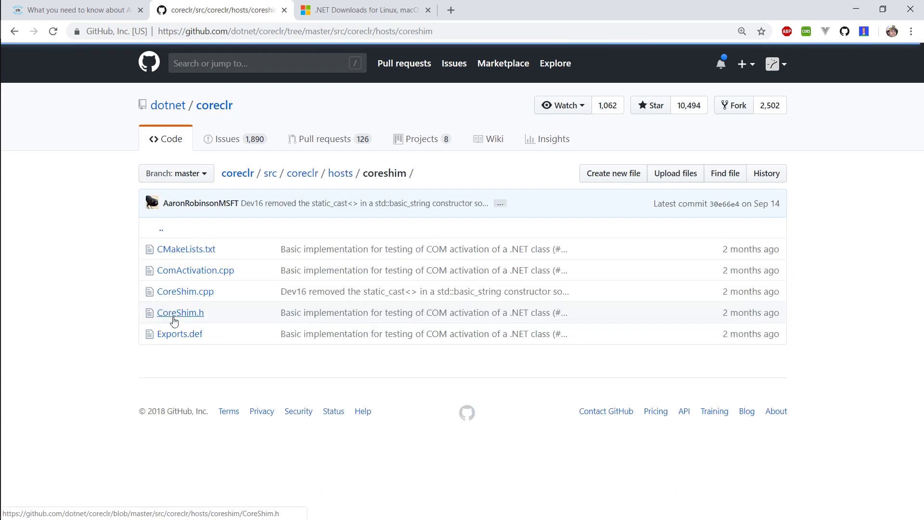
{"action": "mouse_move", "coordinate": [185, 291]}
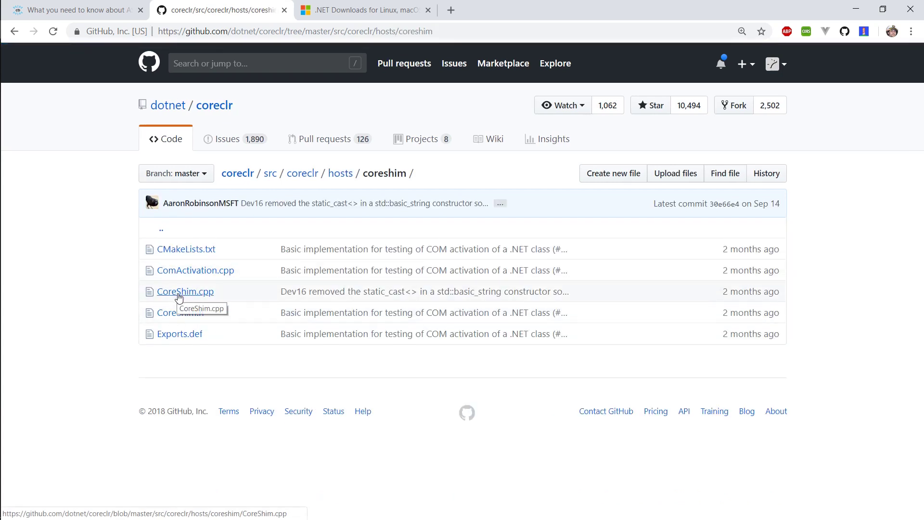
{"action": "mouse_move", "coordinate": [190, 304]}
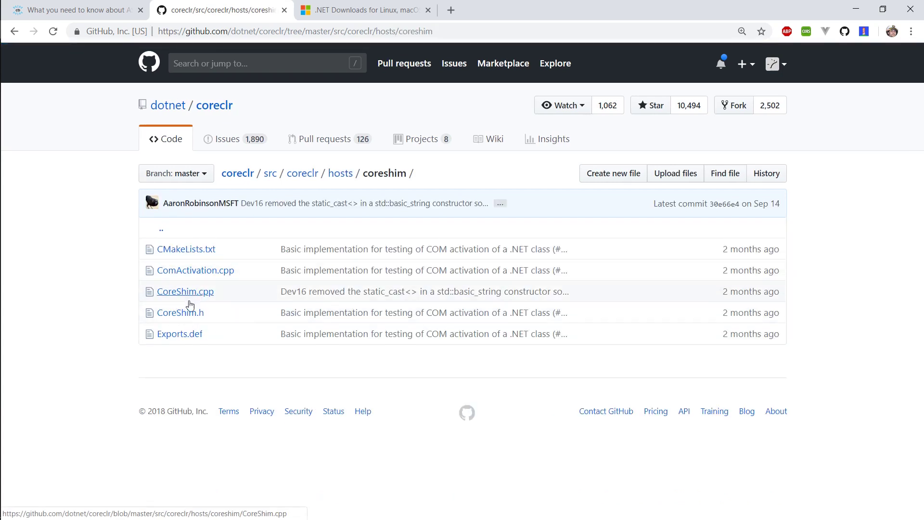
{"action": "left_click", "coordinate": [181, 313]}
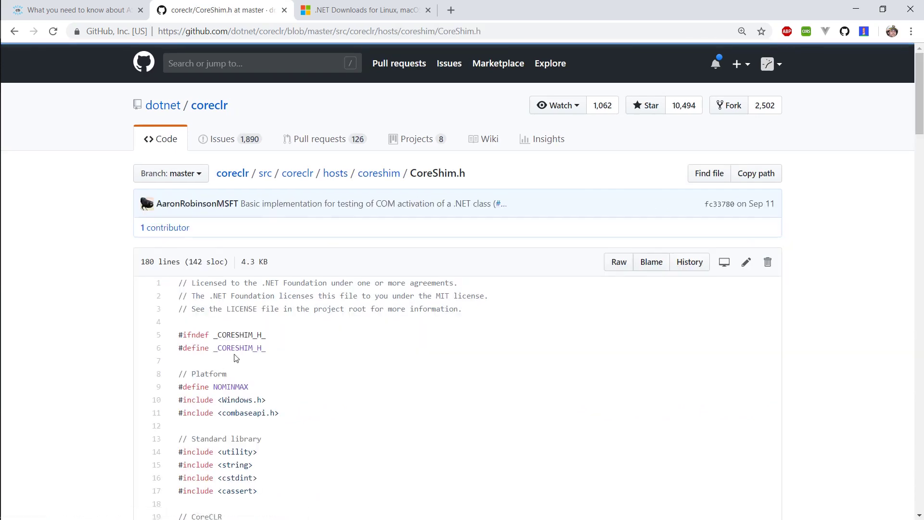
- Navigate back up through coreshim and coreclr to the src folder via breadcrumbs
{"action": "left_click", "coordinate": [379, 173]}
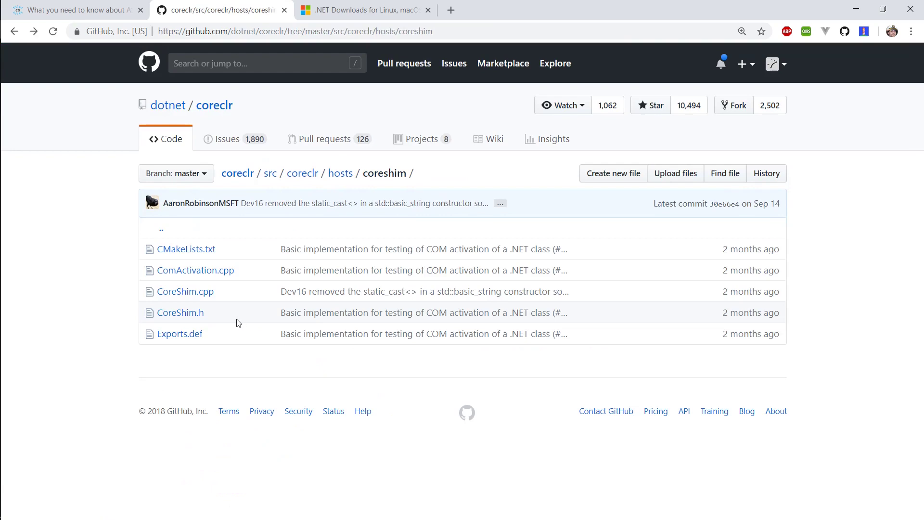
{"action": "left_click", "coordinate": [303, 173]}
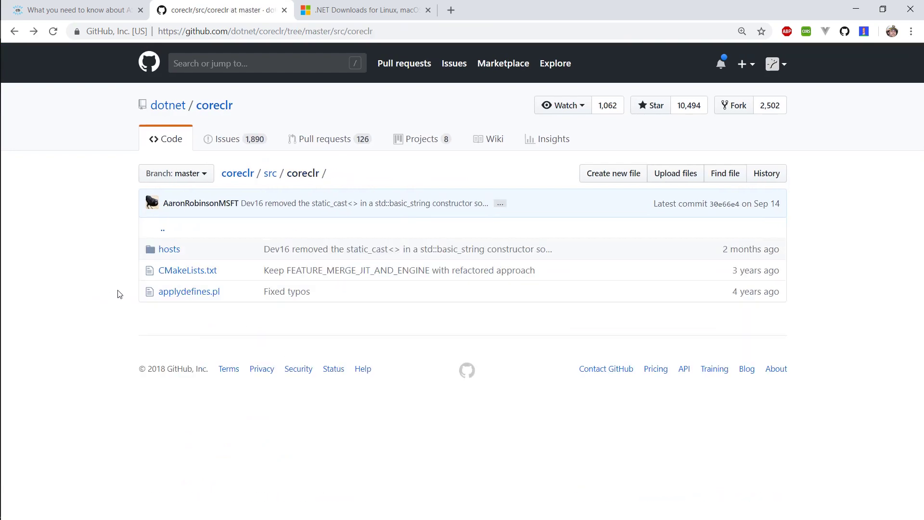
{"action": "left_click", "coordinate": [270, 173]}
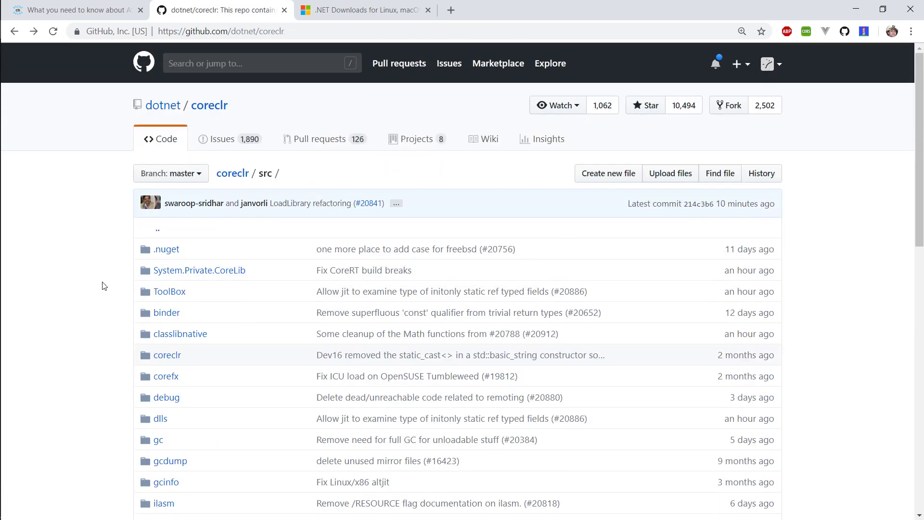
{"action": "left_click", "coordinate": [163, 105]}
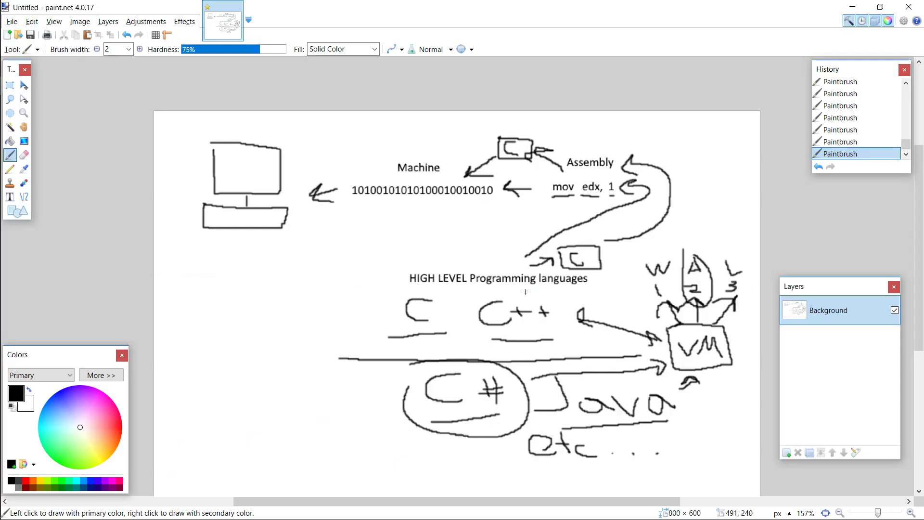
{"action": "mouse_move", "coordinate": [736, 327]}
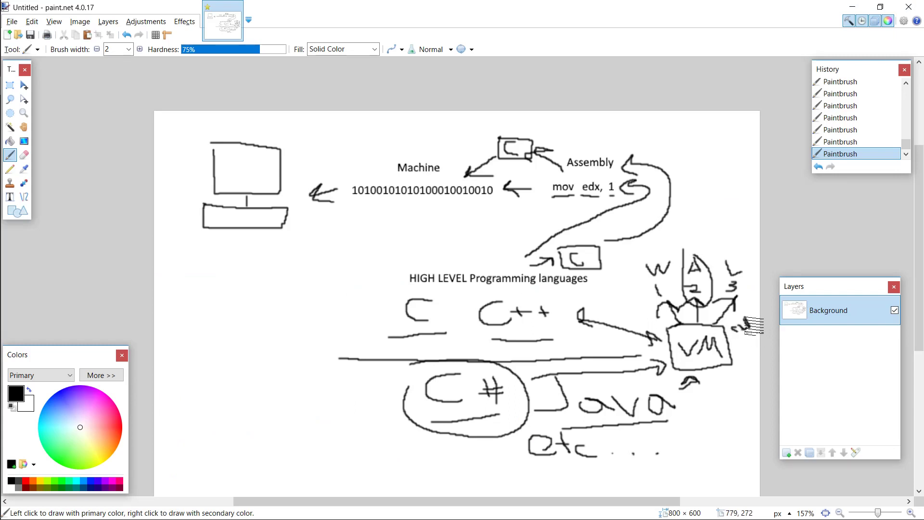
{"action": "mouse_move", "coordinate": [753, 318]}
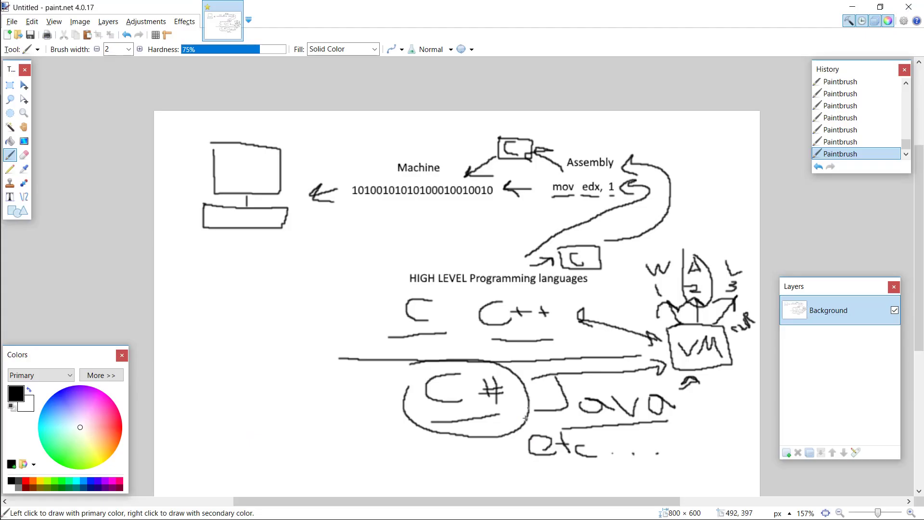
{"action": "mouse_move", "coordinate": [421, 361]}
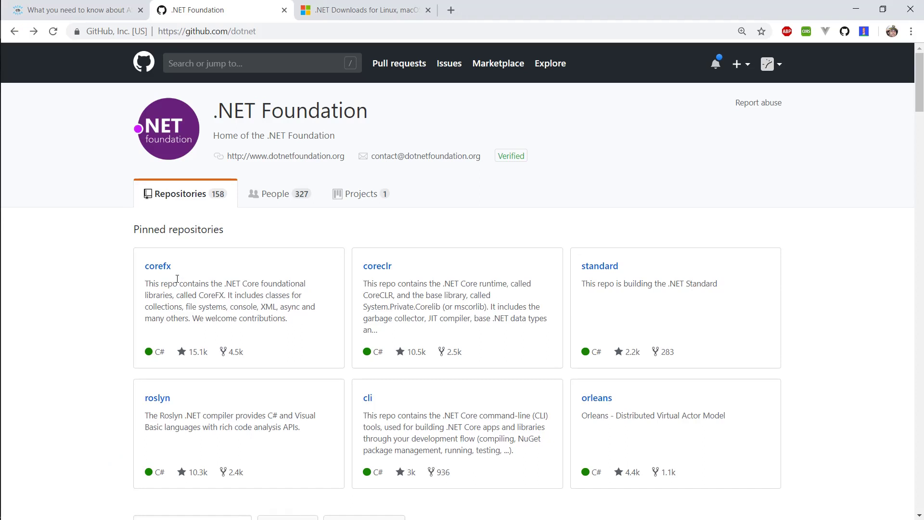
{"action": "mouse_move", "coordinate": [190, 281]}
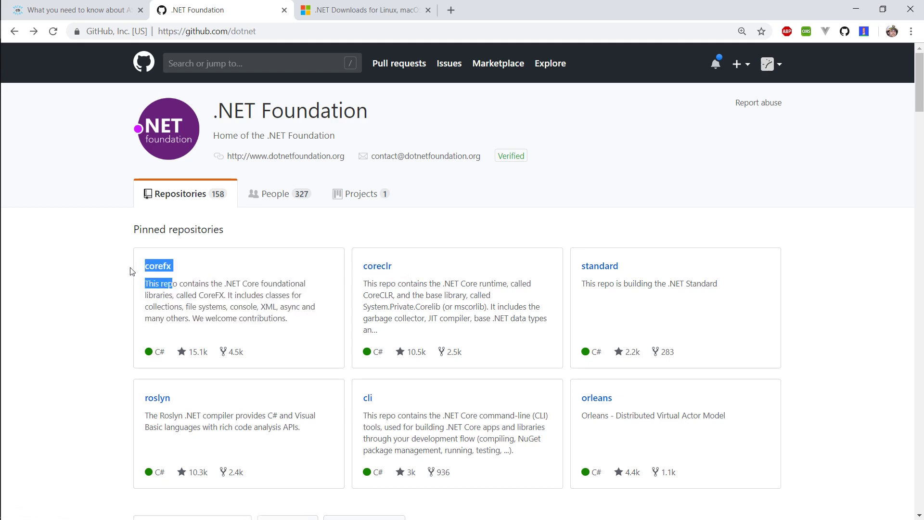
{"action": "left_click", "coordinate": [118, 271]}
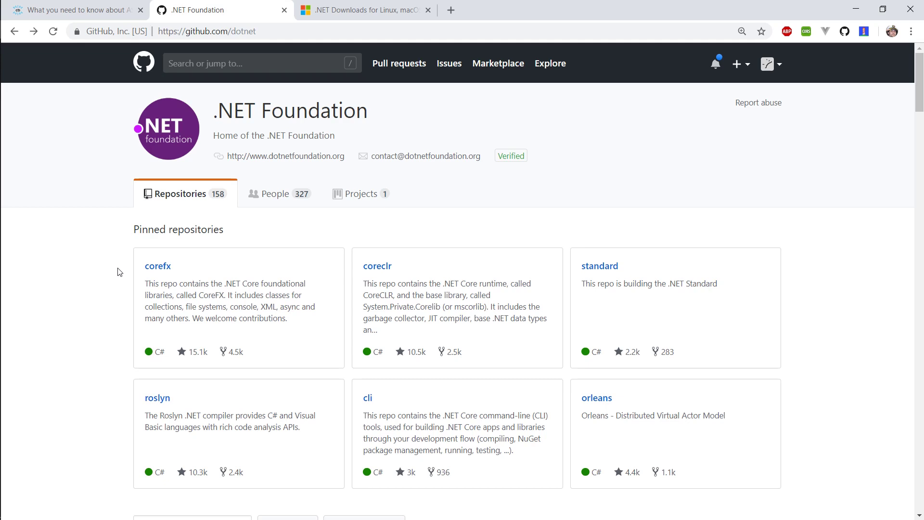
{"action": "mouse_move", "coordinate": [183, 254]}
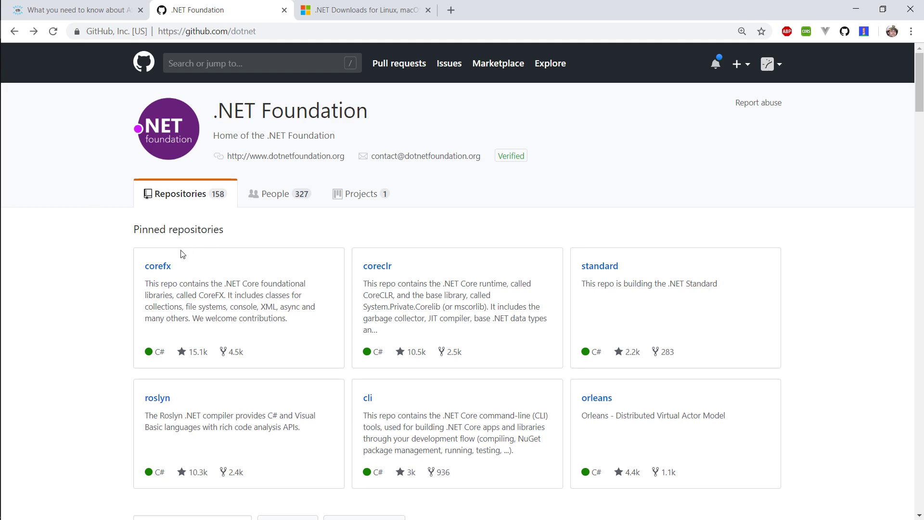
{"action": "mouse_move", "coordinate": [138, 267]}
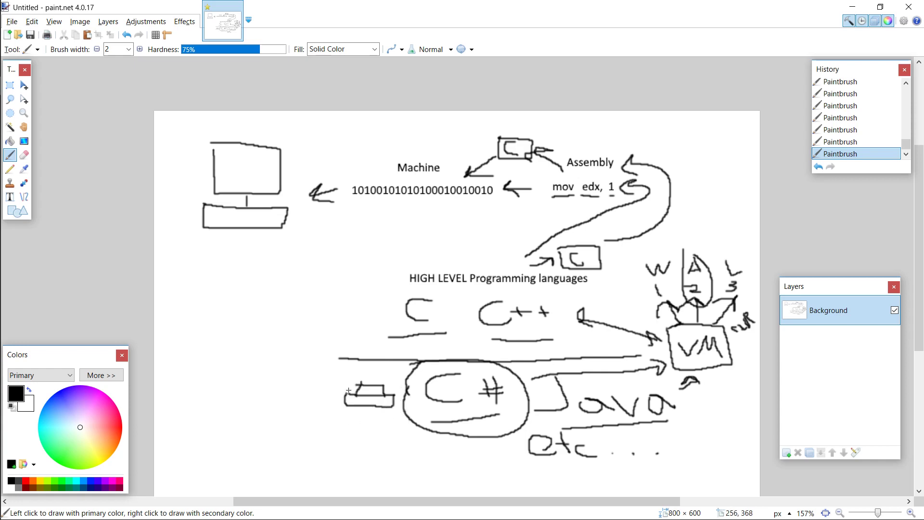
{"action": "mouse_move", "coordinate": [354, 381]}
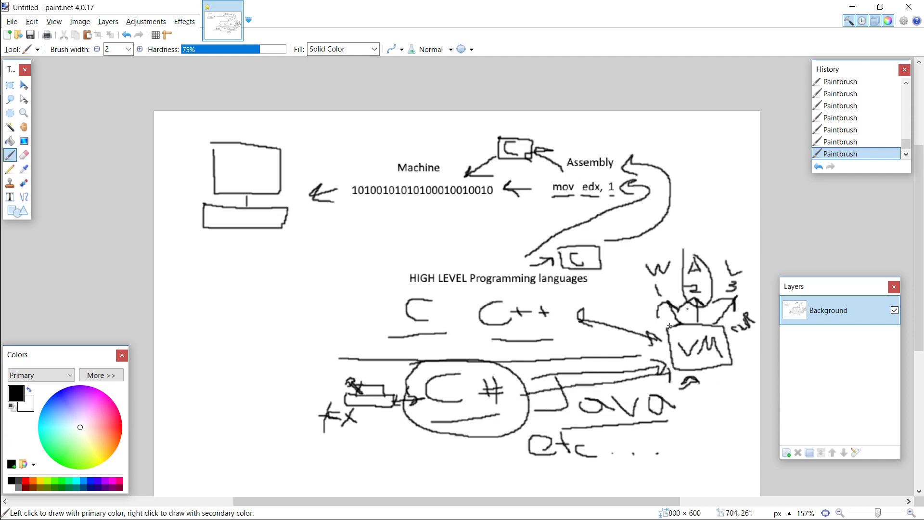
{"action": "mouse_move", "coordinate": [223, 127]}
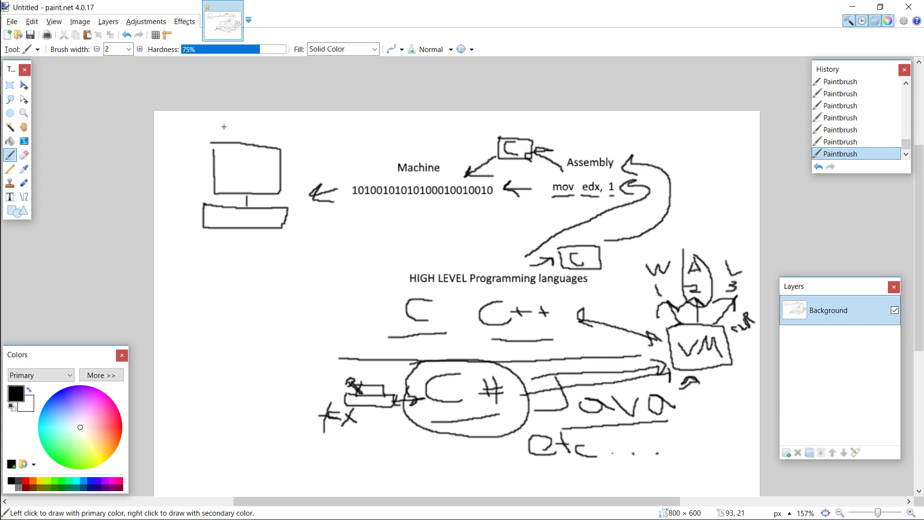
{"action": "mouse_move", "coordinate": [303, 180]}
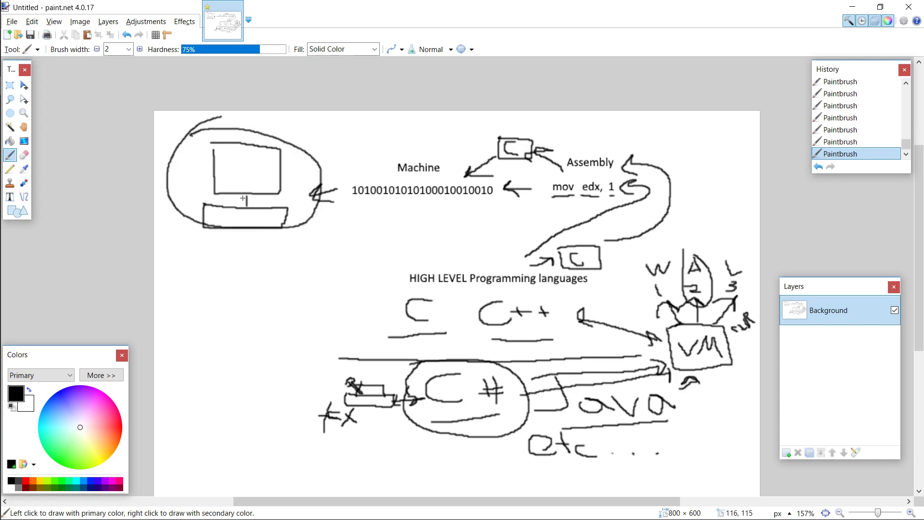
{"action": "mouse_move", "coordinate": [278, 207]}
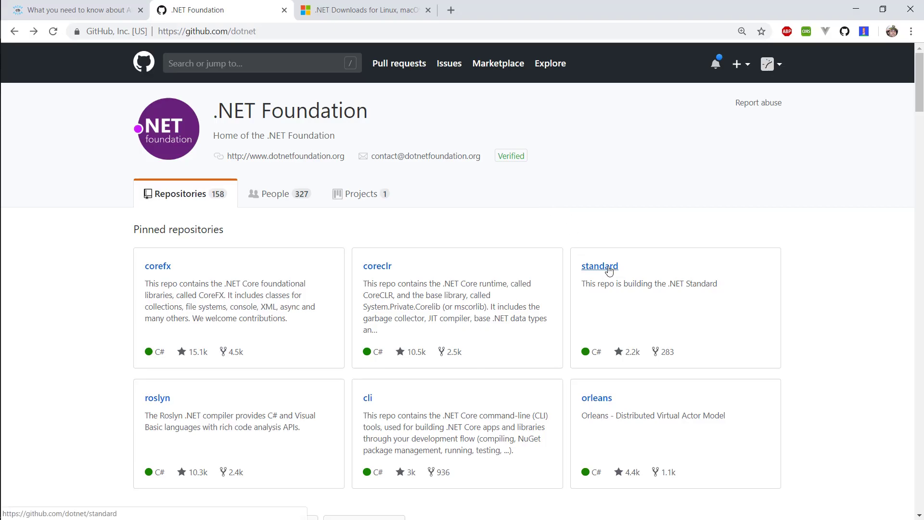
{"action": "left_click", "coordinate": [598, 266]}
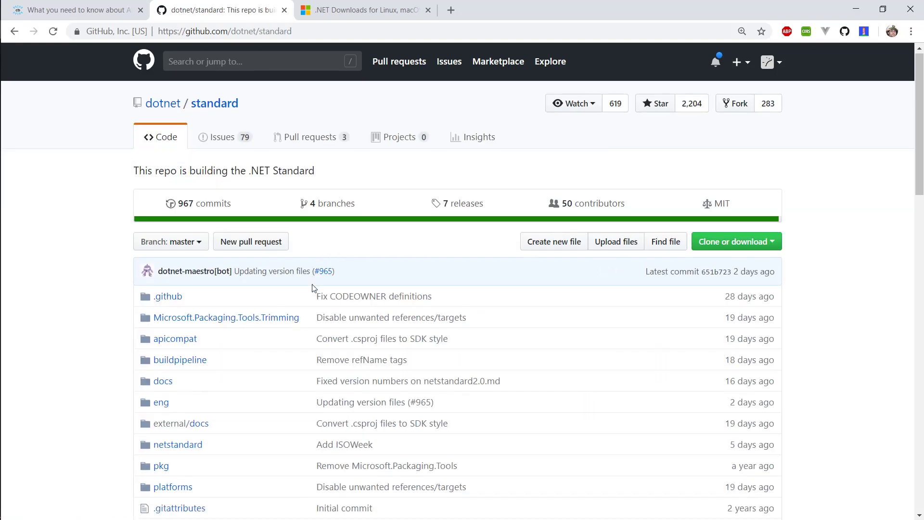
{"action": "scroll", "scroll_direction": "down", "scroll_amount": 3}
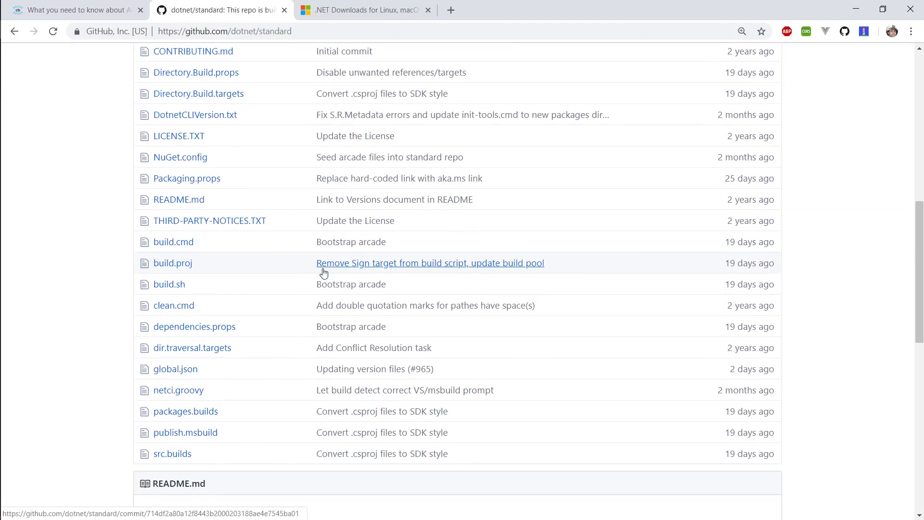
{"action": "scroll", "scroll_direction": "up", "scroll_amount": 3}
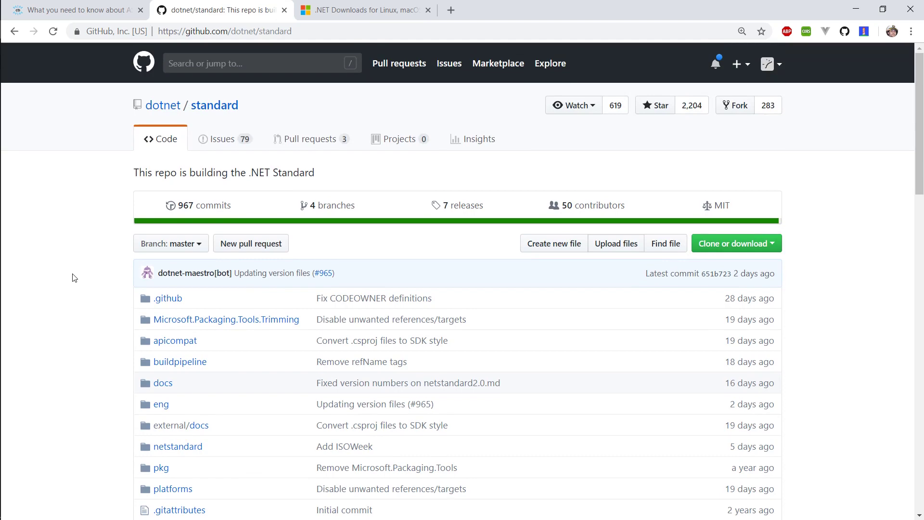
{"action": "scroll", "scroll_direction": "down", "scroll_amount": 3}
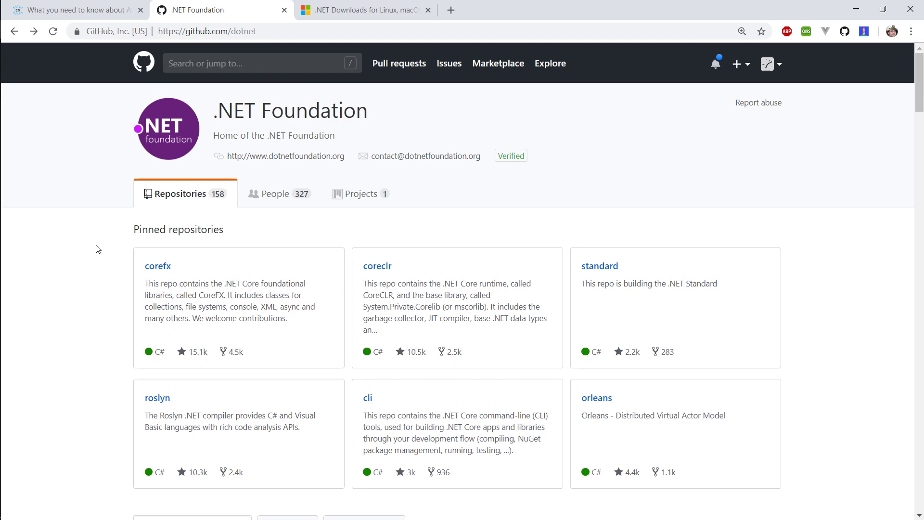
- View the codeburst ASP.NET Core article, then switch through the .NET Foundation tab to .NET Downloads
{"action": "left_click", "coordinate": [70, 10]}
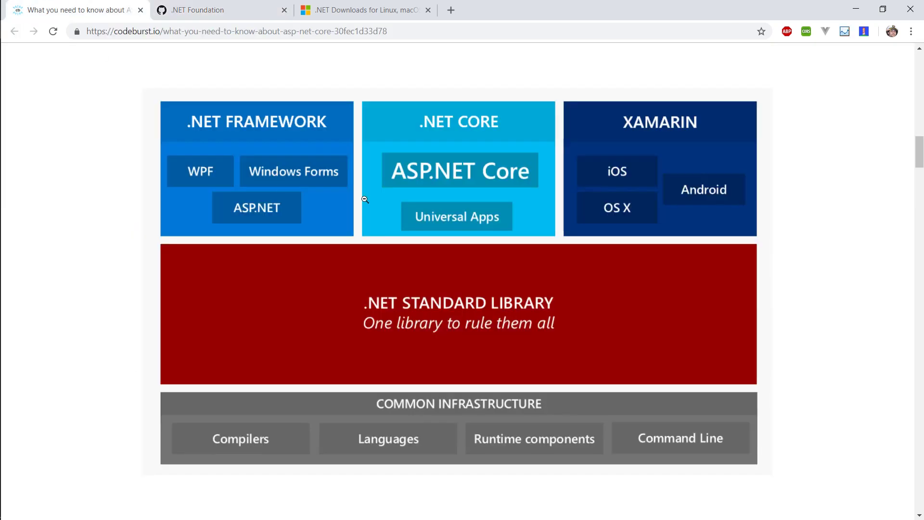
{"action": "mouse_move", "coordinate": [763, 394]}
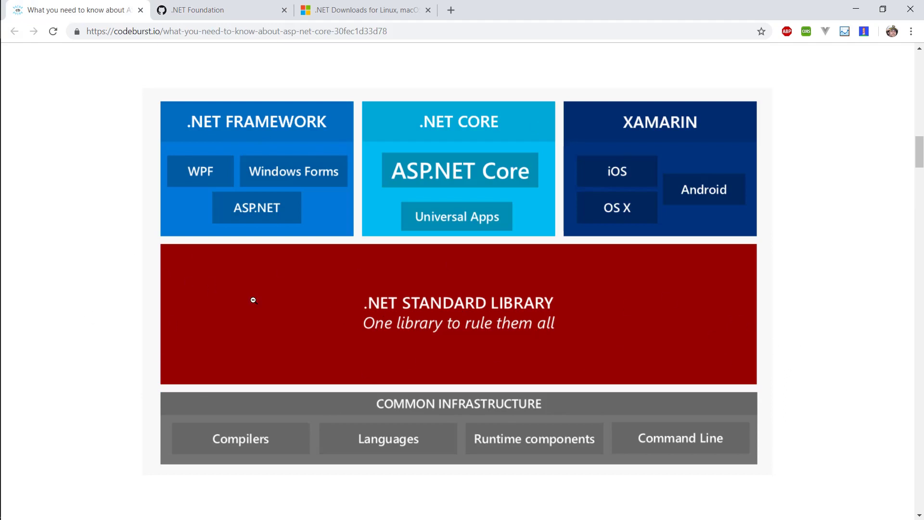
{"action": "mouse_move", "coordinate": [89, 279]}
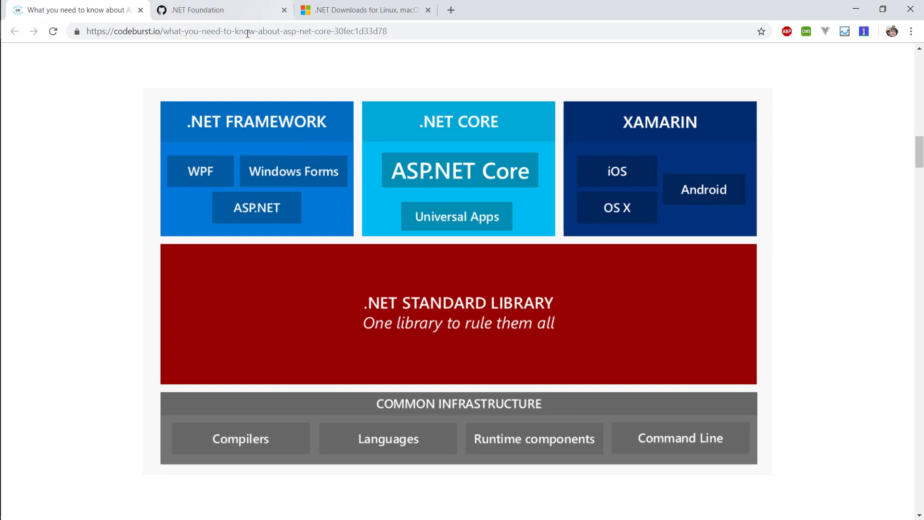
{"action": "mouse_move", "coordinate": [508, 146]}
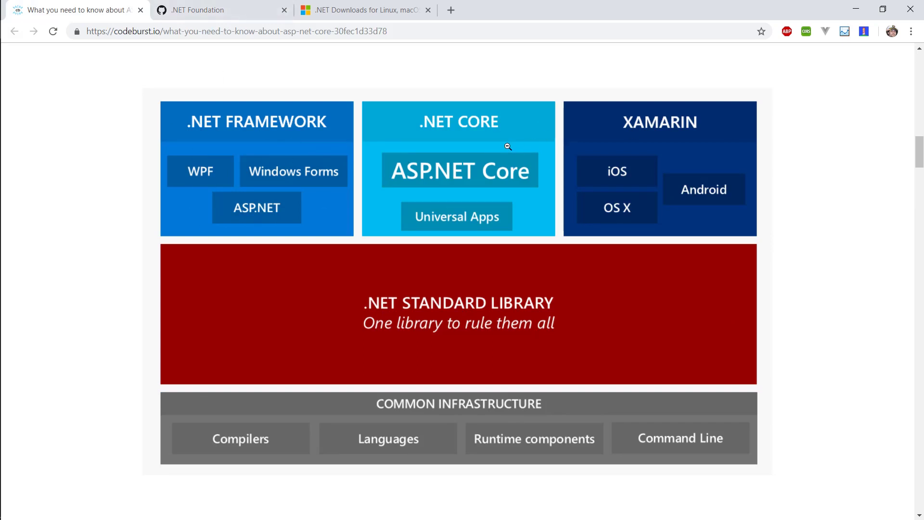
{"action": "left_click", "coordinate": [221, 10]}
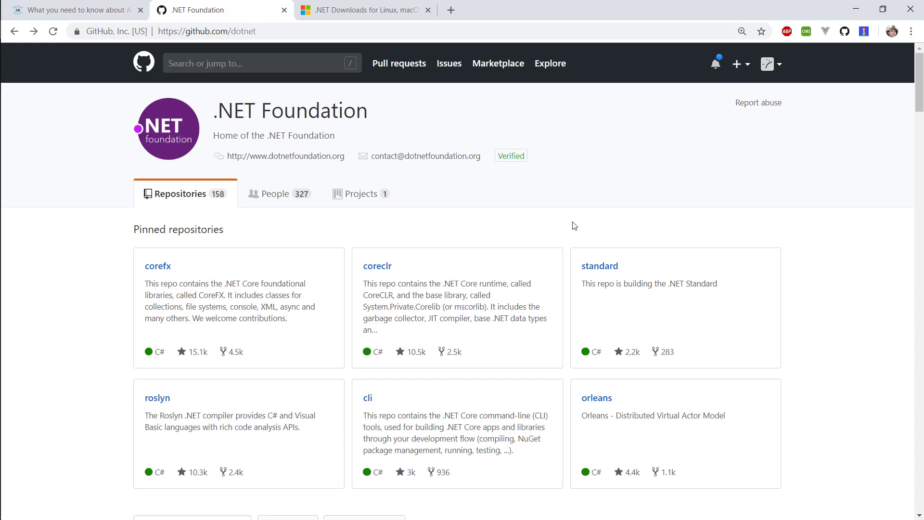
{"action": "left_click", "coordinate": [364, 10]}
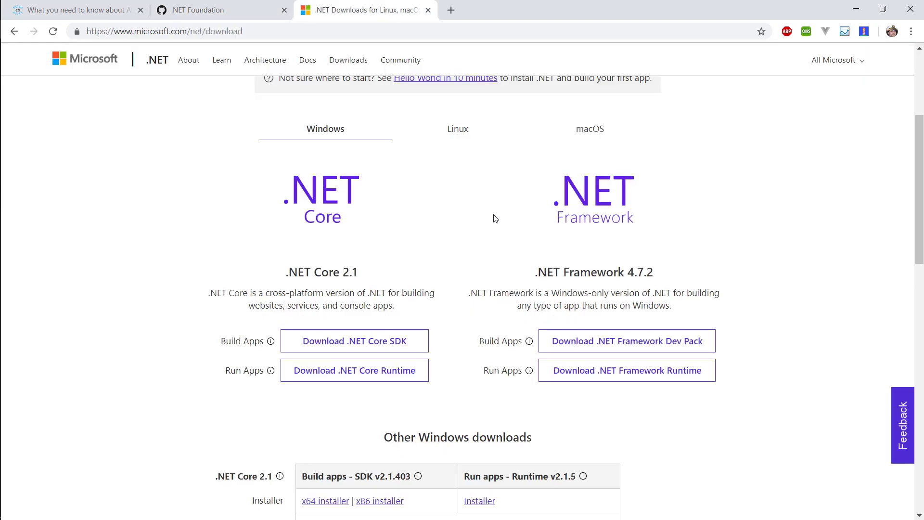
{"action": "mouse_move", "coordinate": [449, 248]}
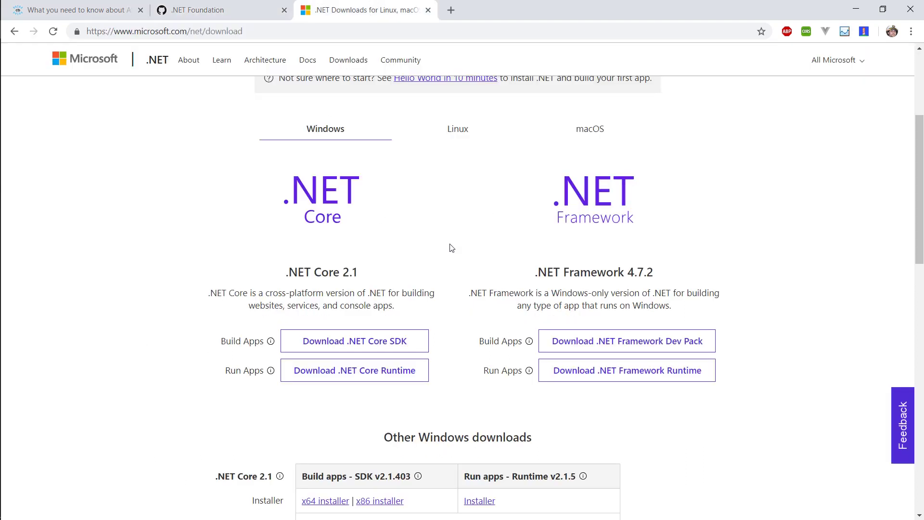
{"action": "scroll", "scroll_direction": "down", "scroll_amount": 3}
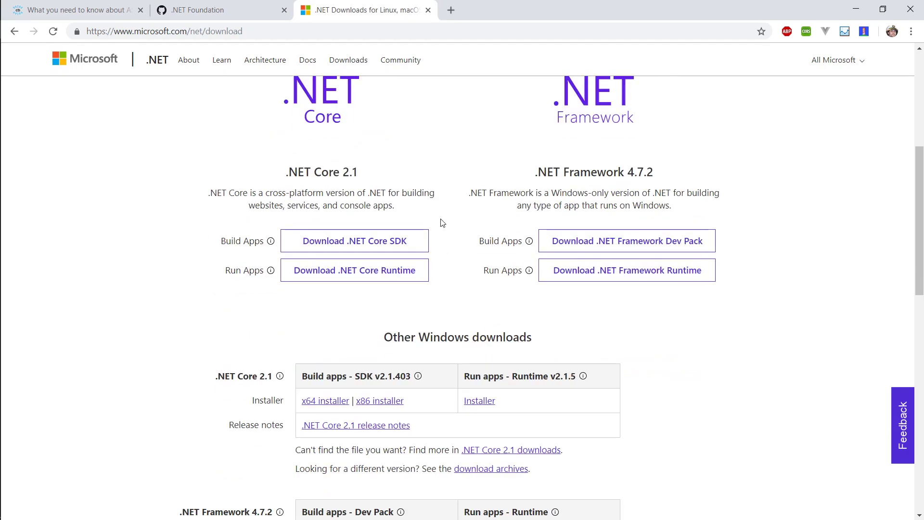
{"action": "scroll", "scroll_direction": "up", "scroll_amount": 3}
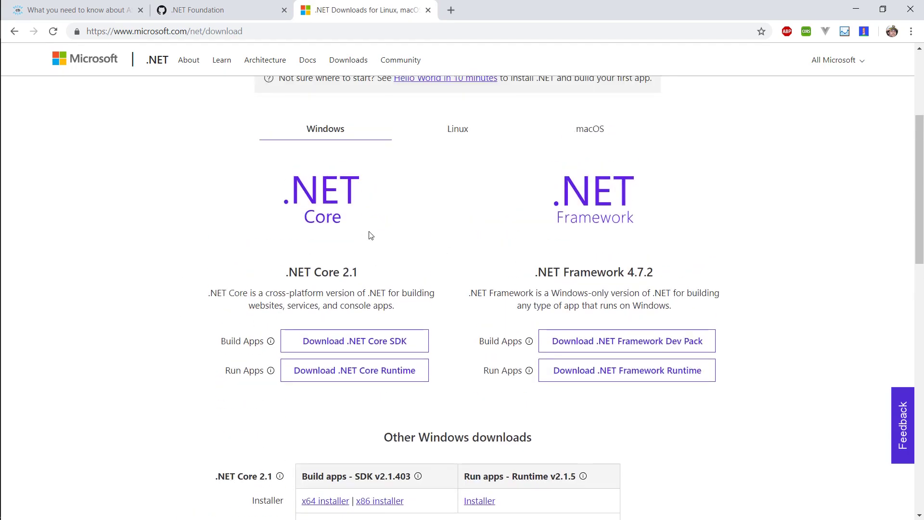
{"action": "mouse_move", "coordinate": [375, 276]}
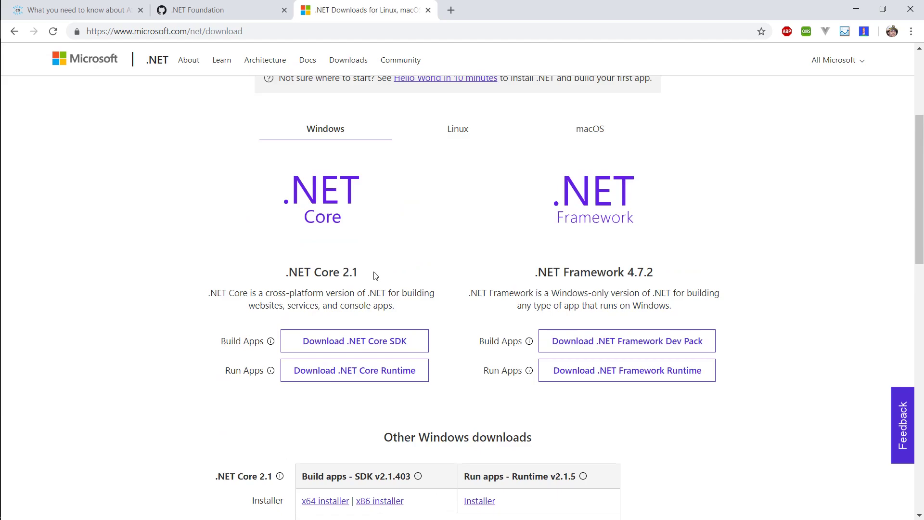
{"action": "scroll", "scroll_direction": "down", "scroll_amount": 3}
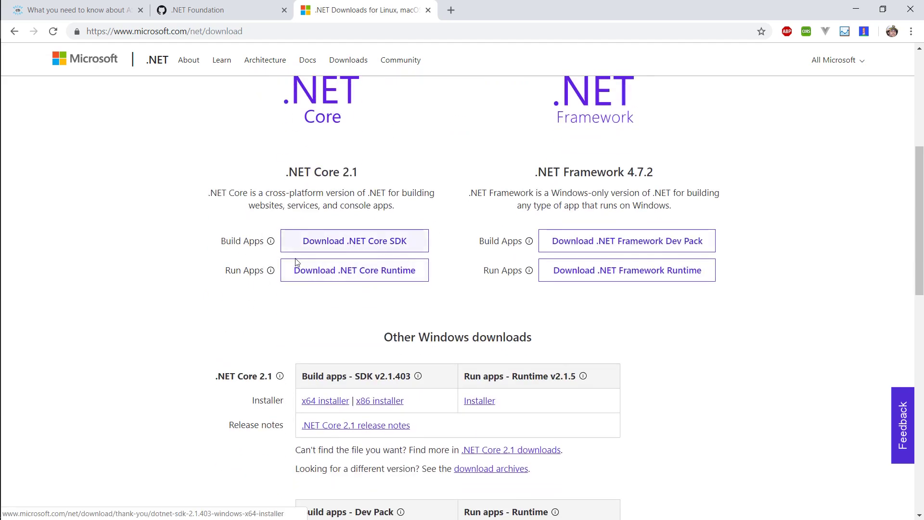
{"action": "mouse_move", "coordinate": [388, 293]}
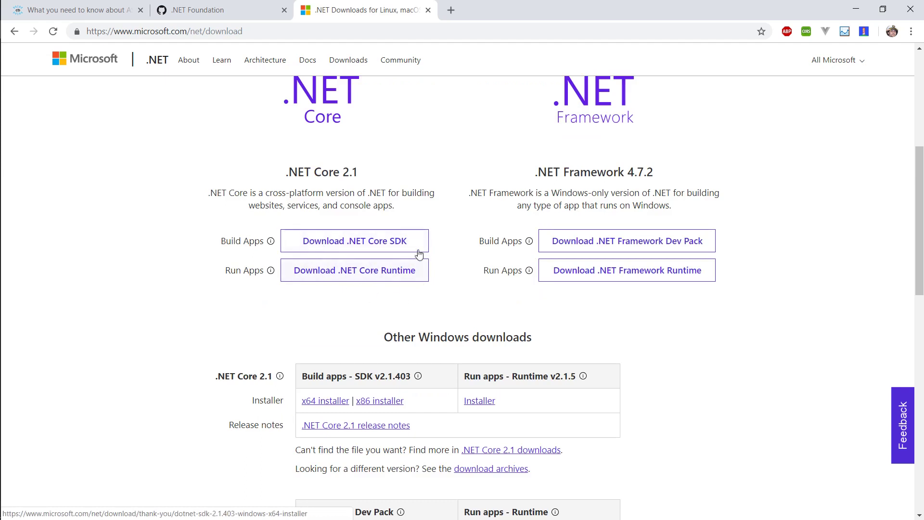
{"action": "mouse_move", "coordinate": [412, 173]}
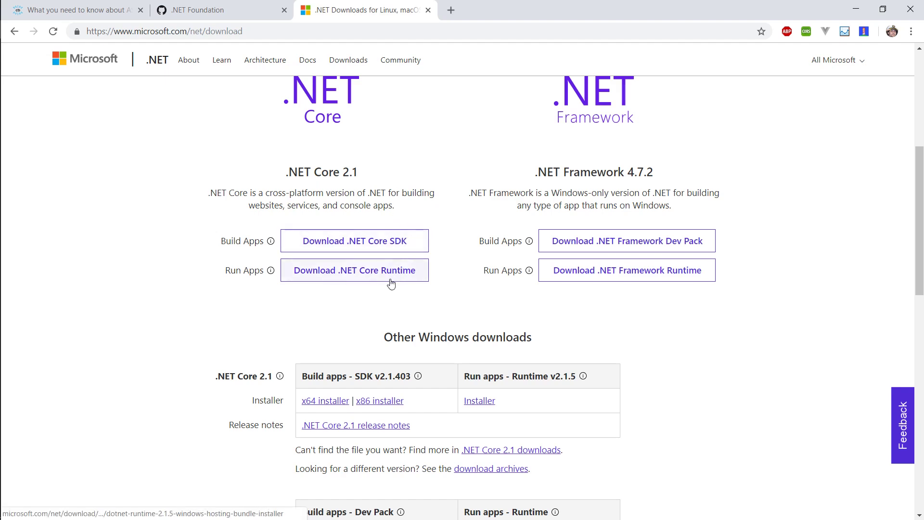
{"action": "mouse_move", "coordinate": [226, 261]}
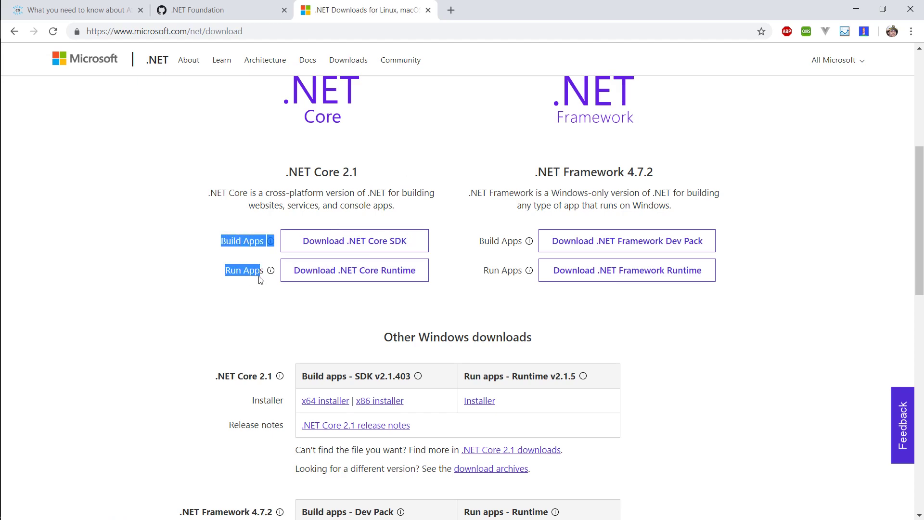
{"action": "scroll", "scroll_direction": "down", "scroll_amount": 3}
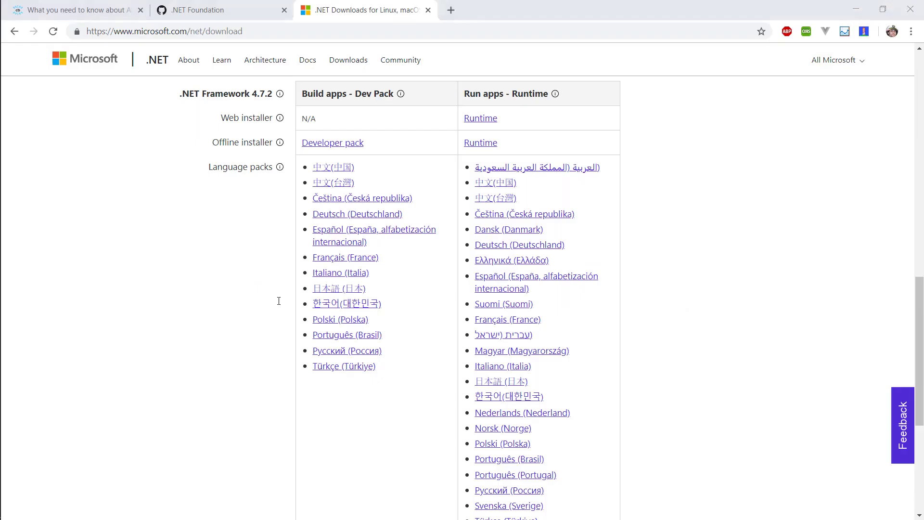
{"action": "scroll", "scroll_direction": "up", "scroll_amount": 3}
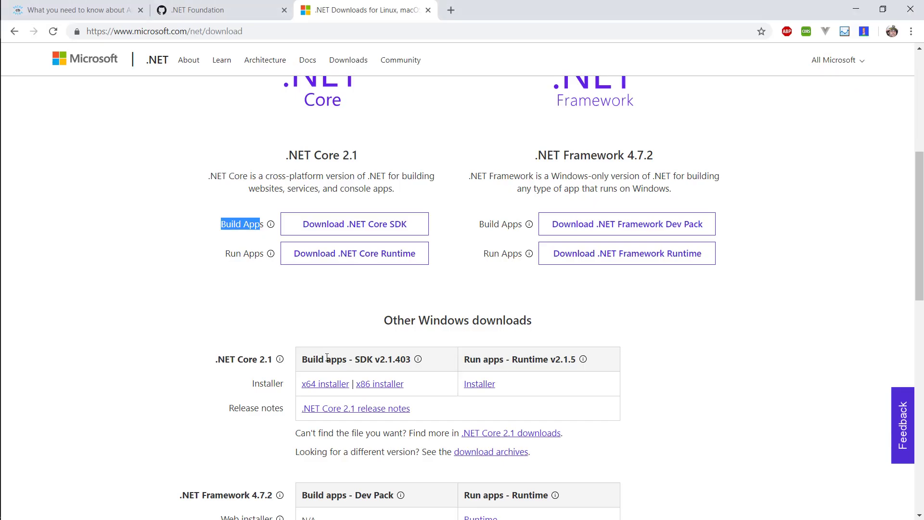
{"action": "scroll", "scroll_direction": "up", "scroll_amount": 3}
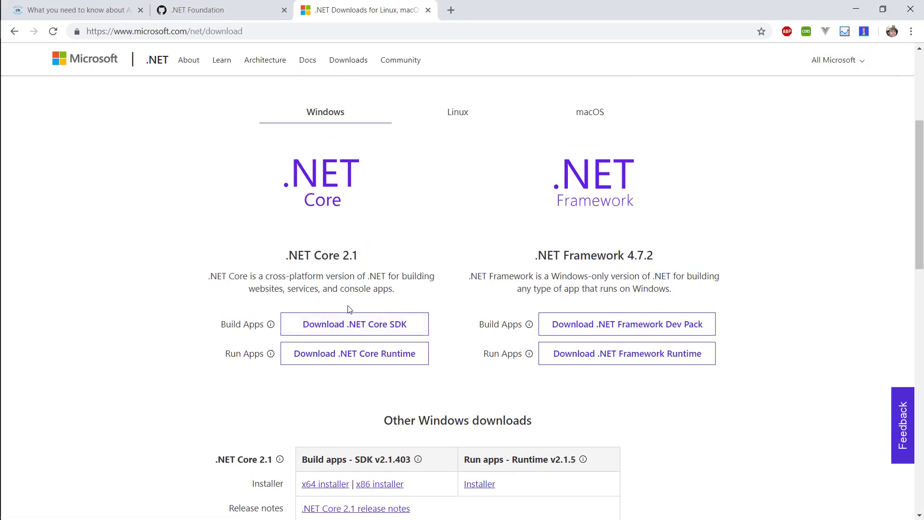
- Browse from the Windows (C:) drive into Program Files\dotnet to show its install files
{"action": "left_click", "coordinate": [220, 11]}
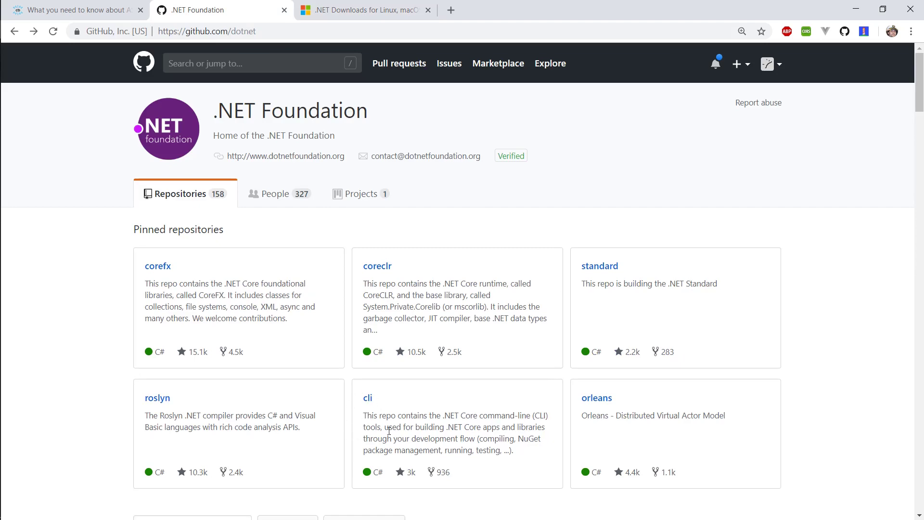
{"action": "mouse_move", "coordinate": [345, 255]}
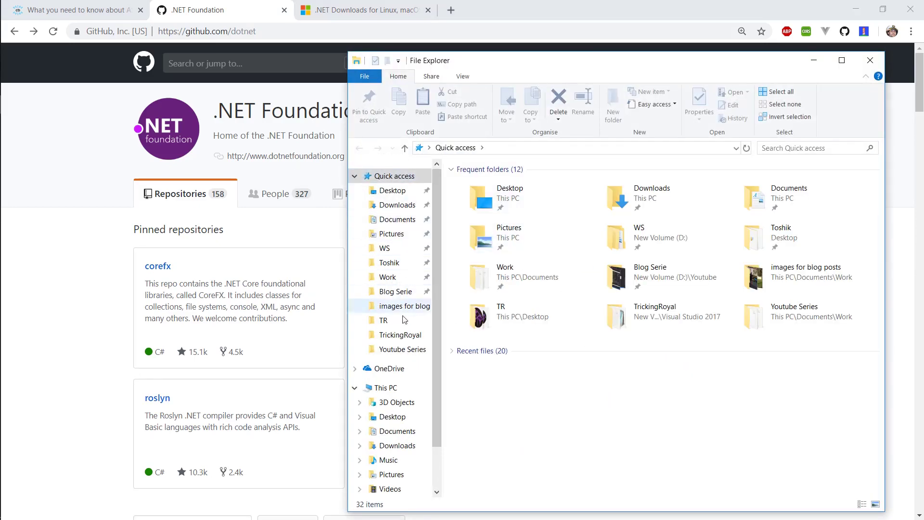
{"action": "left_click", "coordinate": [384, 387]}
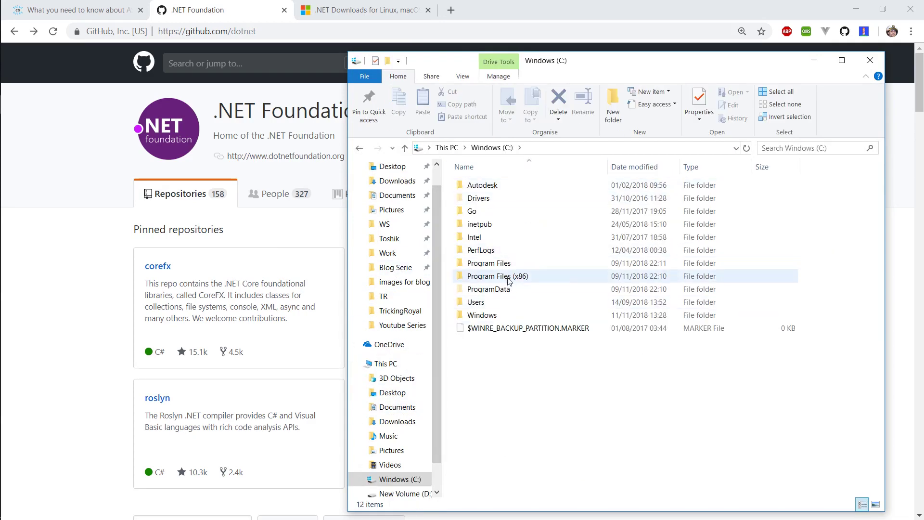
{"action": "double_click", "coordinate": [488, 263]}
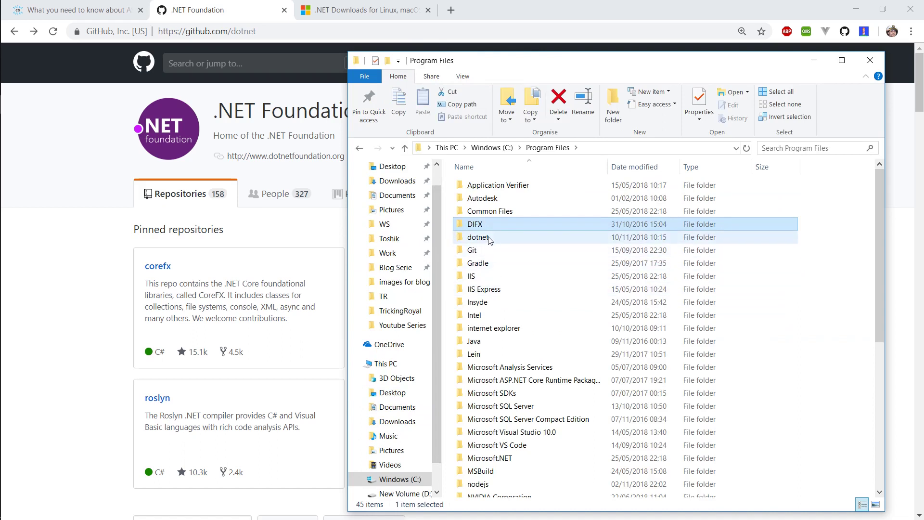
{"action": "double_click", "coordinate": [478, 237]}
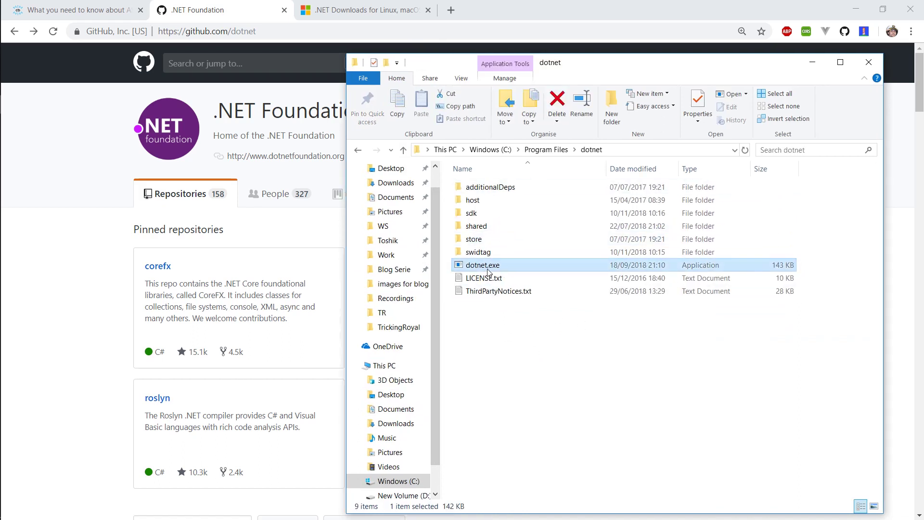
{"action": "mouse_move", "coordinate": [567, 376]}
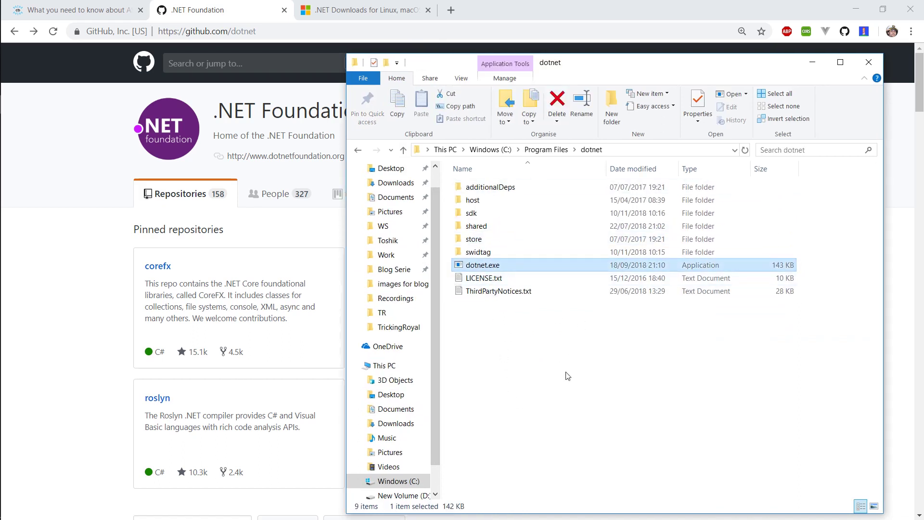
- Open Windows PowerShell in the C:\Program Files\dotnet folder
{"action": "left_click", "coordinate": [582, 379]}
{"action": "type", "text": "dotnet"}
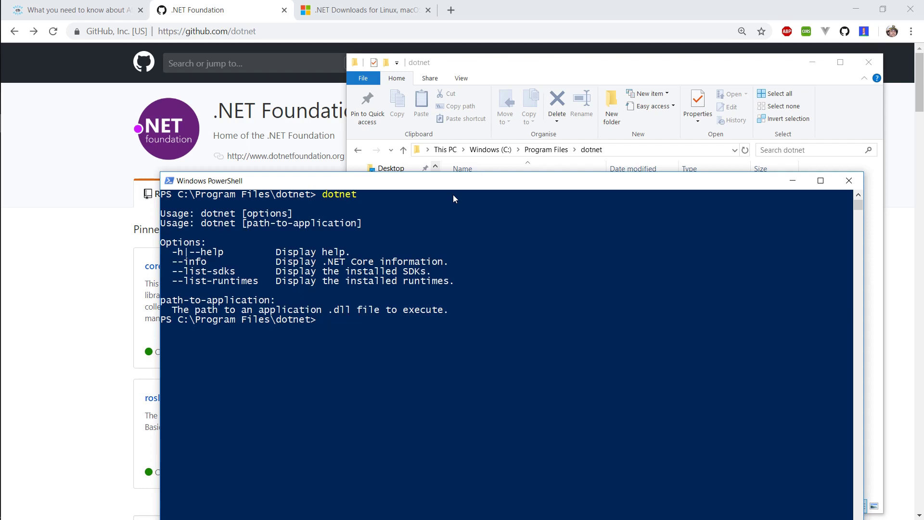
{"action": "mouse_move", "coordinate": [337, 311]}
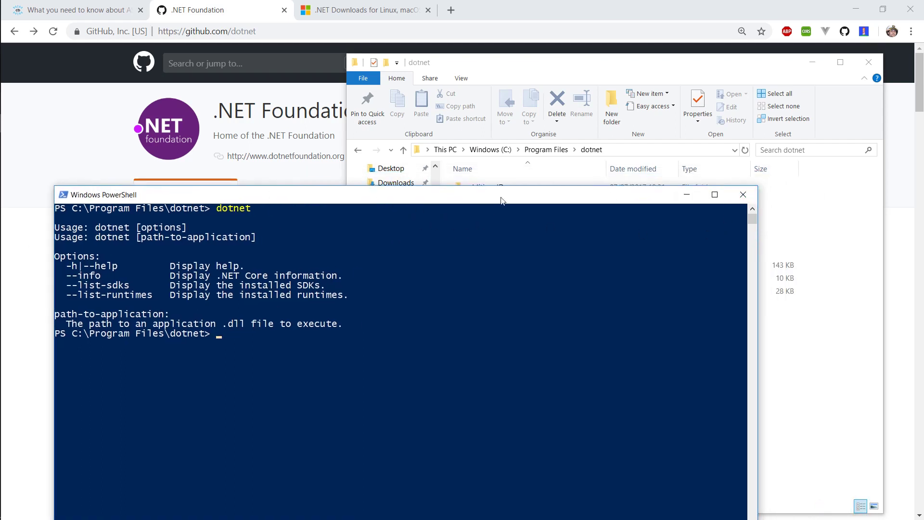
{"action": "mouse_move", "coordinate": [416, 255]}
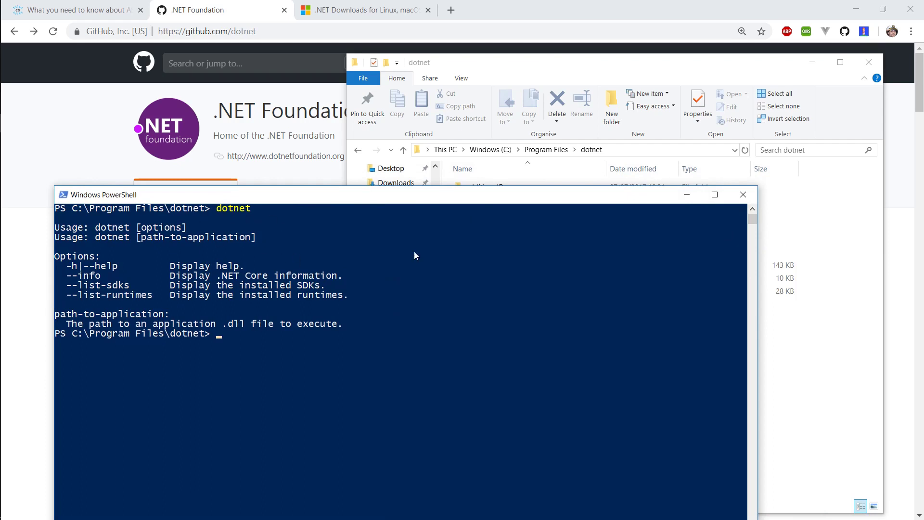
{"action": "mouse_move", "coordinate": [743, 195]}
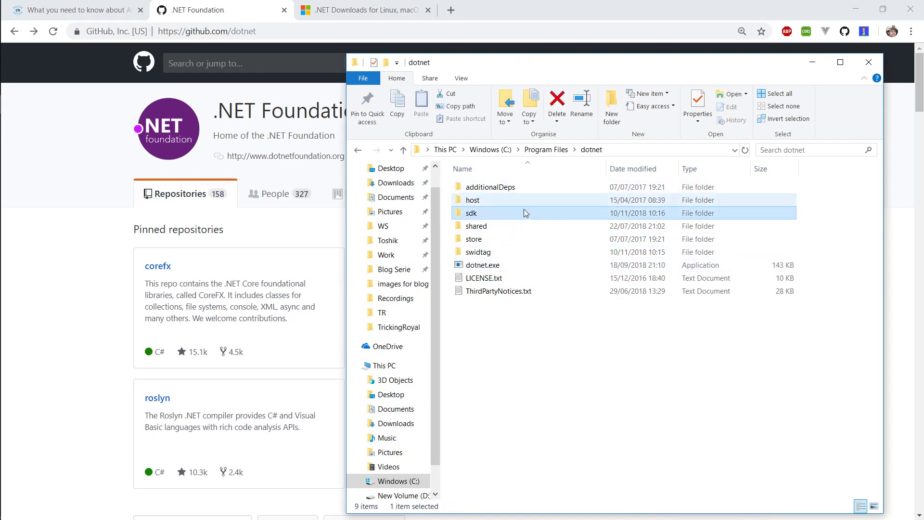
{"action": "mouse_move", "coordinate": [515, 241]}
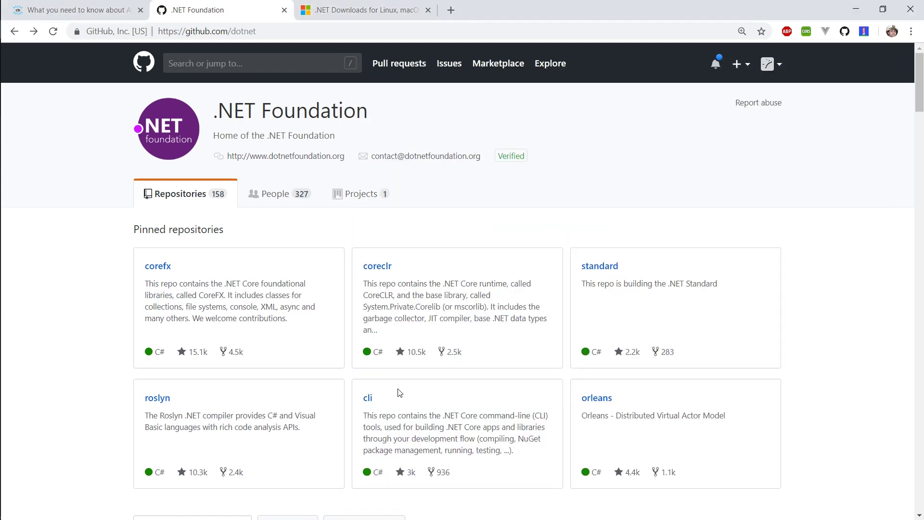
{"action": "mouse_move", "coordinate": [545, 226]}
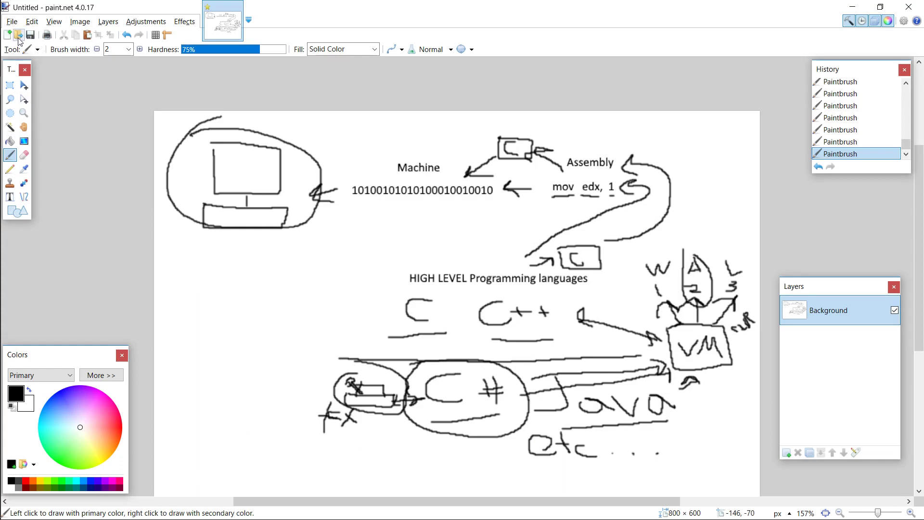
- Create a new 800×600 blank image and type 'iis'
{"action": "left_click", "coordinate": [7, 33]}
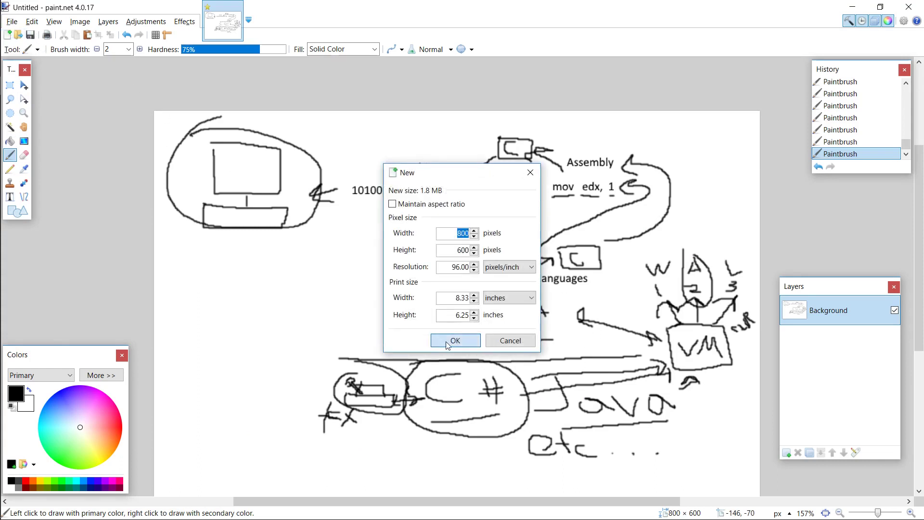
{"action": "left_click", "coordinate": [454, 341]}
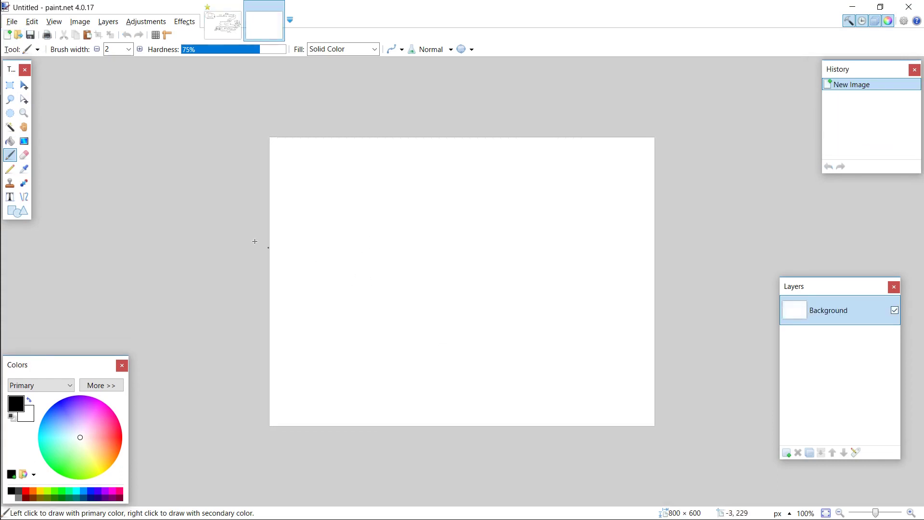
{"action": "mouse_move", "coordinate": [220, 195]}
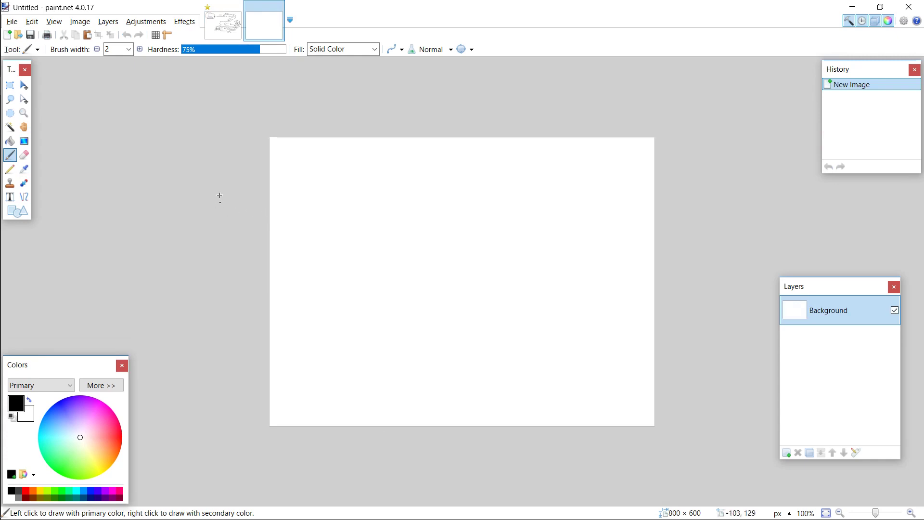
{"action": "mouse_move", "coordinate": [247, 205]}
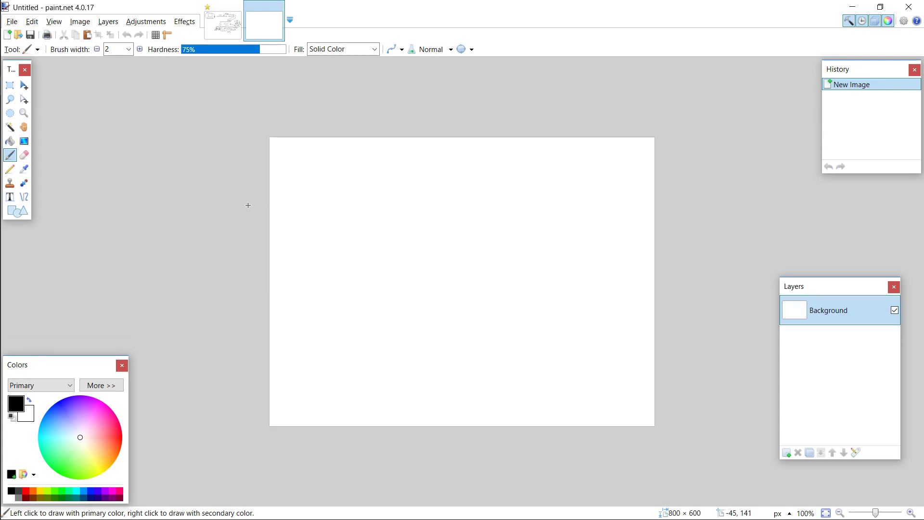
{"action": "mouse_move", "coordinate": [273, 191]}
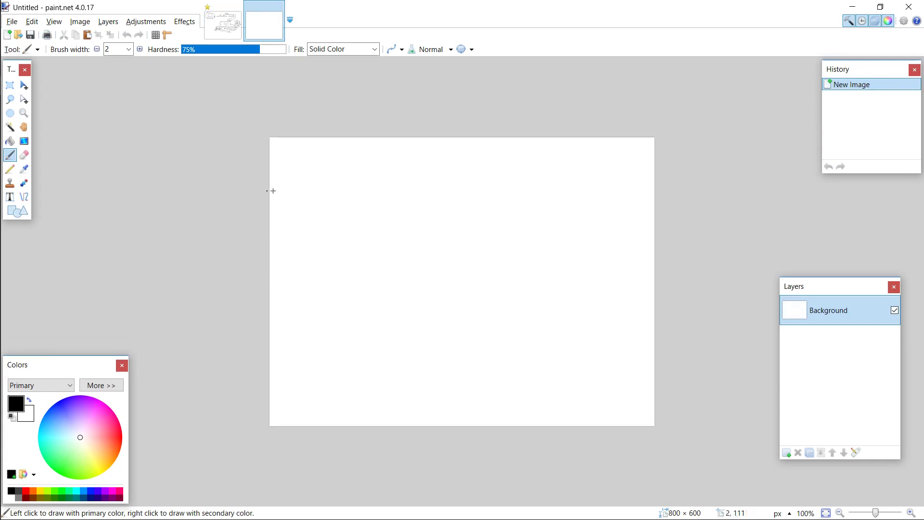
{"action": "type", "text": "iis"}
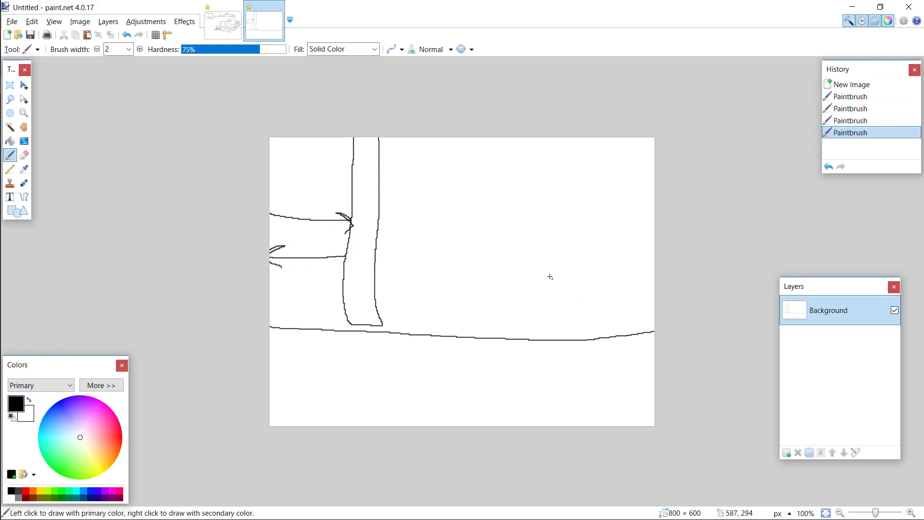
{"action": "mouse_move", "coordinate": [392, 211]}
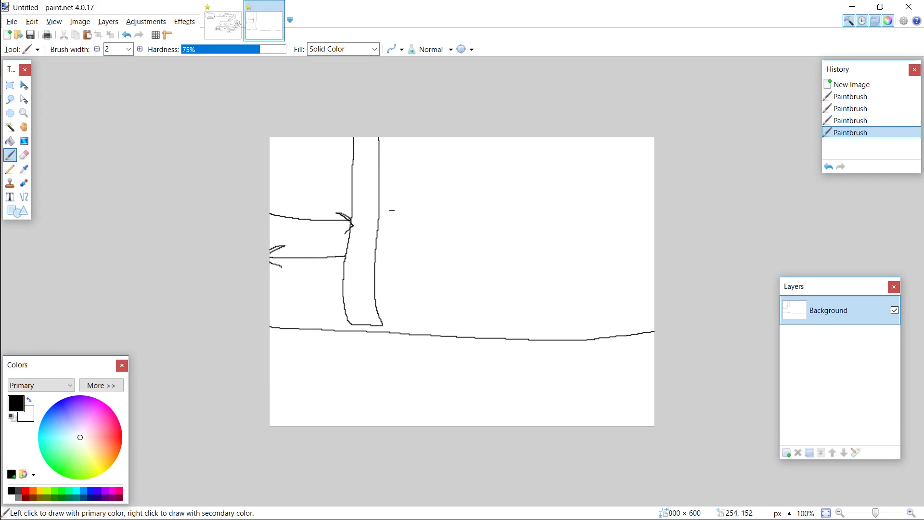
{"action": "mouse_move", "coordinate": [438, 150]}
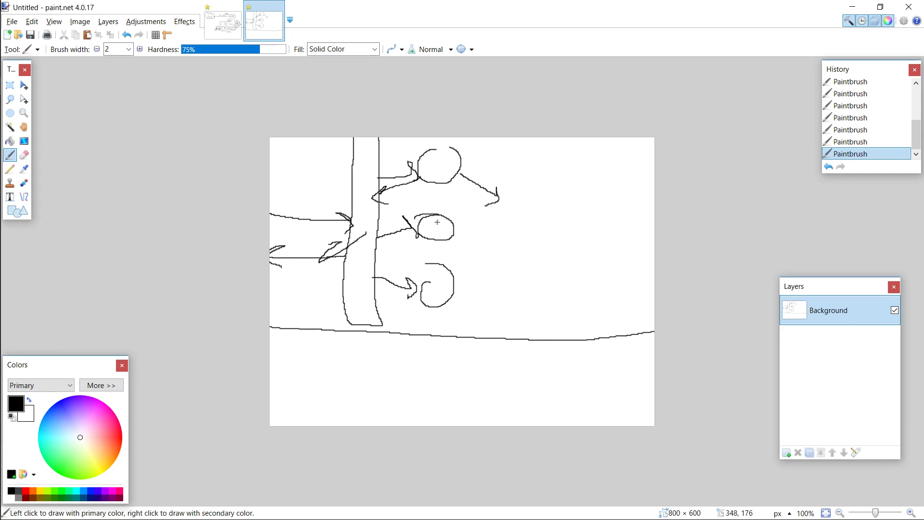
{"action": "mouse_move", "coordinate": [499, 191]}
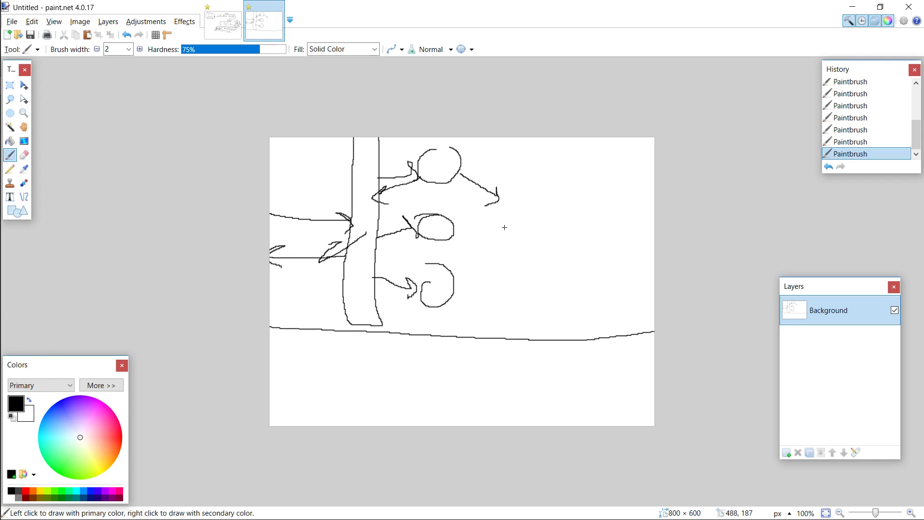
{"action": "mouse_move", "coordinate": [500, 208]}
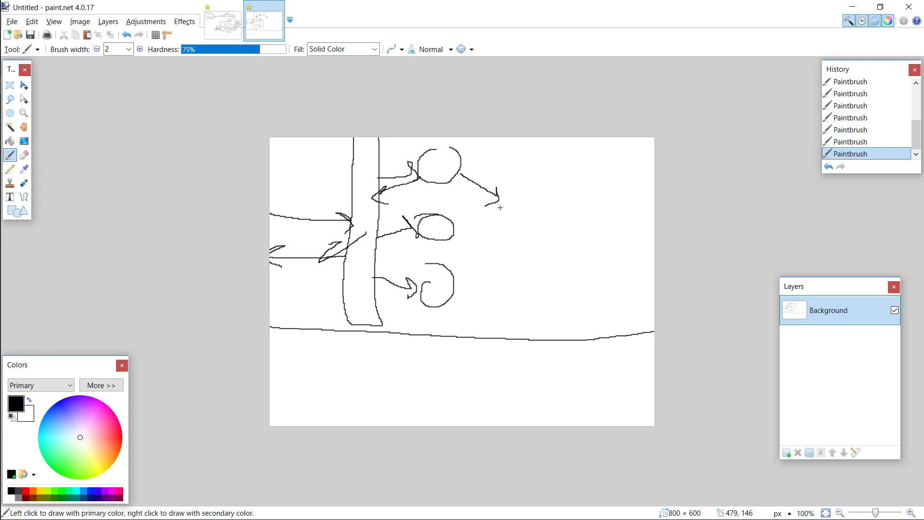
{"action": "mouse_move", "coordinate": [309, 74]}
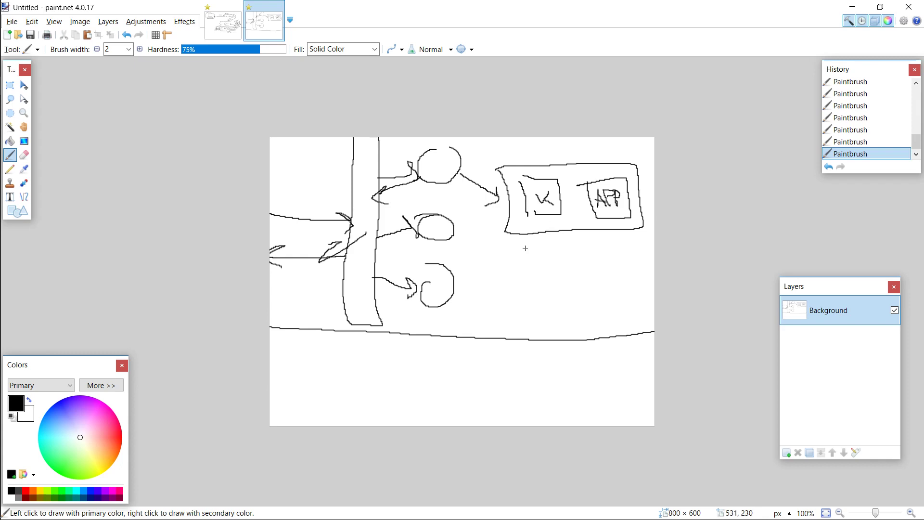
{"action": "mouse_move", "coordinate": [502, 239]}
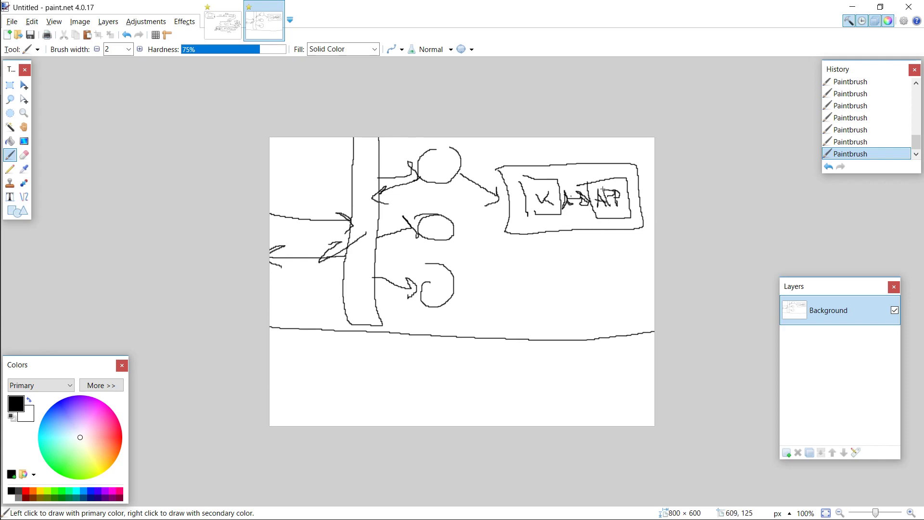
{"action": "mouse_move", "coordinate": [340, 184]}
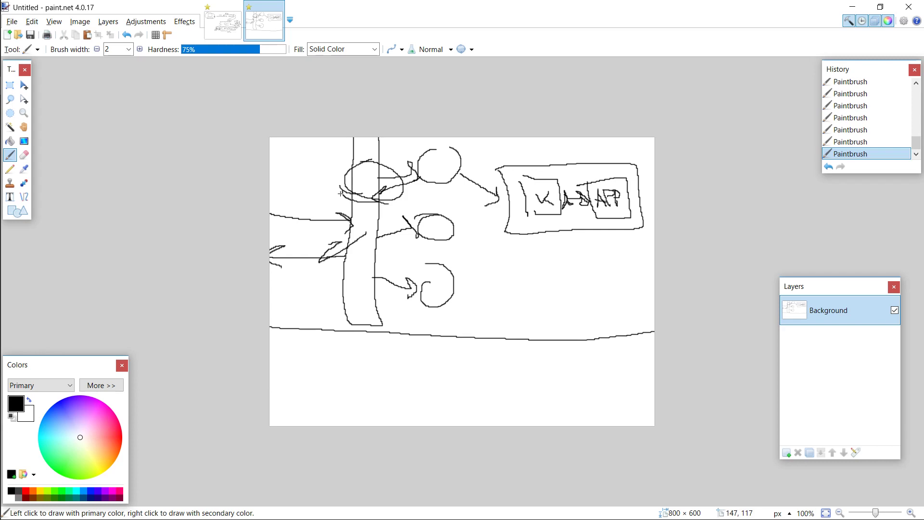
{"action": "mouse_move", "coordinate": [344, 310]}
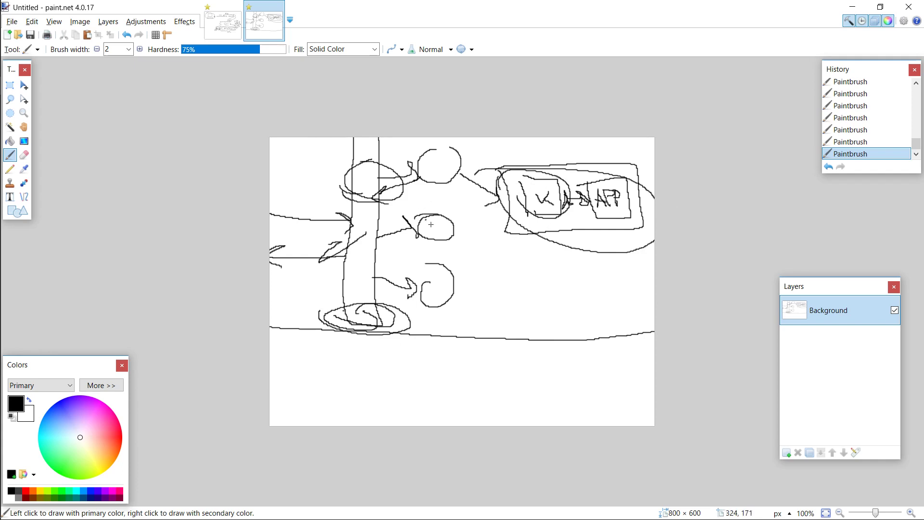
{"action": "mouse_move", "coordinate": [398, 217]}
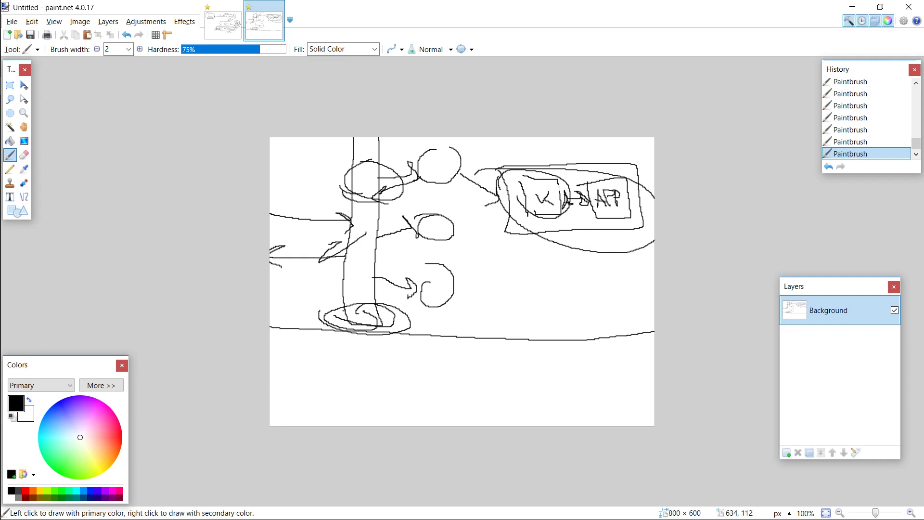
{"action": "mouse_move", "coordinate": [483, 185]}
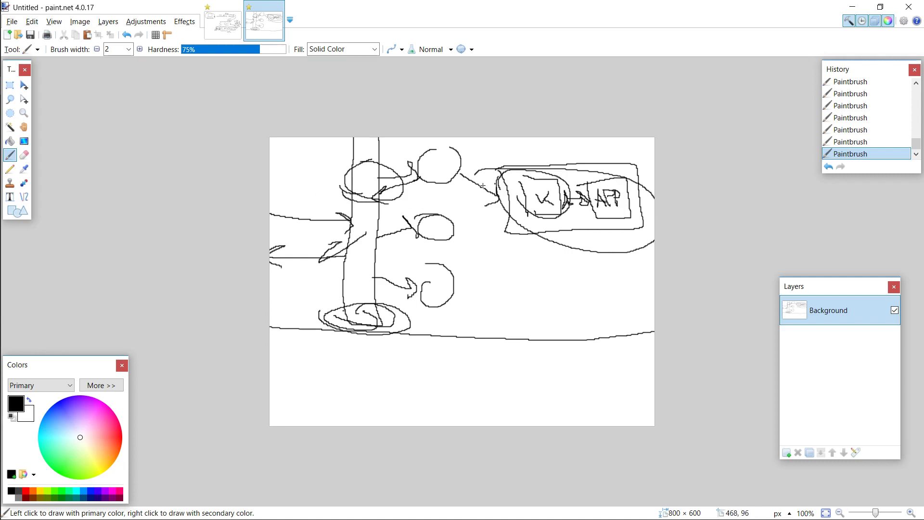
{"action": "mouse_move", "coordinate": [331, 212]}
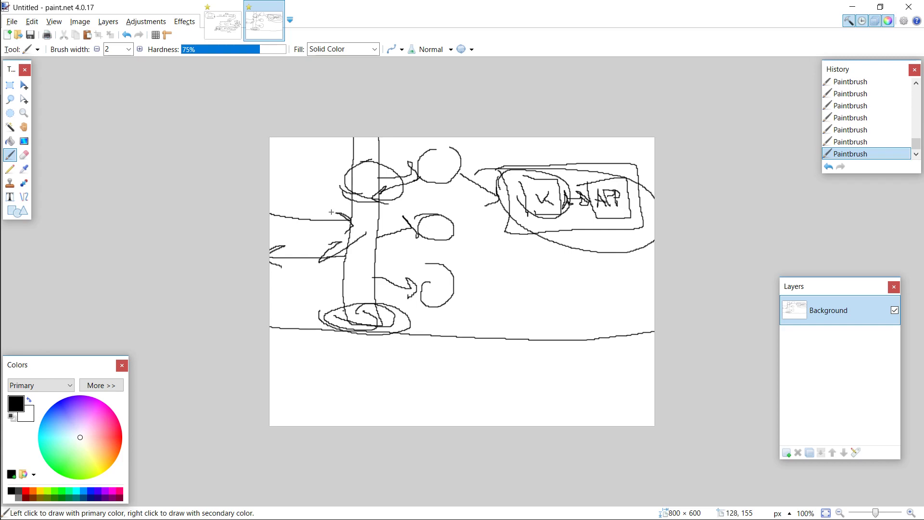